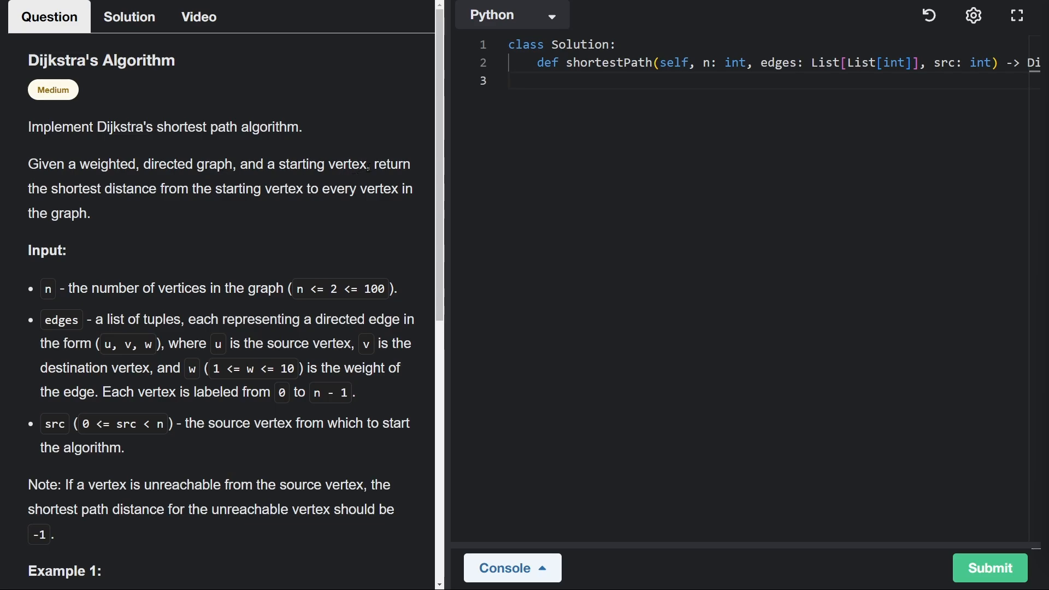
pyautogui.moveTo(247, 212)
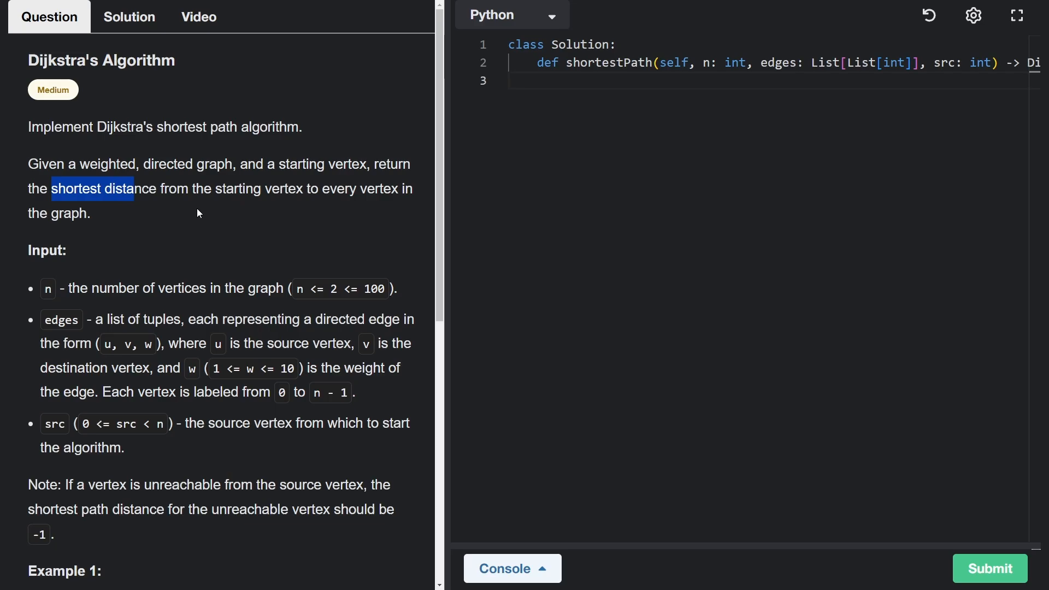
# Step: Review the problem statement: starting vertex, edge triples, and the 0 to n - 1 vertex and src constraints
pyautogui.doubleClick(260, 189)
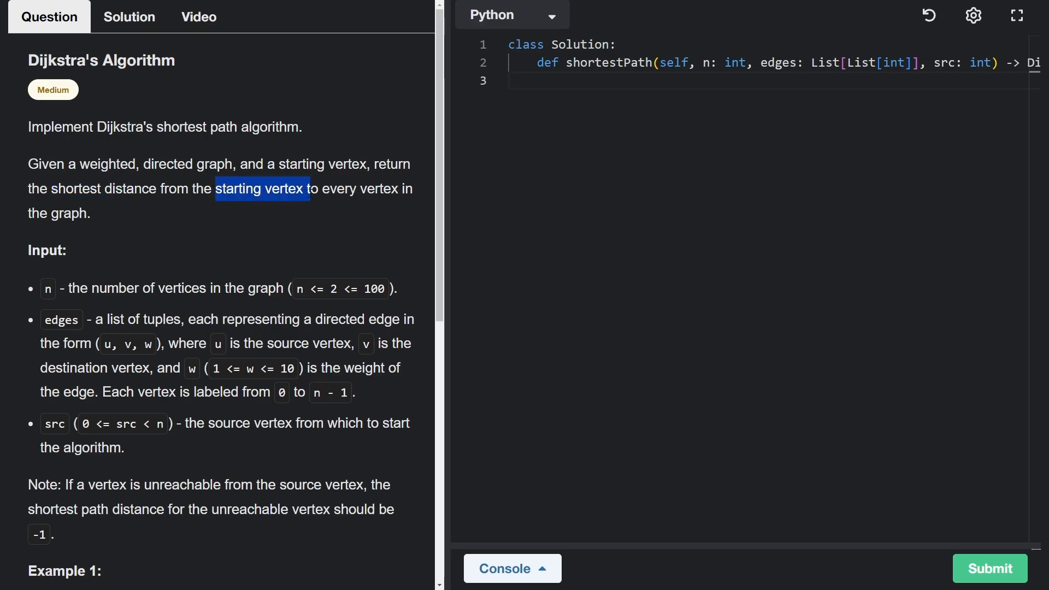
pyautogui.moveTo(134, 234)
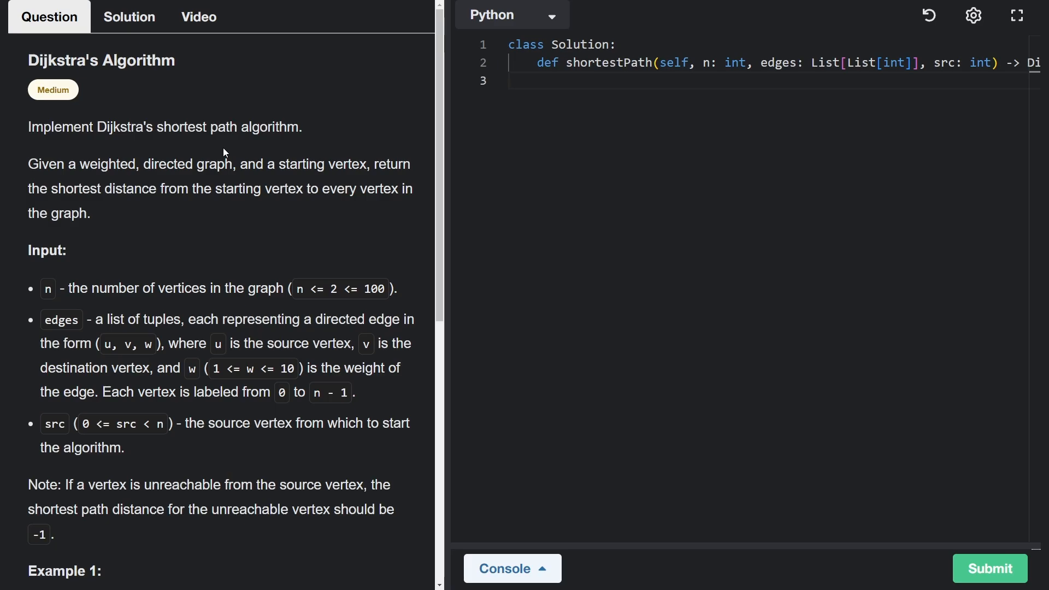
pyautogui.moveTo(10, 418)
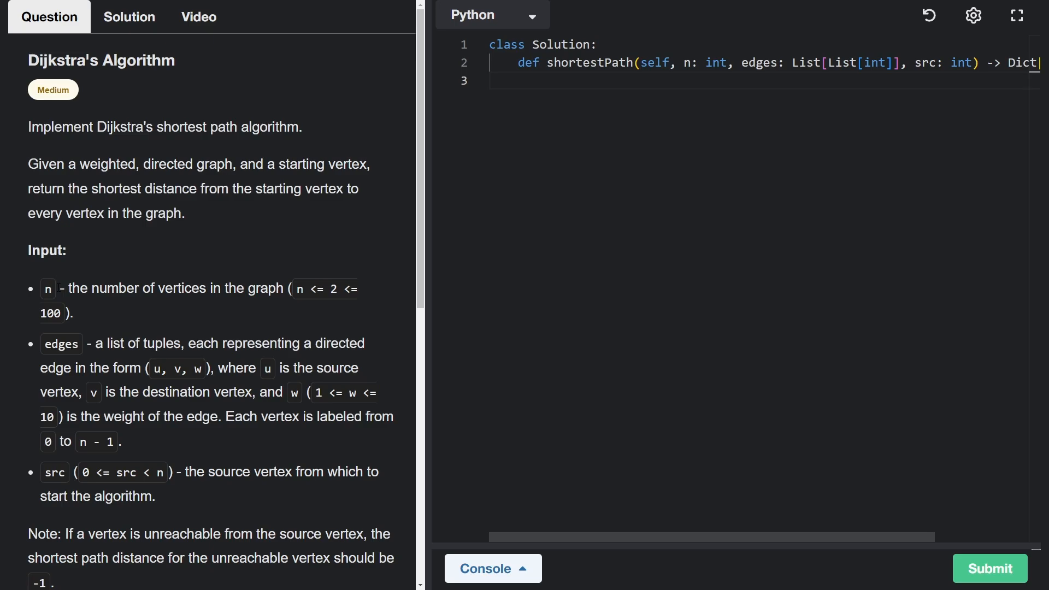
pyautogui.moveTo(422, 217)
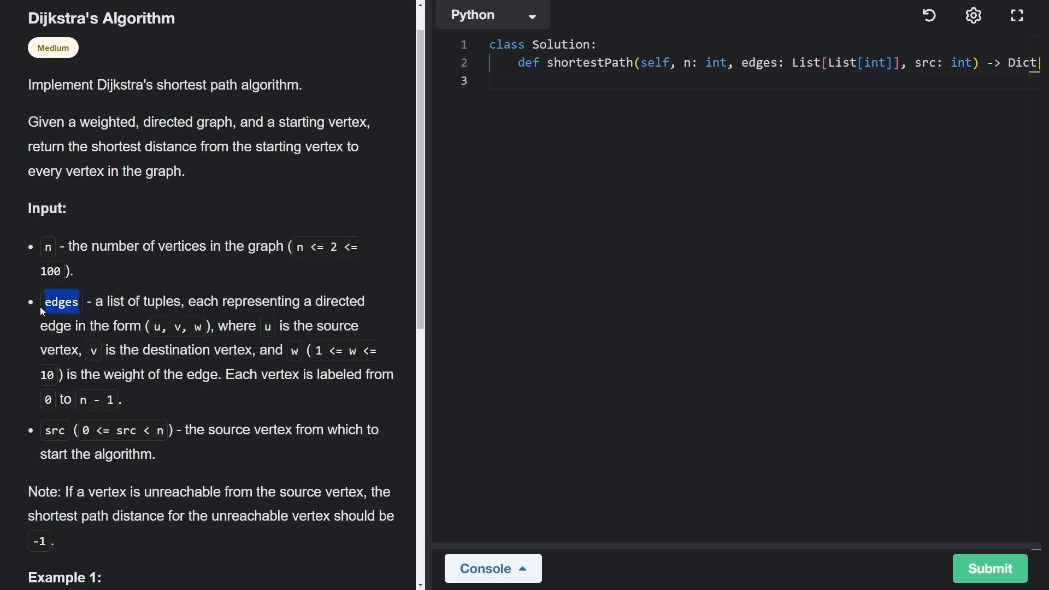
pyautogui.click(155, 326)
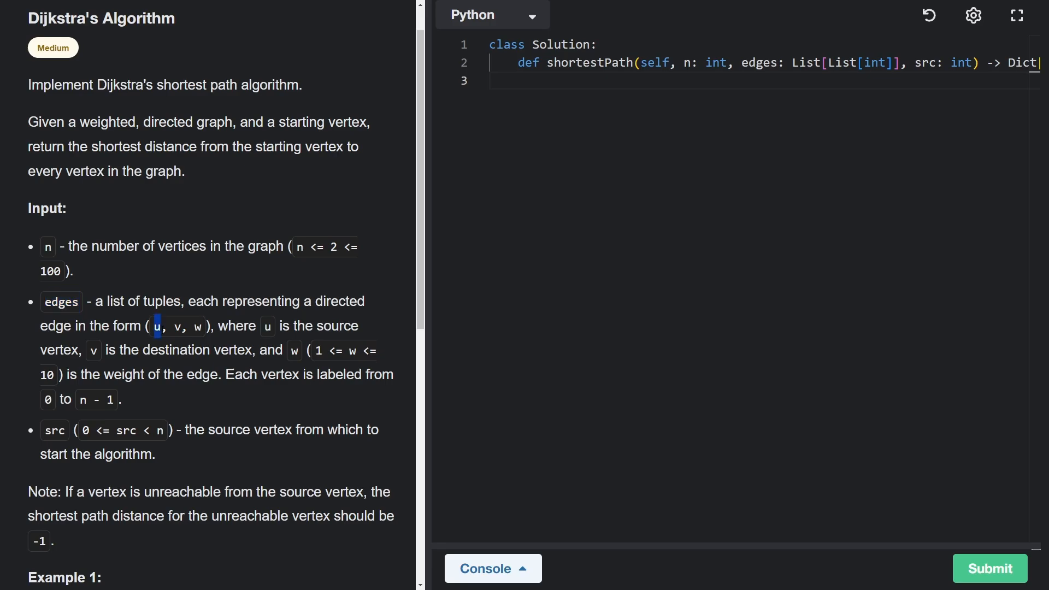
pyautogui.click(178, 326)
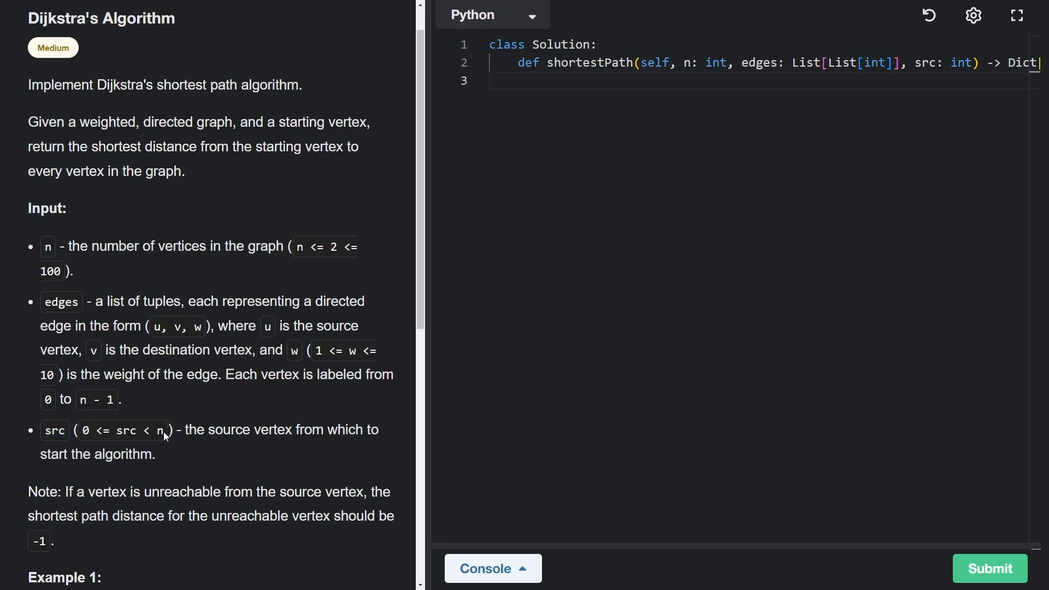
pyautogui.doubleClick(121, 430)
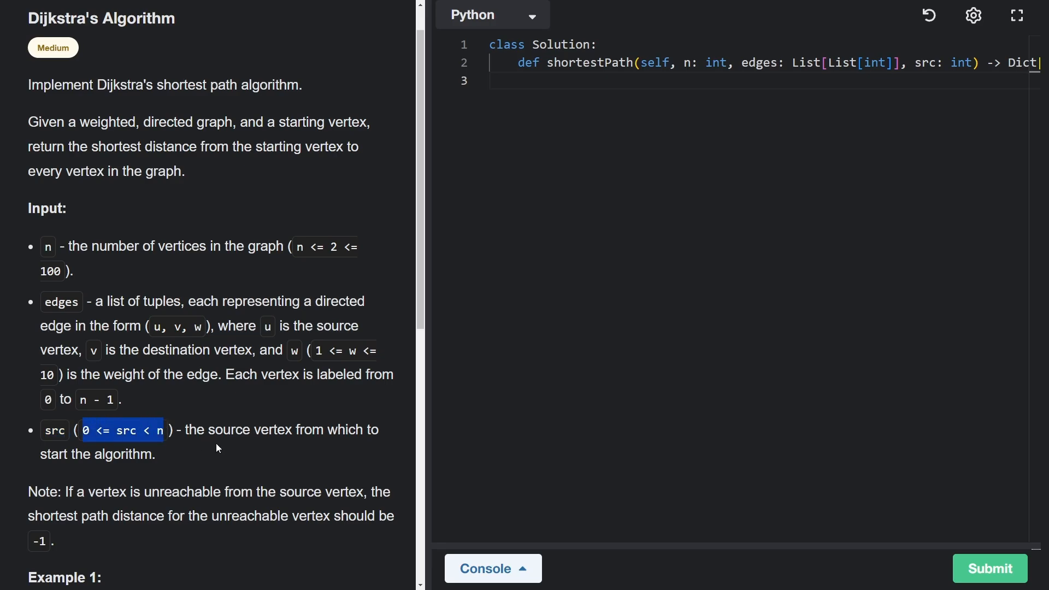
pyautogui.click(217, 448)
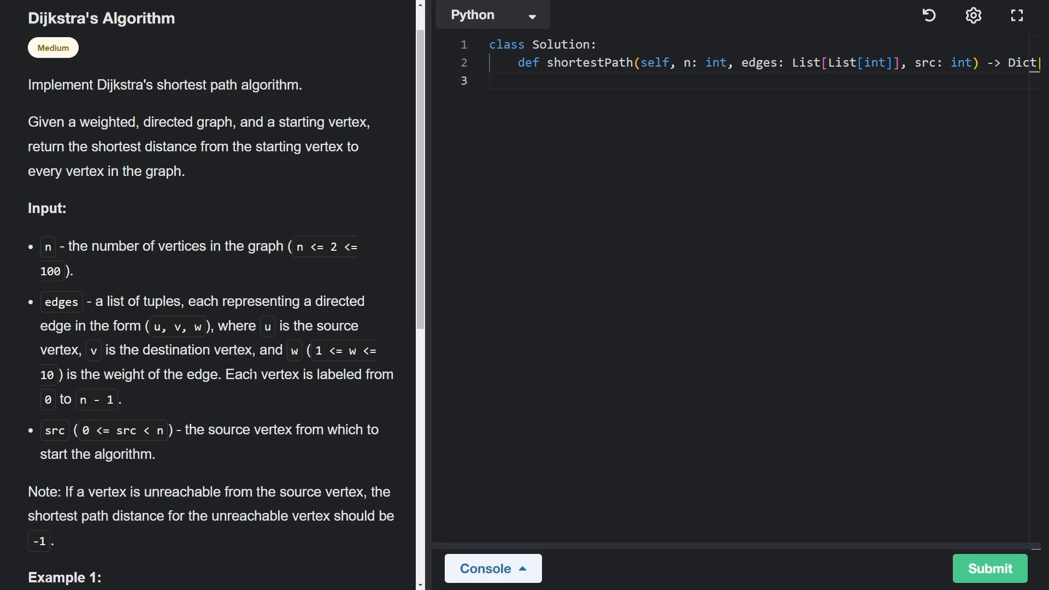
pyautogui.doubleClick(279, 374)
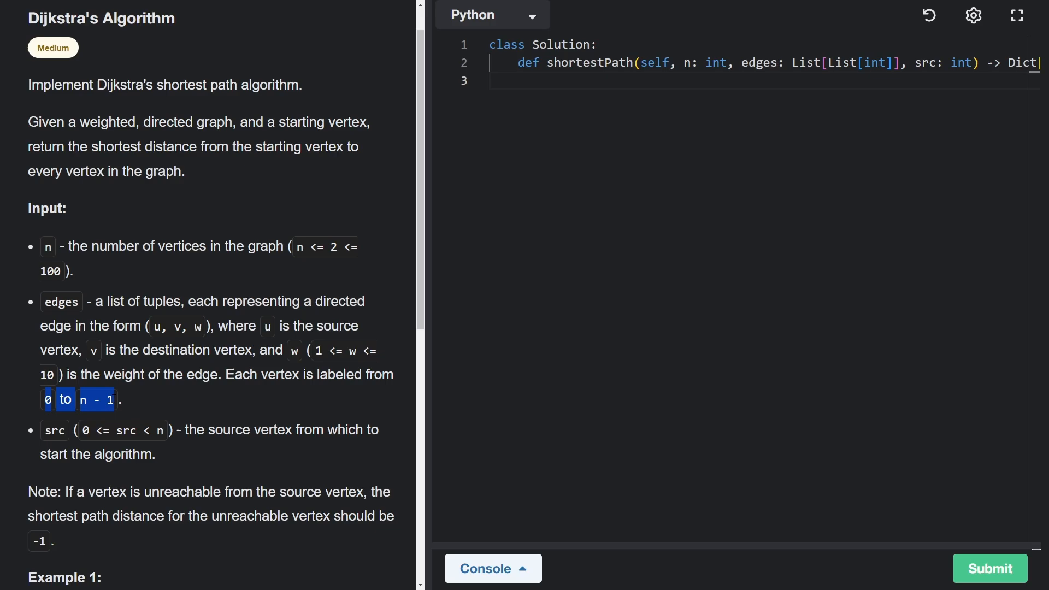
pyautogui.click(60, 246)
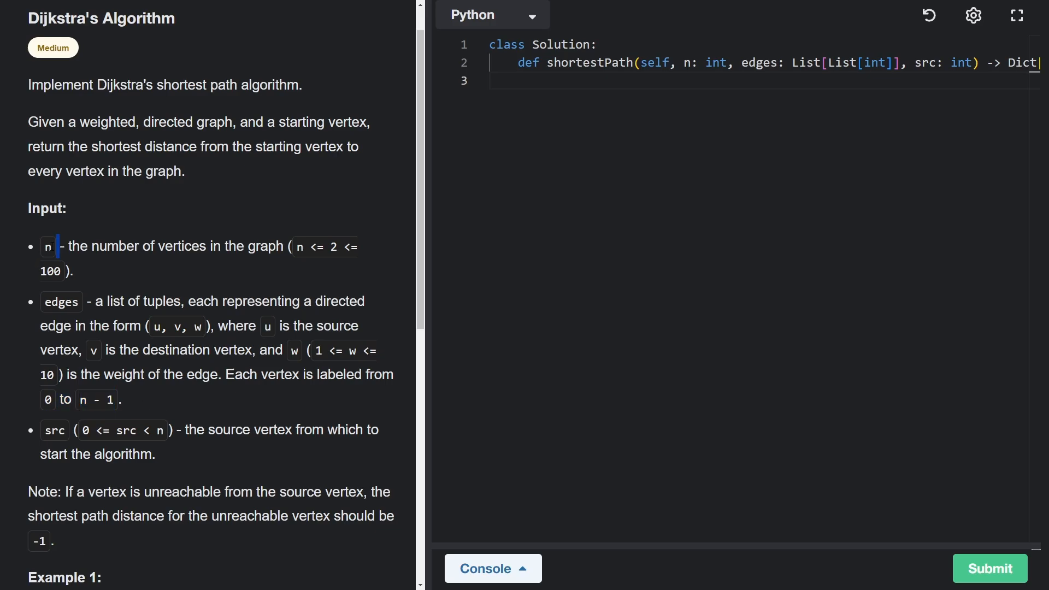
pyautogui.moveTo(199, 460)
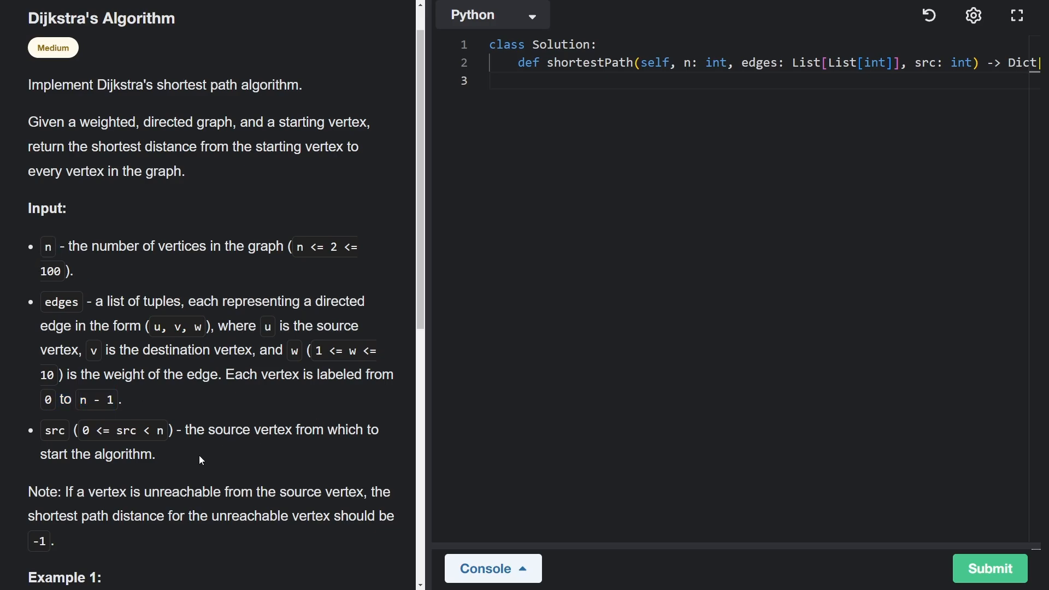
pyautogui.doubleClick(108, 492)
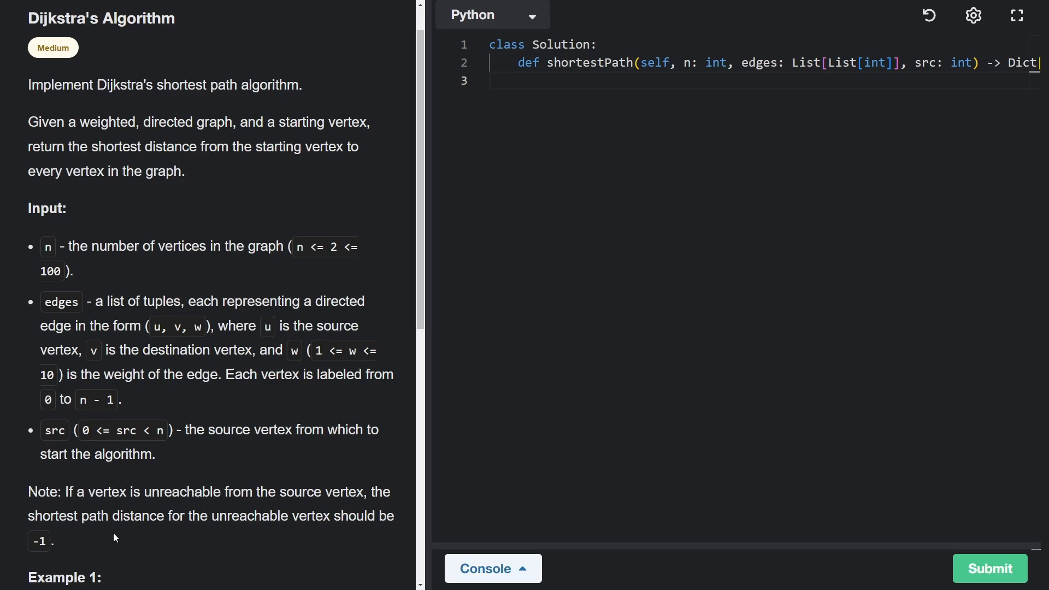
pyautogui.doubleClick(320, 492)
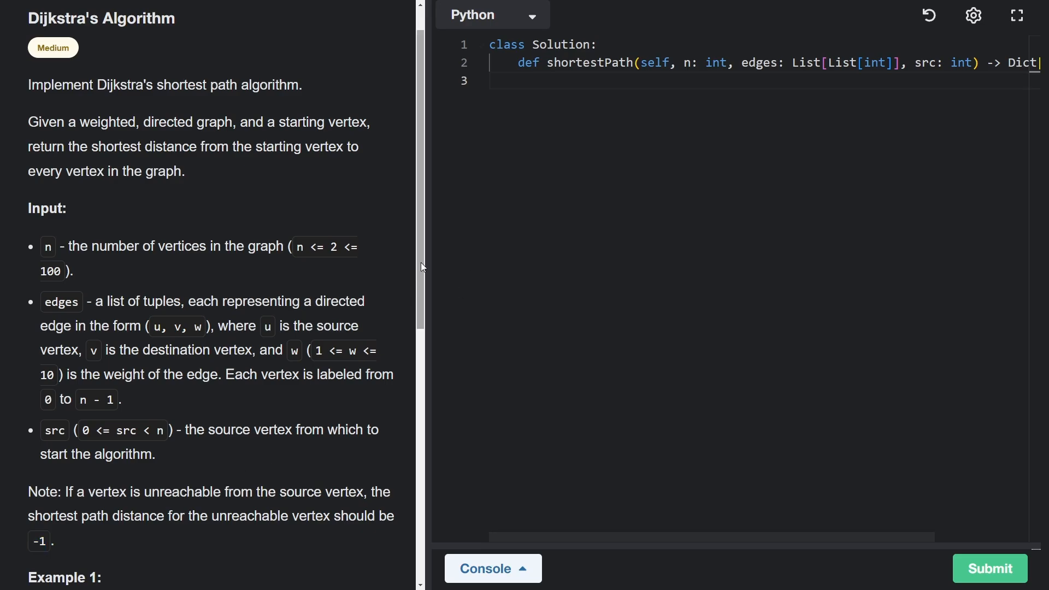
# Step: Scroll to Example 1 and review its edge list and the expected output including the source entry
pyautogui.scroll(-3)
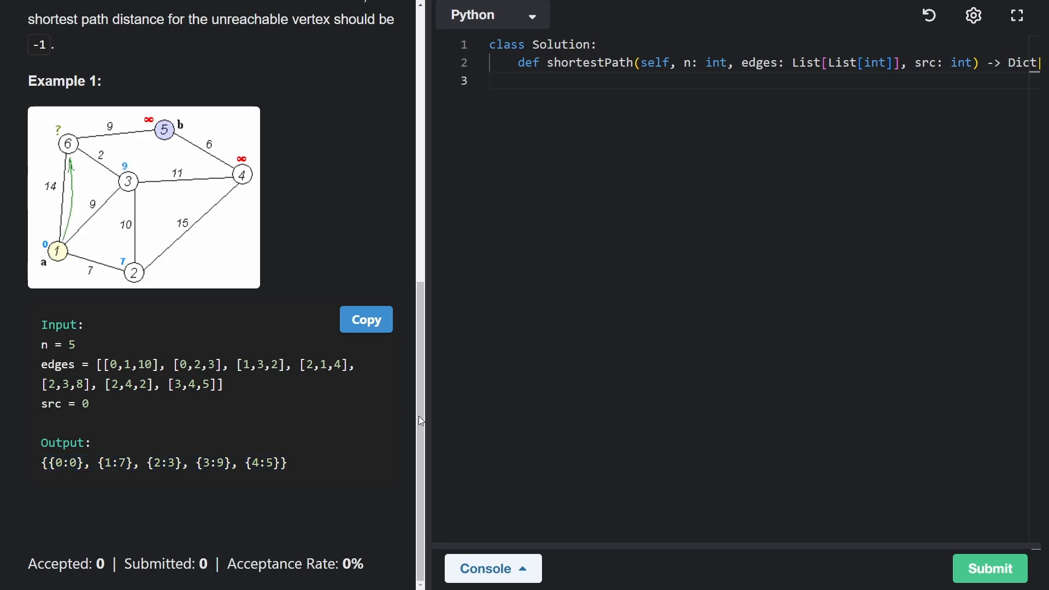
pyautogui.scroll(3)
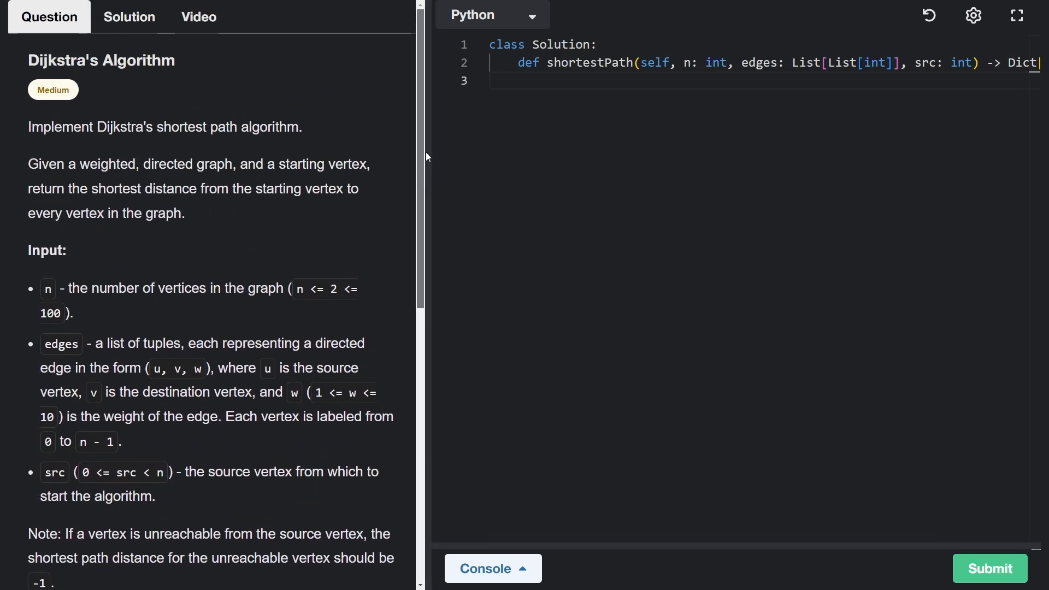
pyautogui.scroll(-3)
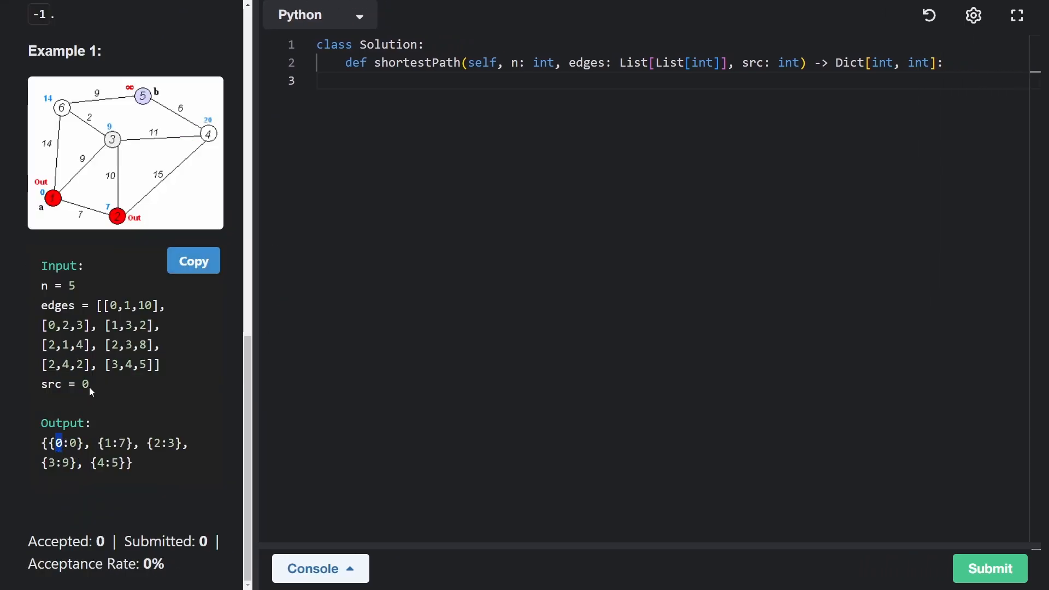
pyautogui.doubleClick(51, 383)
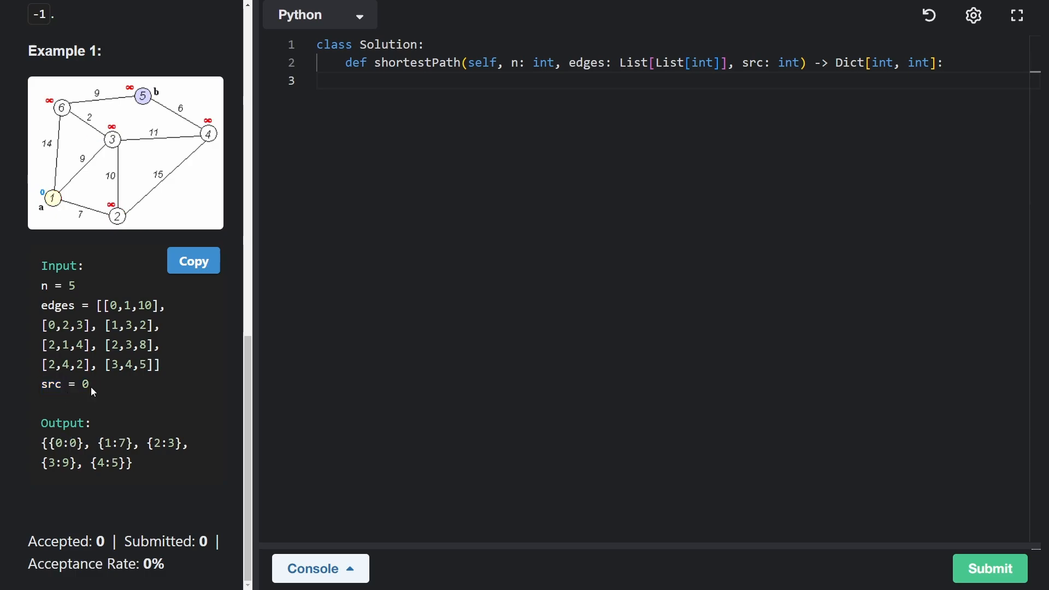
pyautogui.doubleClick(106, 443)
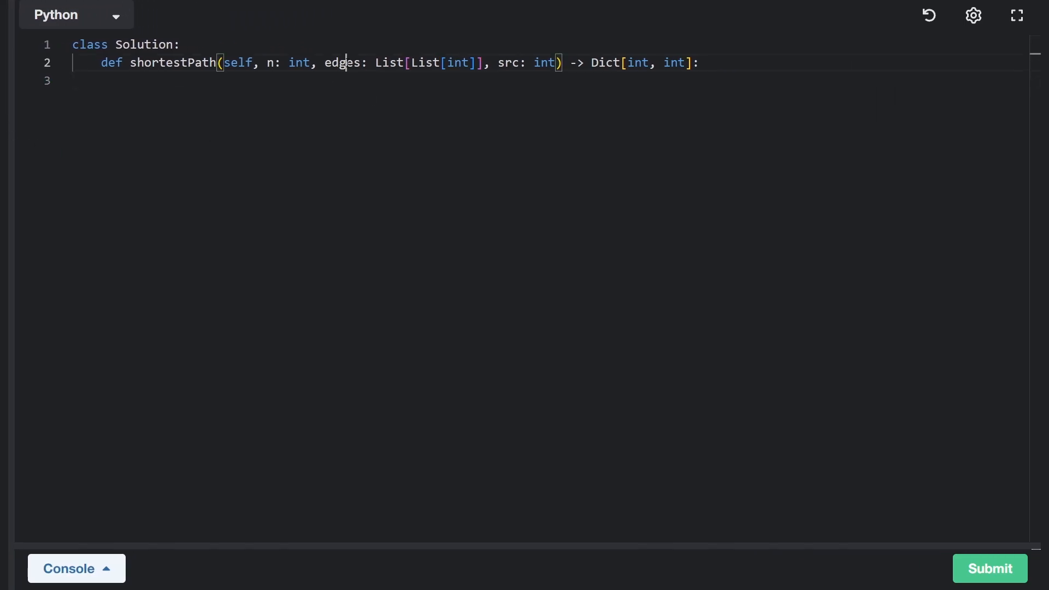
# Step: Initialise adj = {} with an empty list adj[i] for every vertex in range(n)
pyautogui.write('ad')
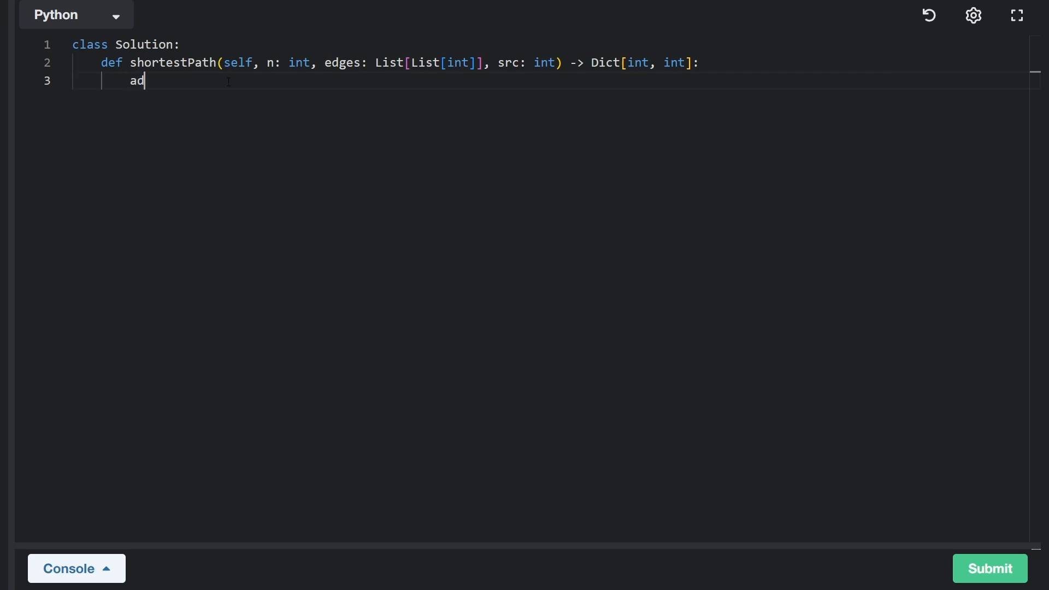
pyautogui.write('j = {}')
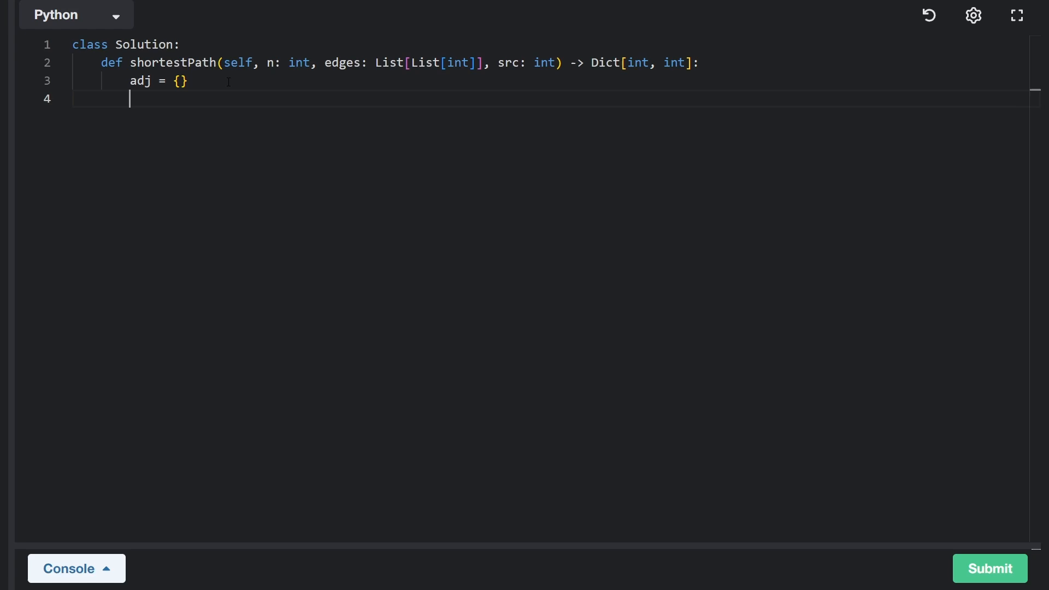
pyautogui.write('for i in range(n):')
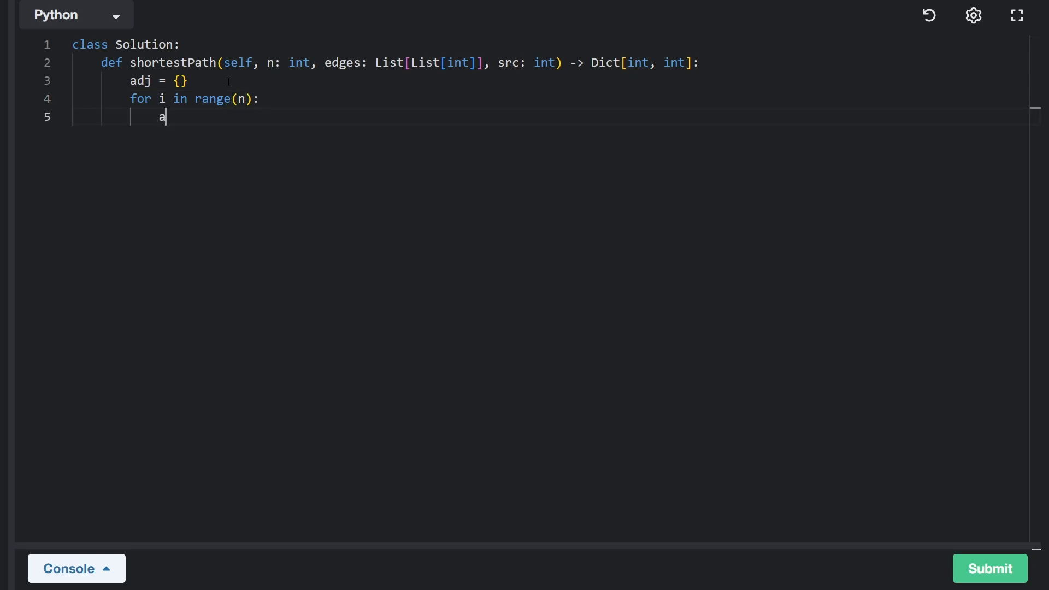
pyautogui.write('dj[i] = [')
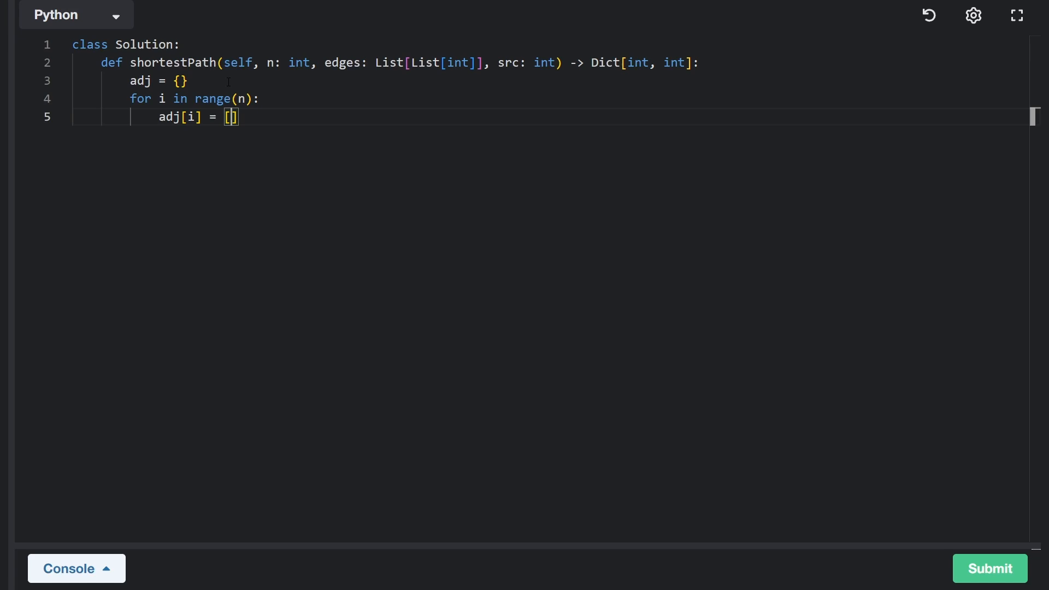
pyautogui.press('Enter')
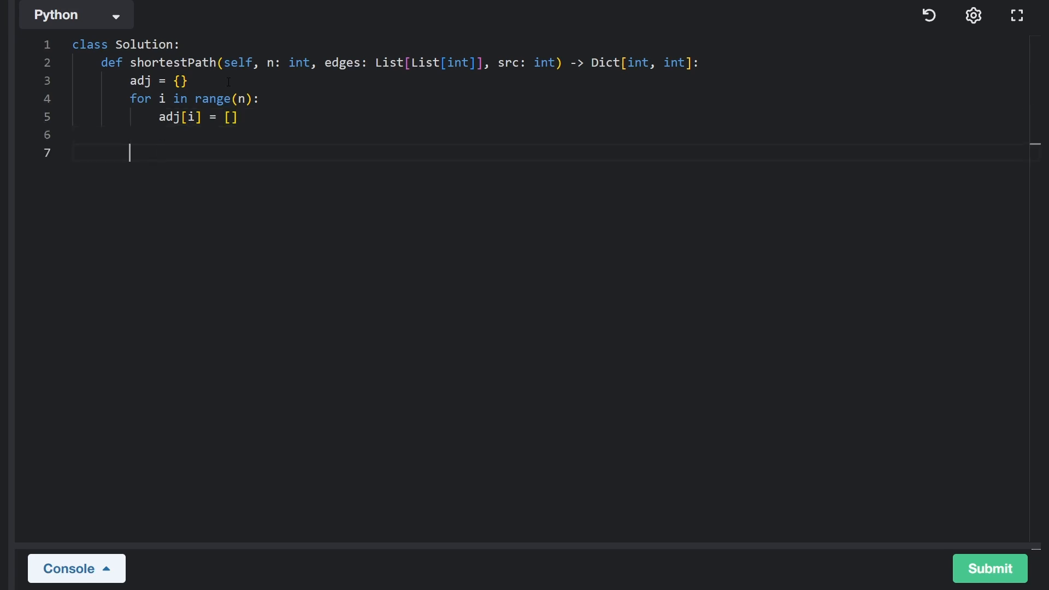
# Step: Loop `for src, dst, weight in edges:` appending [dst, weight] to adj[src]
pyautogui.write('for s')
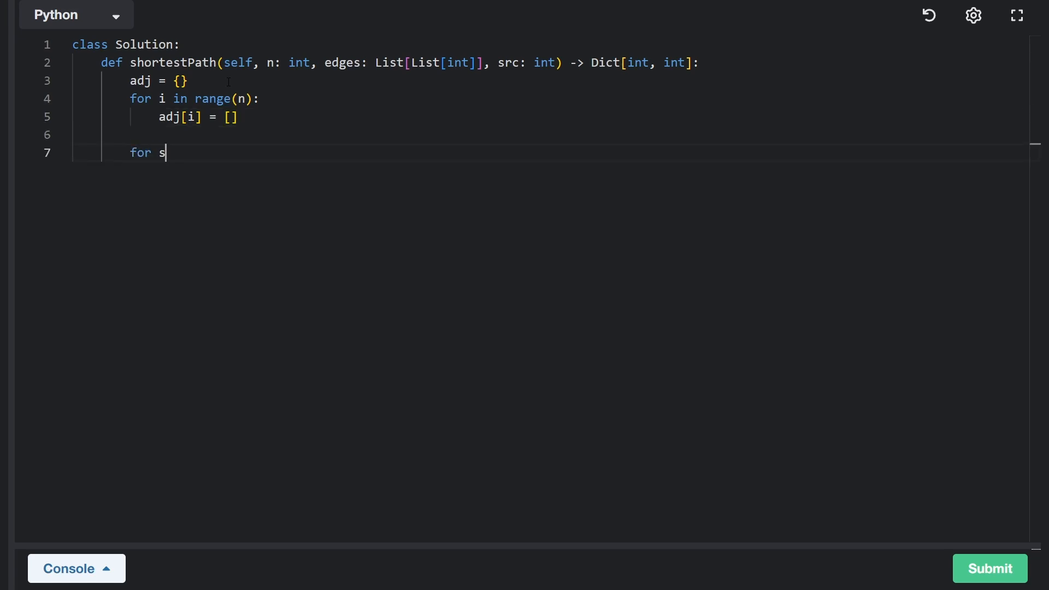
pyautogui.write(', d,')
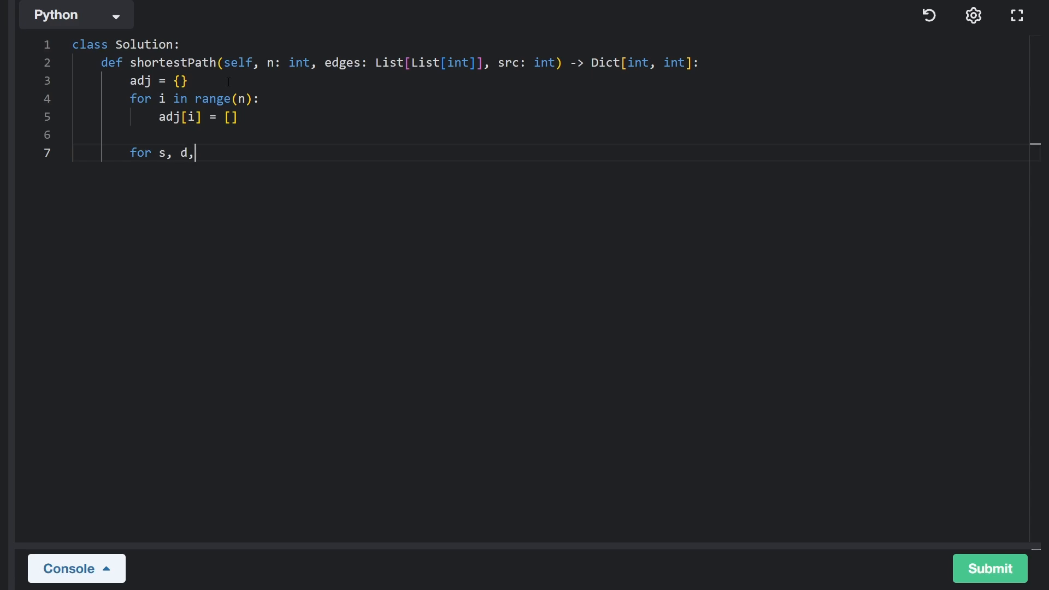
pyautogui.write('rc, dst')
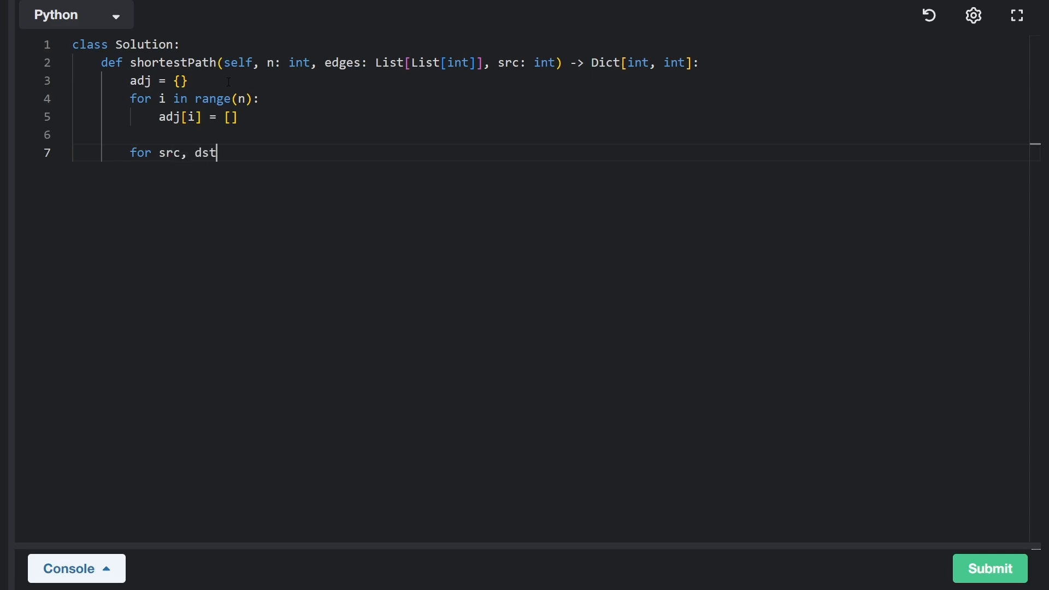
pyautogui.write(', we')
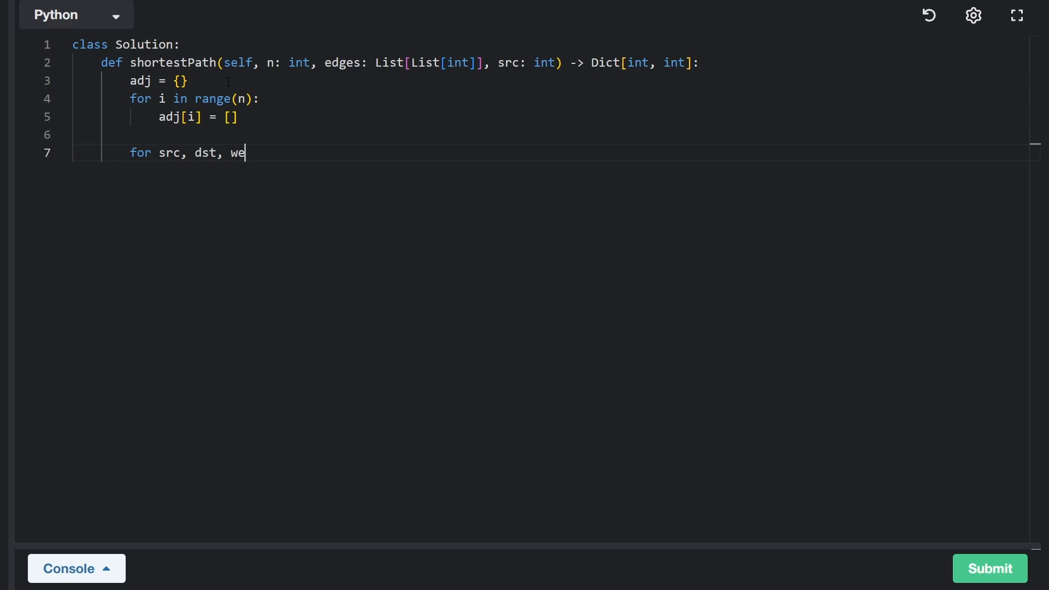
pyautogui.write('ight in edge')
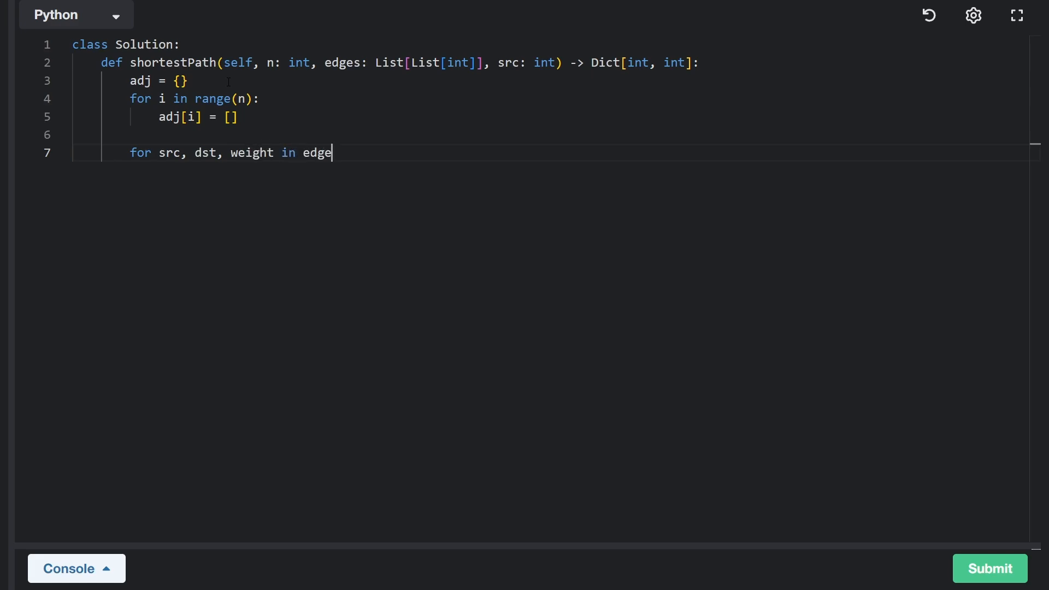
pyautogui.write('s:')
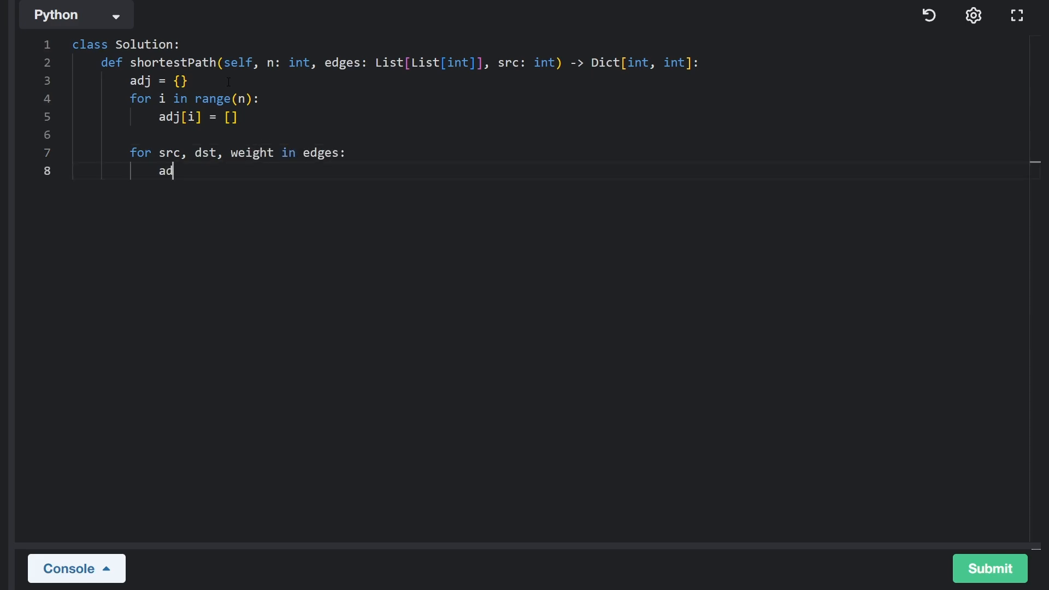
pyautogui.write('j[src]')
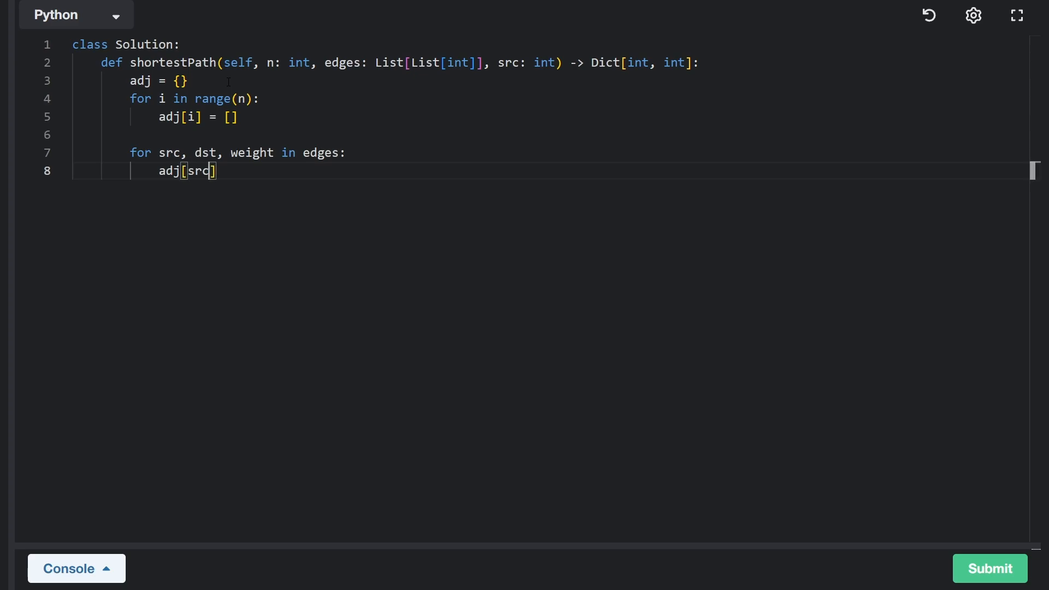
pyautogui.write('.append([')
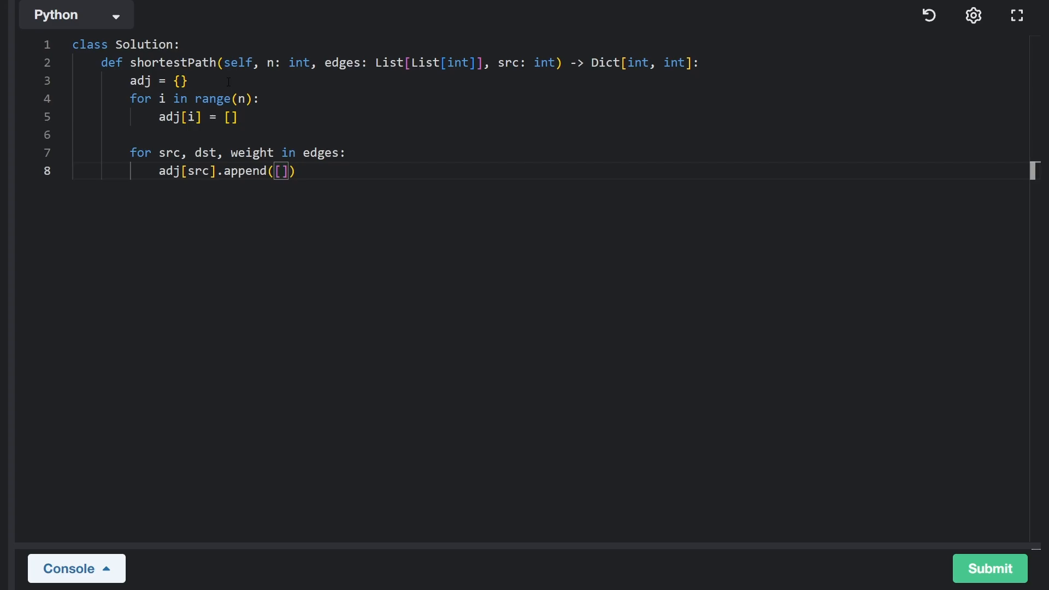
pyautogui.write('ds')
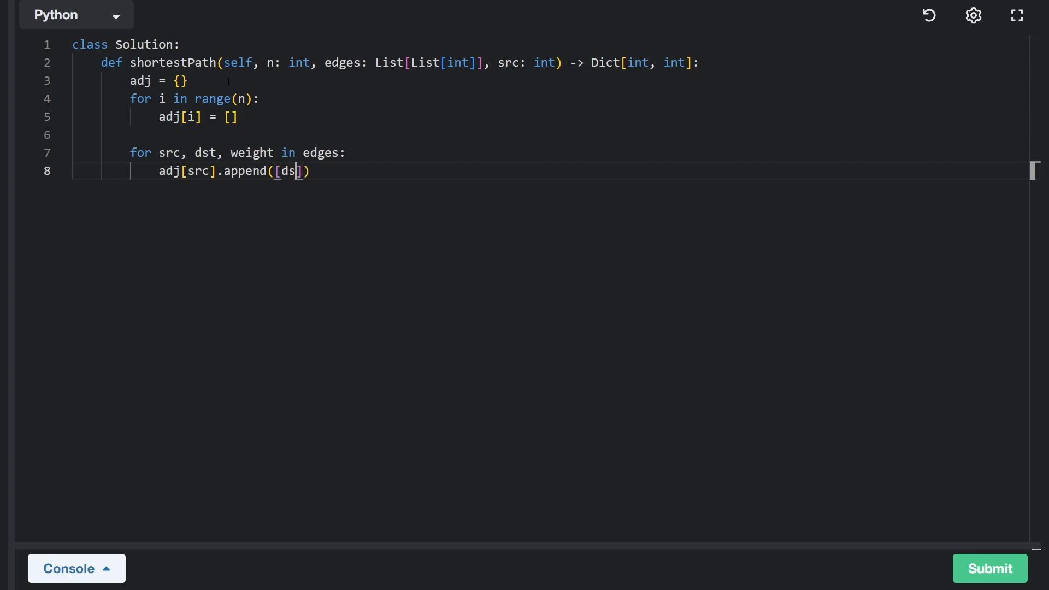
pyautogui.write('t,')
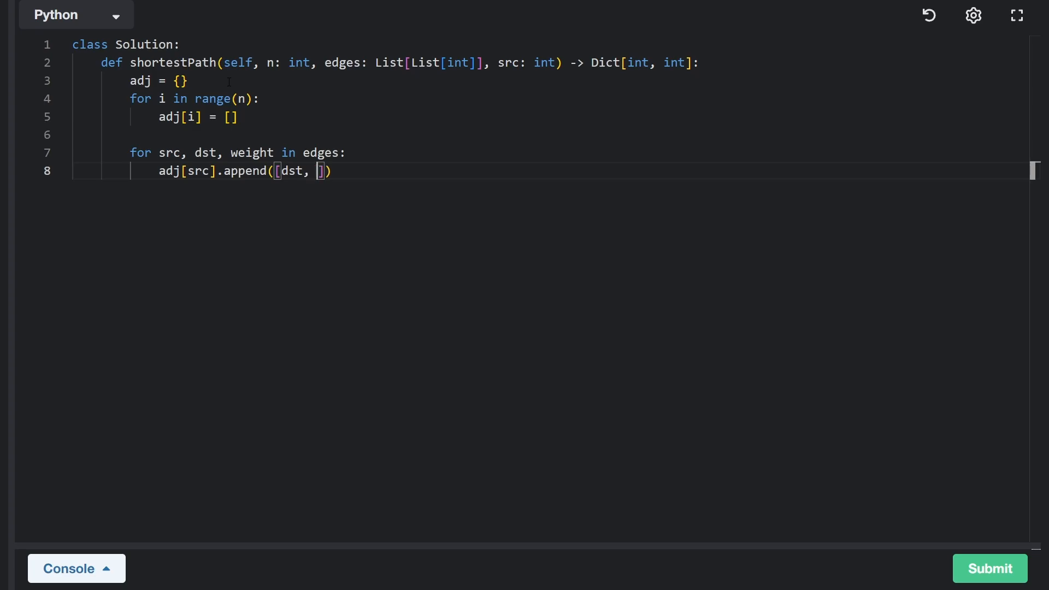
pyautogui.write('weight')
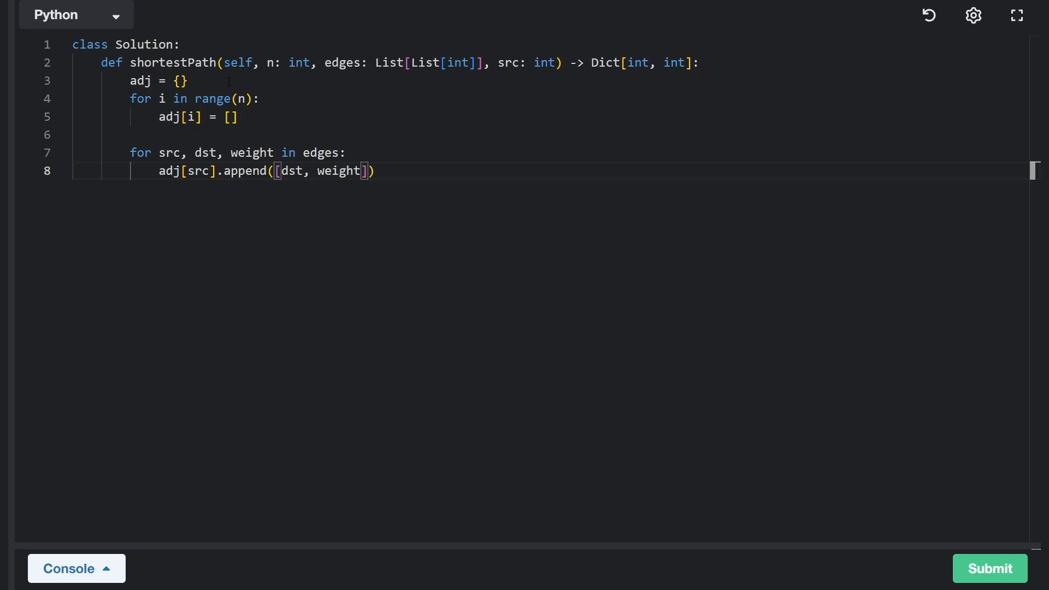
pyautogui.press('enter')
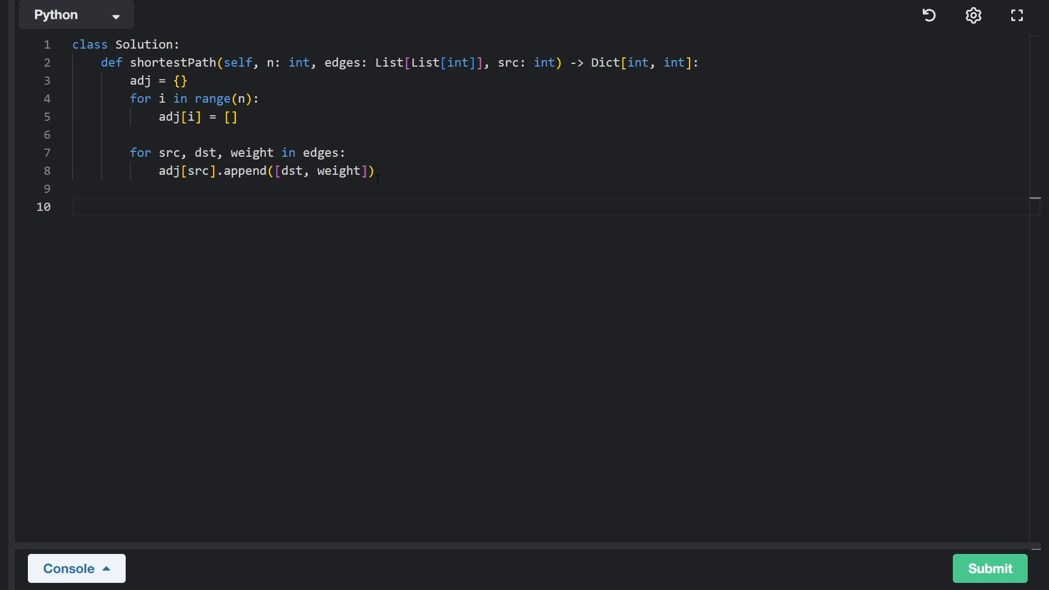
# Step: Declare shortest = {} with the comment '# Map vertex -> dist of shortest path'
pyautogui.click(129, 207)
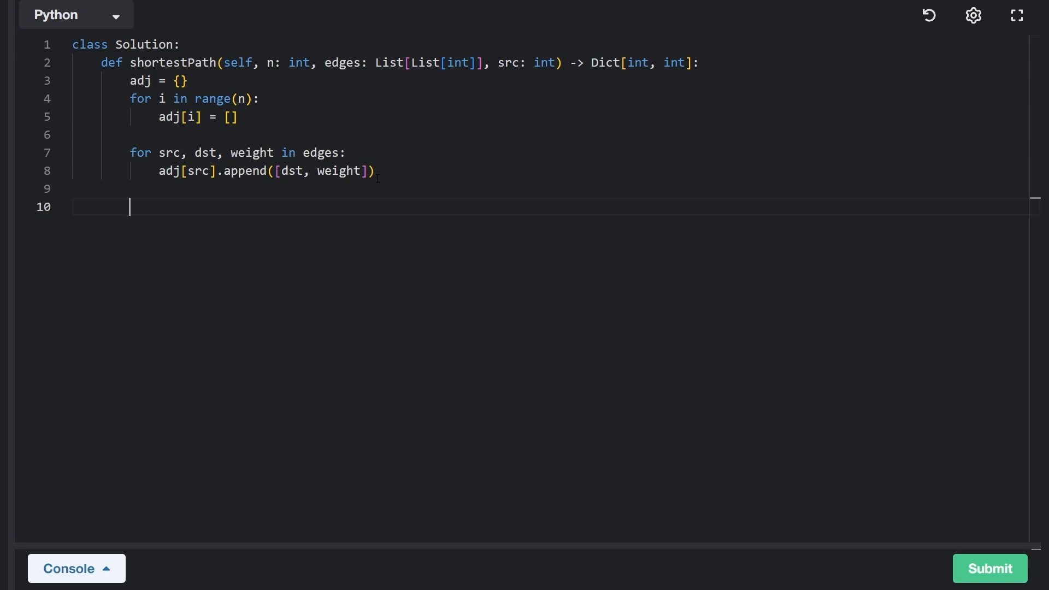
pyautogui.write('s')
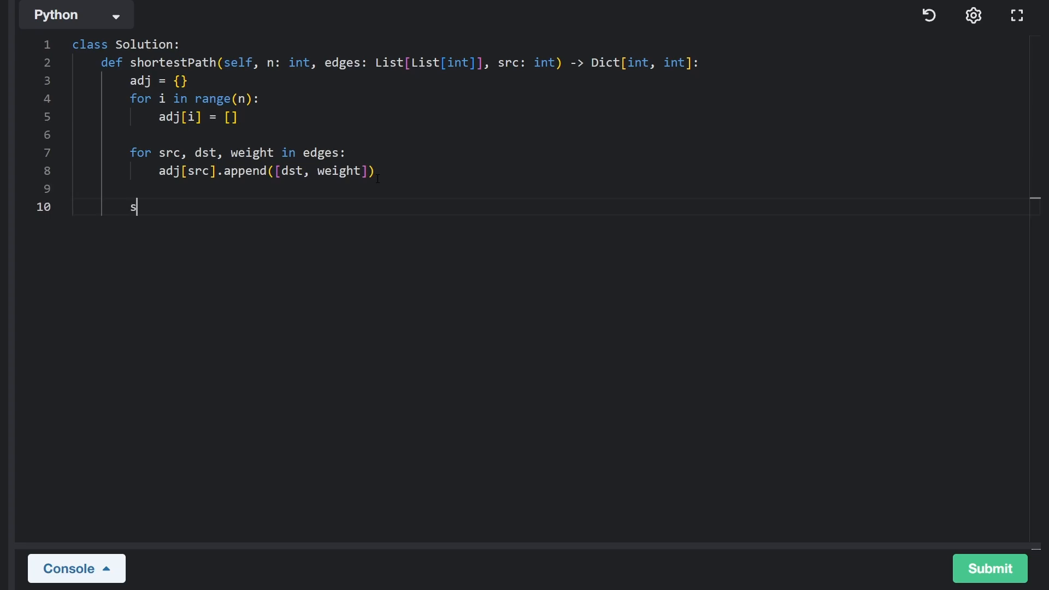
pyautogui.write('hortest =')
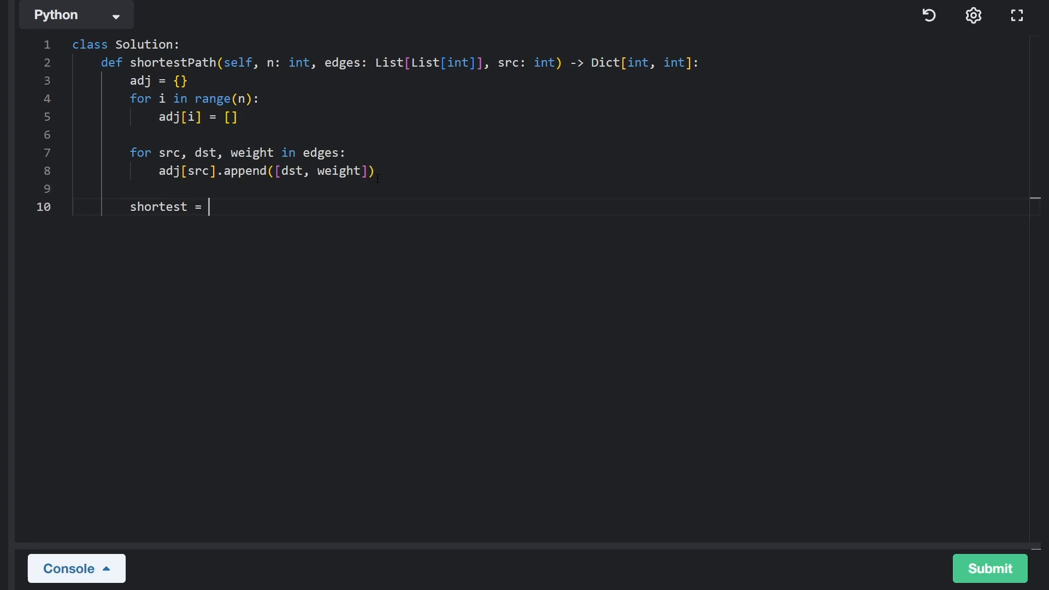
pyautogui.write('{}')
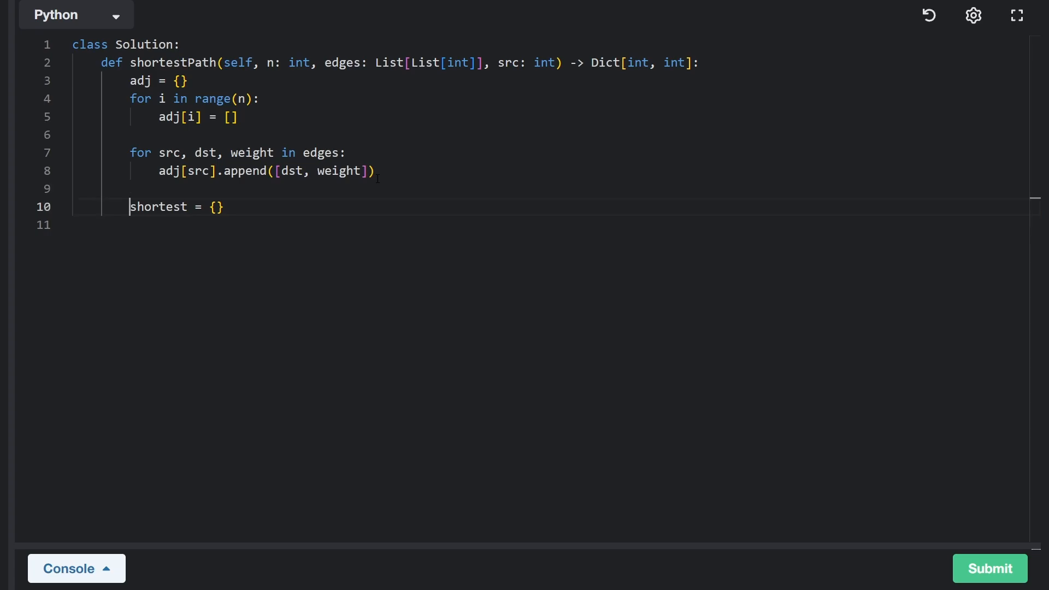
pyautogui.click(230, 207)
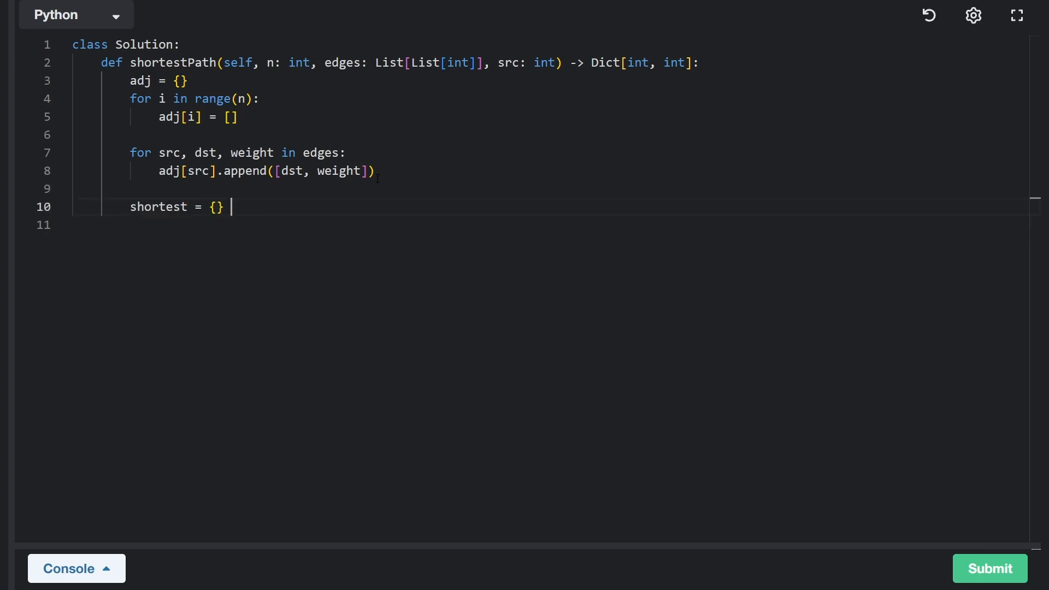
pyautogui.write('# Map ve')
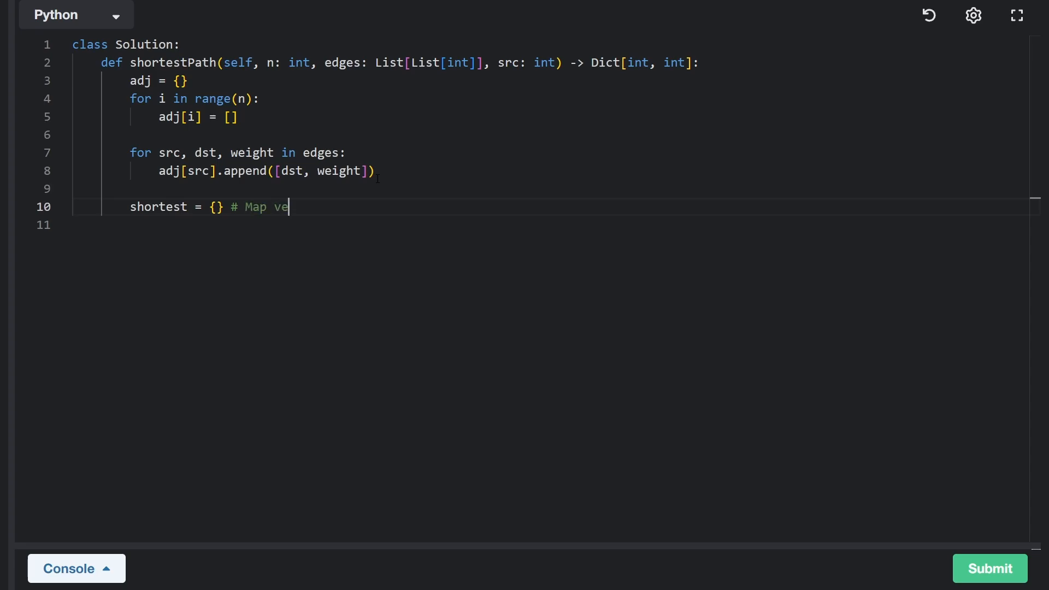
pyautogui.write('rtex -> shortest path')
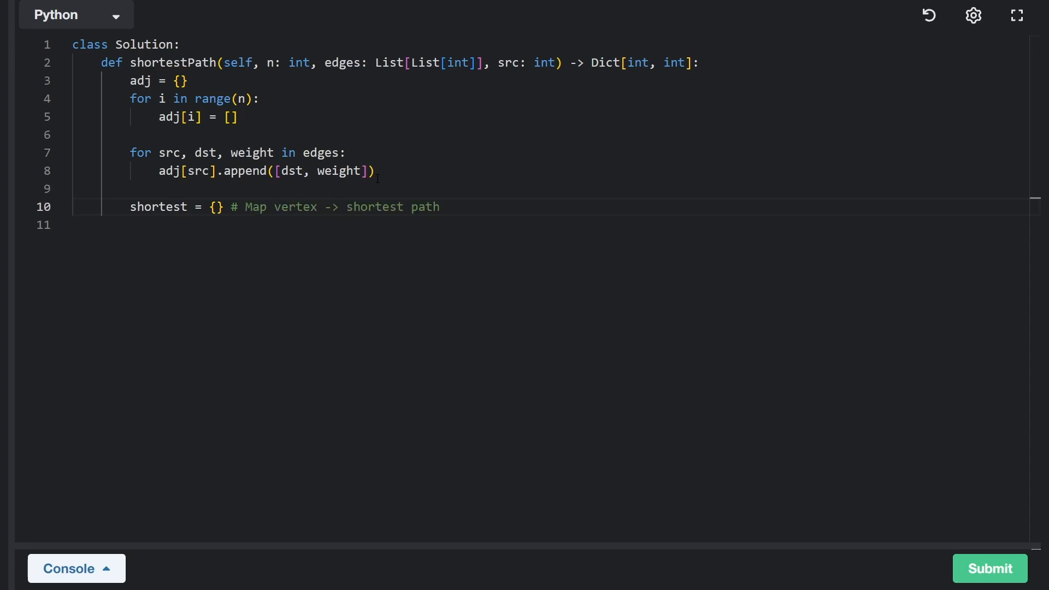
pyautogui.write('dist of')
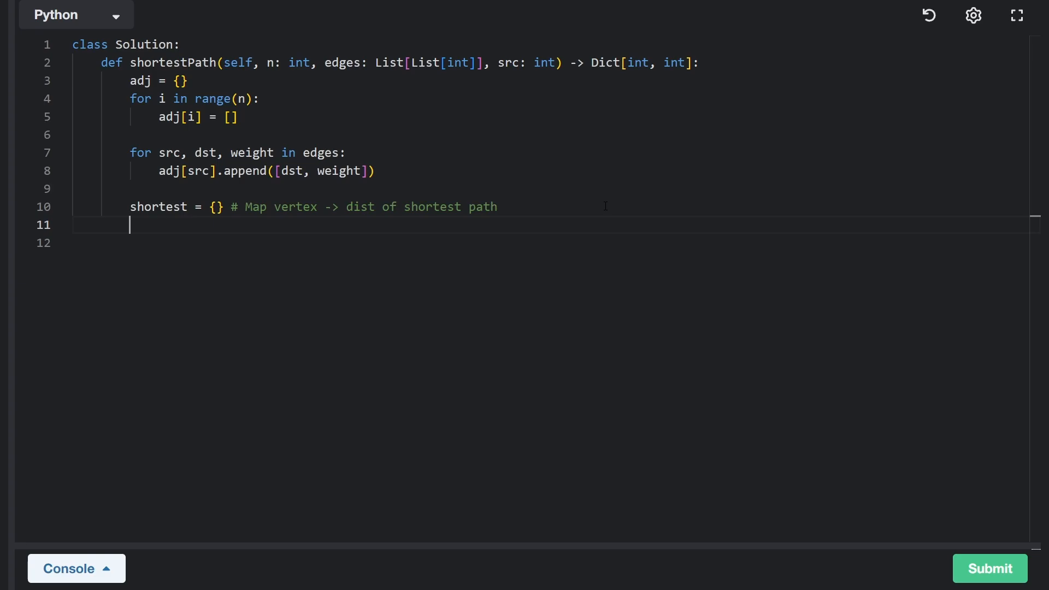
# Step: End the method with return shortest and open blank lines above it for the main loop
pyautogui.write('return shjo')
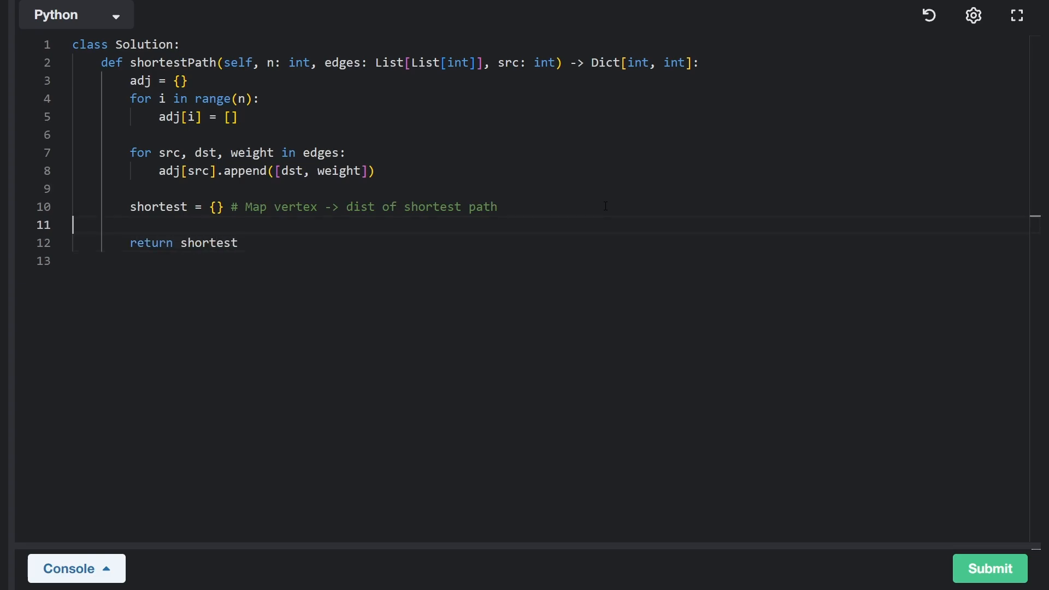
pyautogui.click(130, 225)
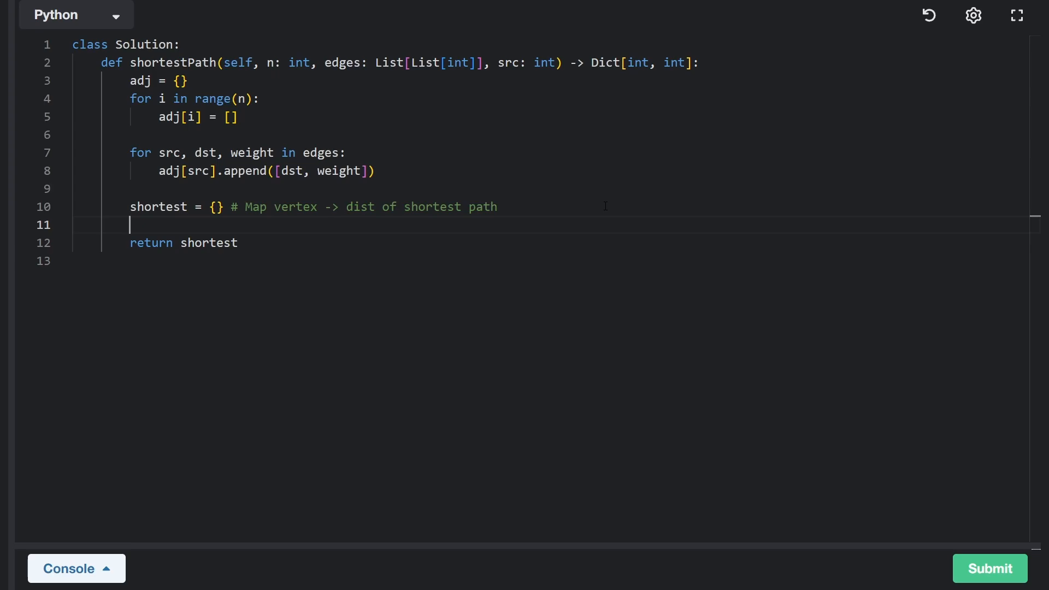
pyautogui.press('Enter')
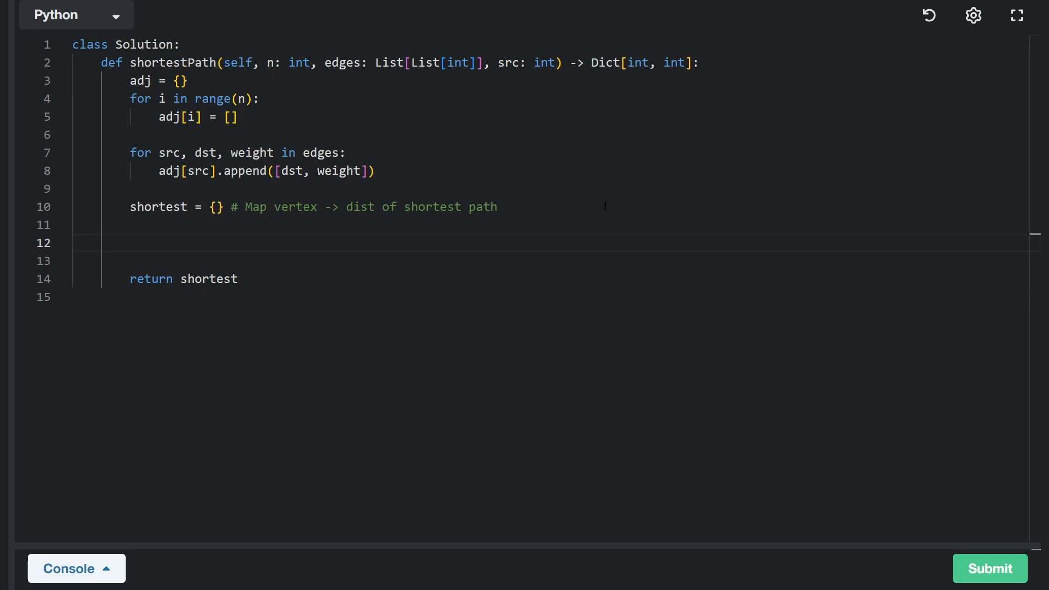
pyautogui.click(130, 243)
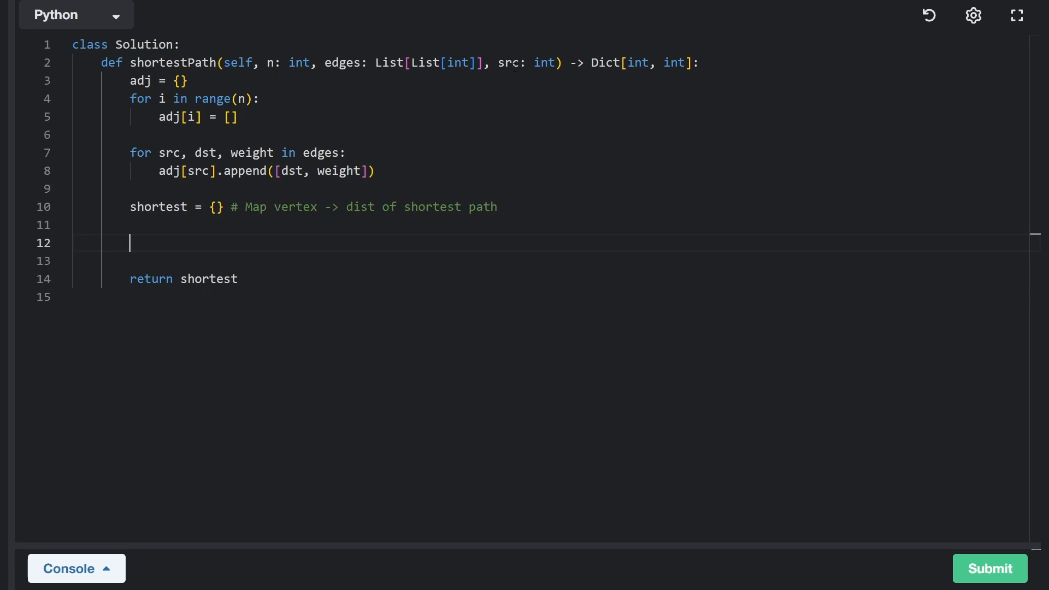
pyautogui.click(181, 80)
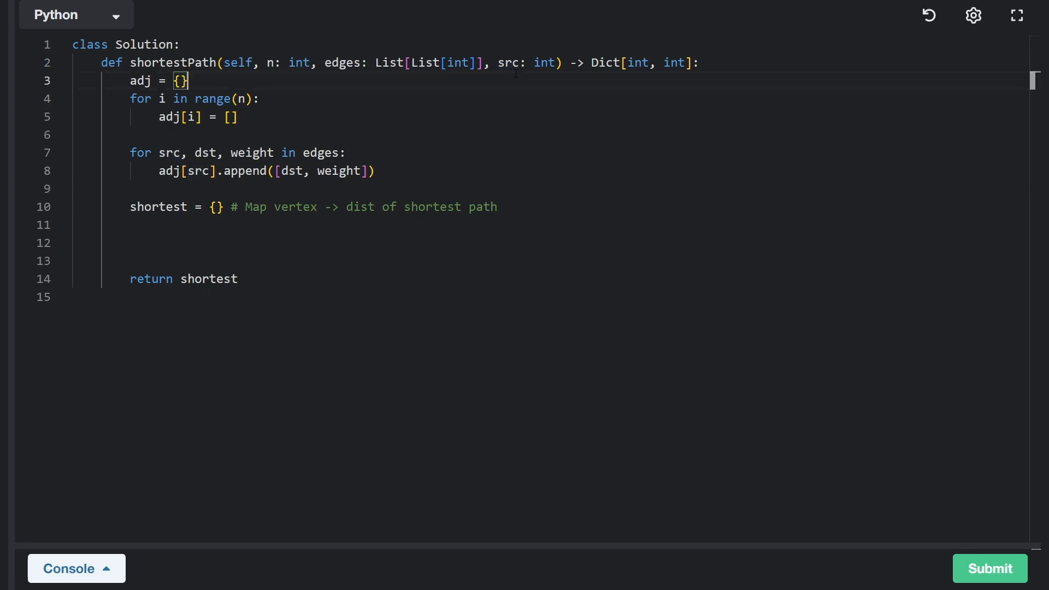
pyautogui.doubleClick(508, 62)
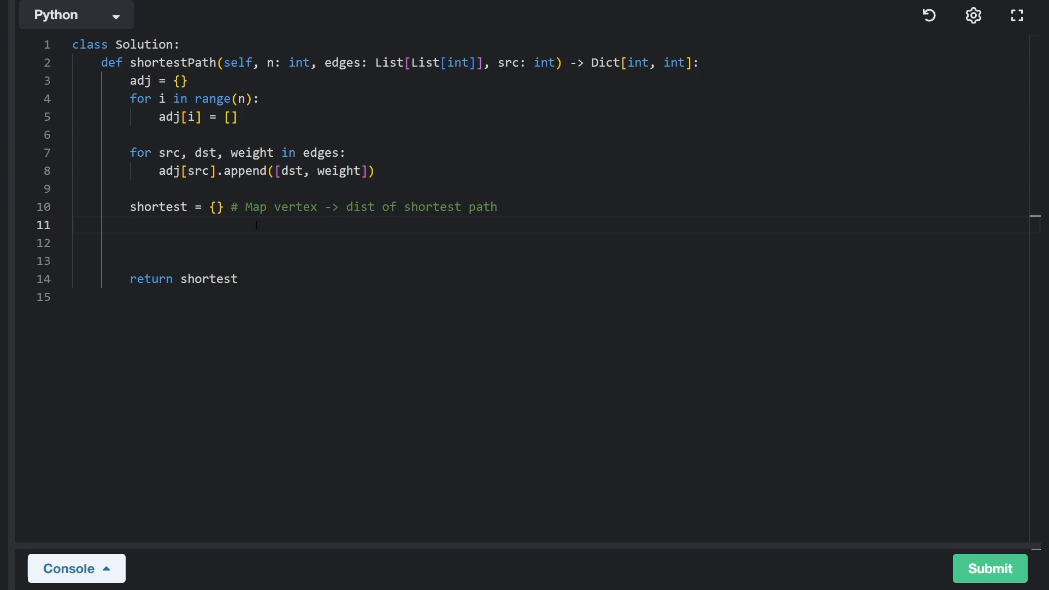
# Step: Seed minHeap = [[0, src]] with the source vertex at distance 0
pyautogui.write('nu')
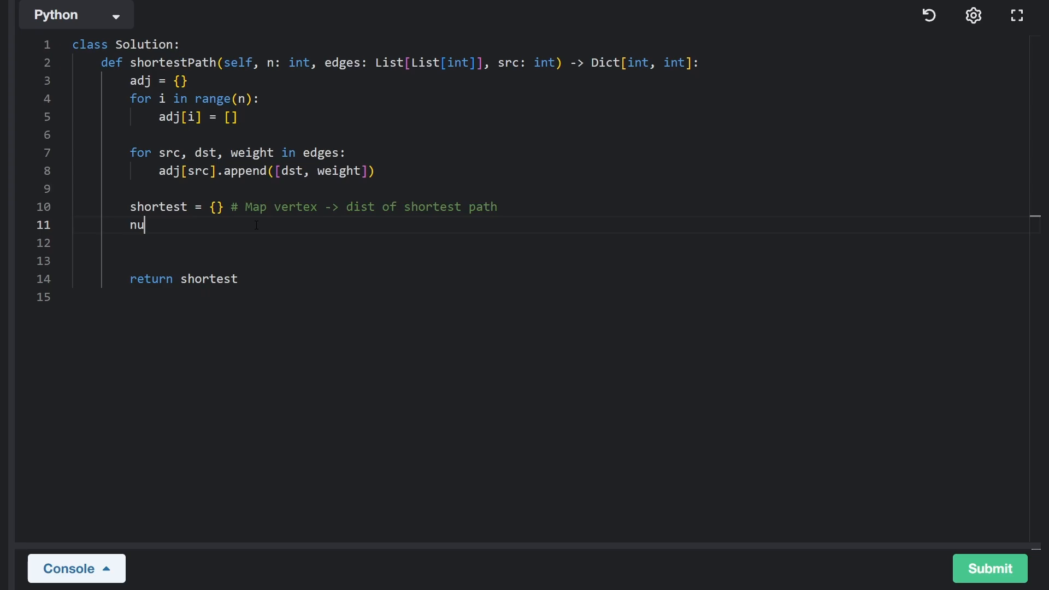
pyautogui.write('minHeap = []')
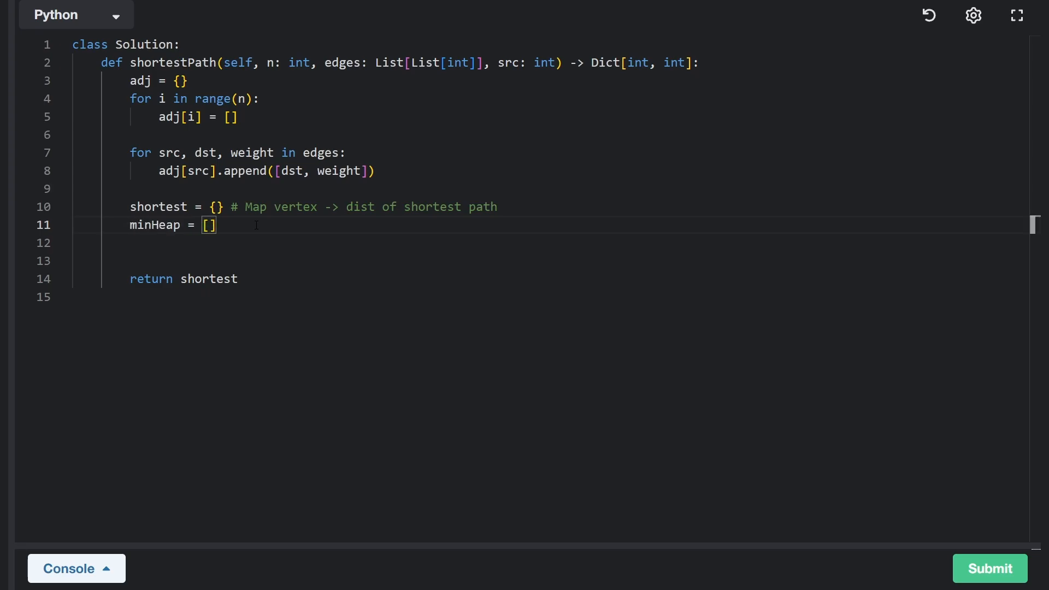
pyautogui.write('[]')
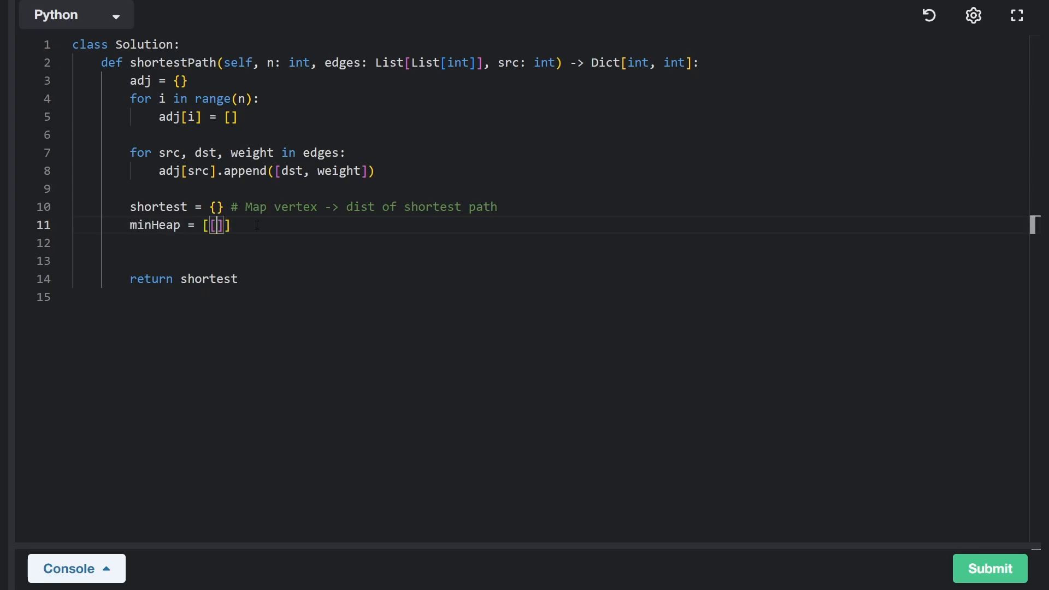
pyautogui.write('0,')
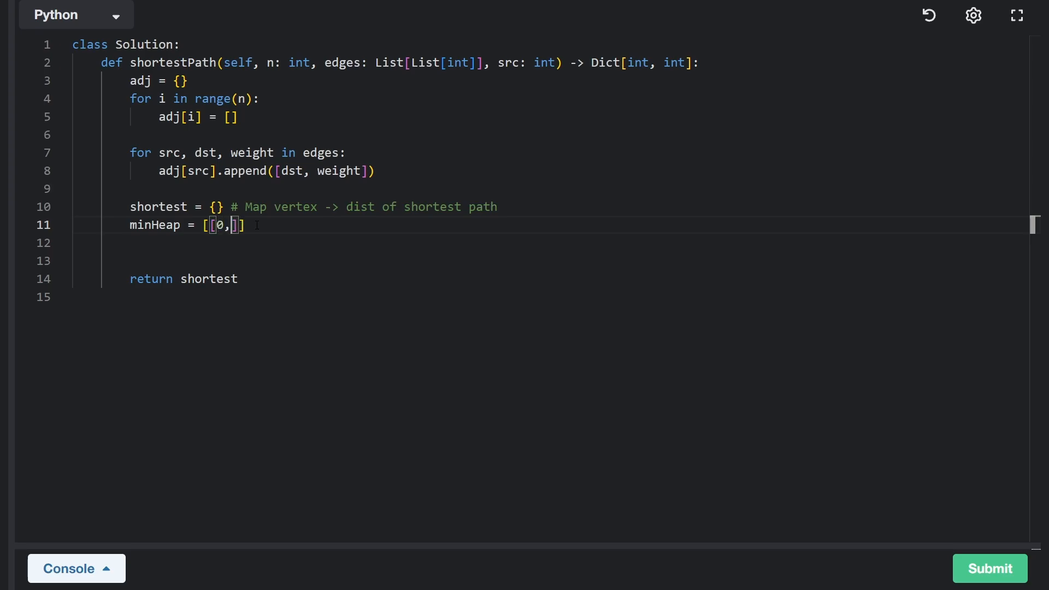
pyautogui.write('src')
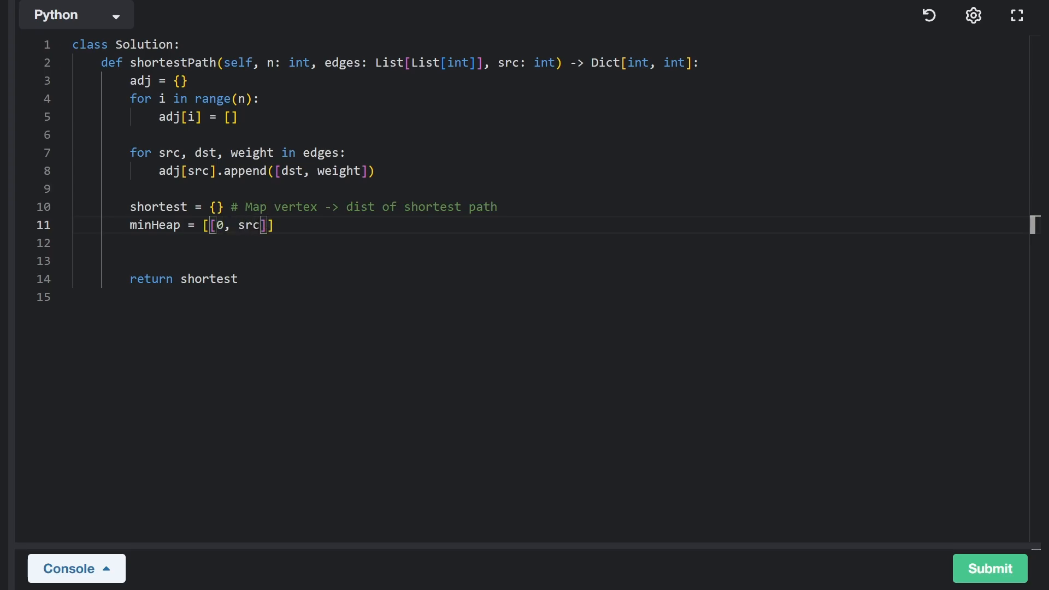
pyautogui.doubleClick(508, 63)
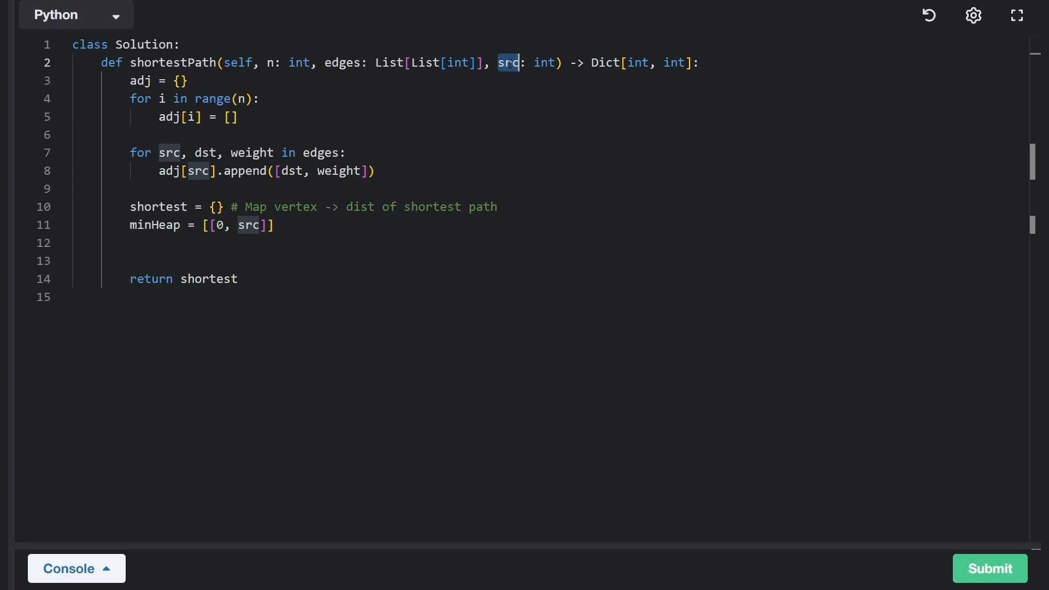
# Step: Start the `while minHeap:` loop below the heap initialisation
pyautogui.click(219, 225)
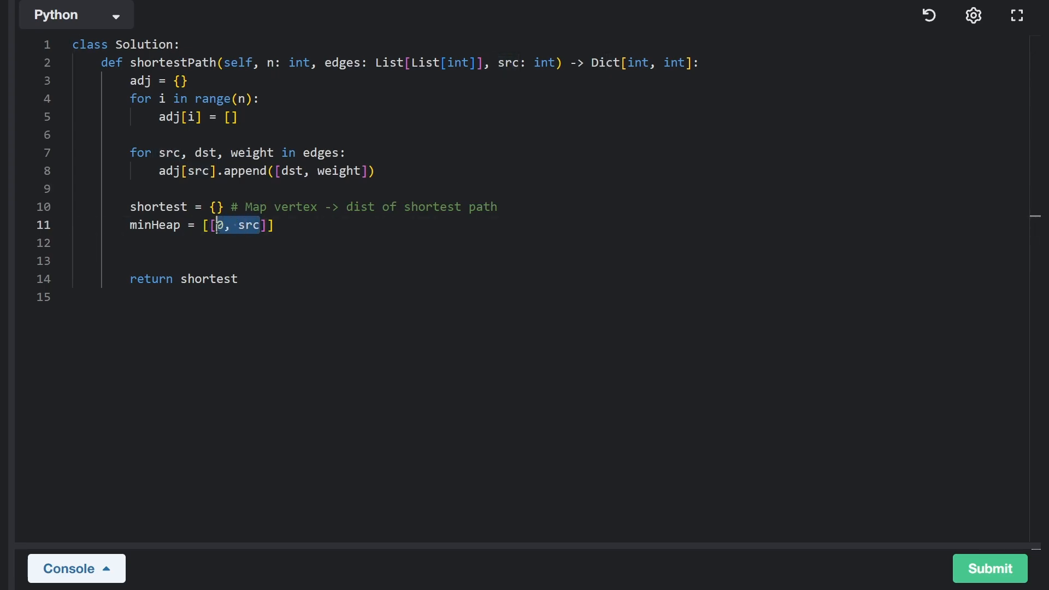
pyautogui.write('w')
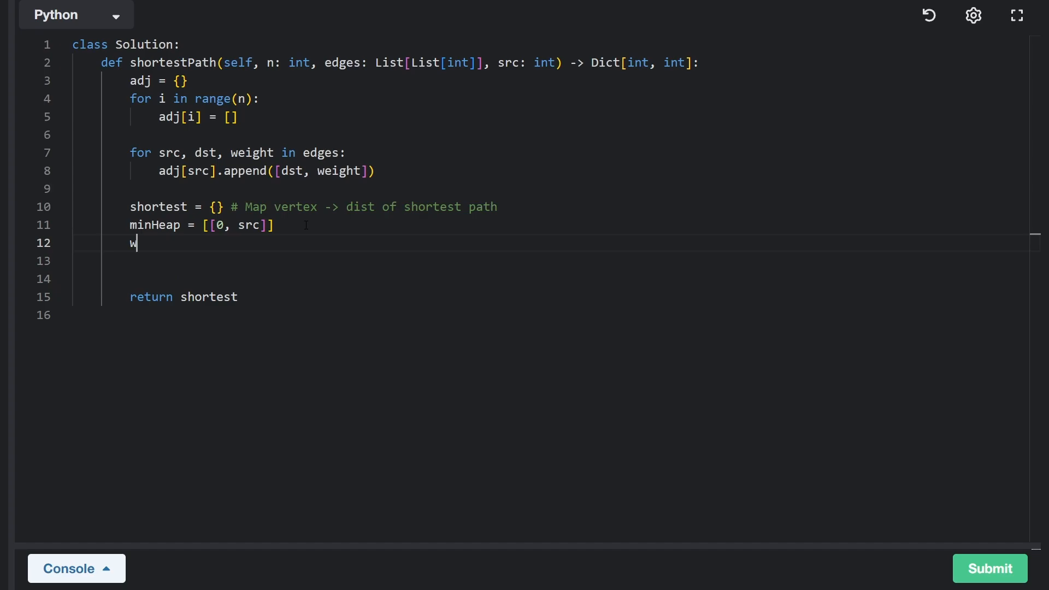
pyautogui.write('hile minHeap:')
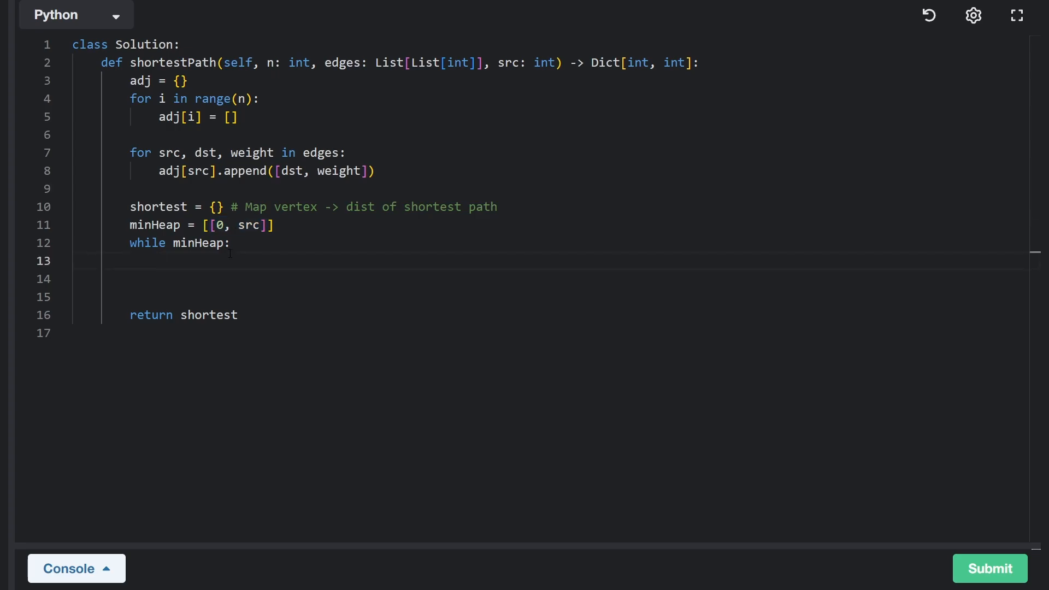
# Step: Pop the closest entry as w1, n1 = heapq.heappop(minHeap)
pyautogui.write('heapq')
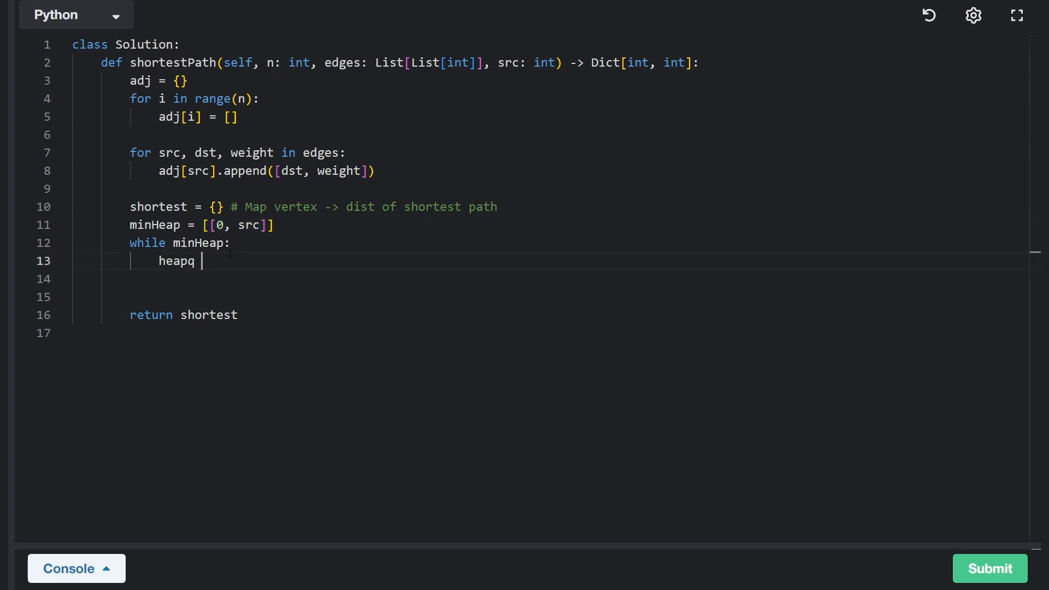
pyautogui.write('.heappop')
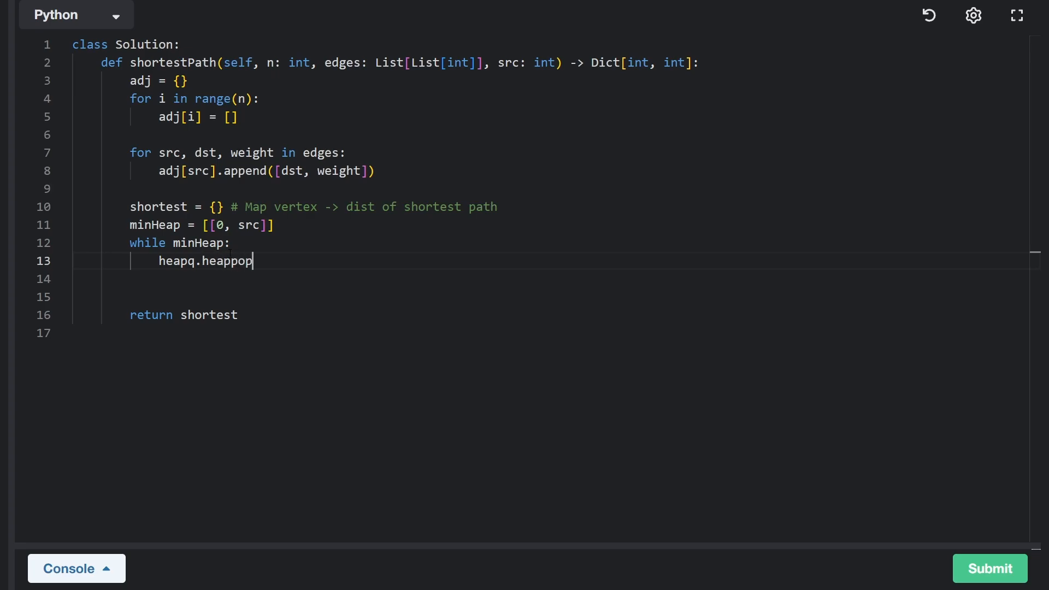
pyautogui.write('(m')
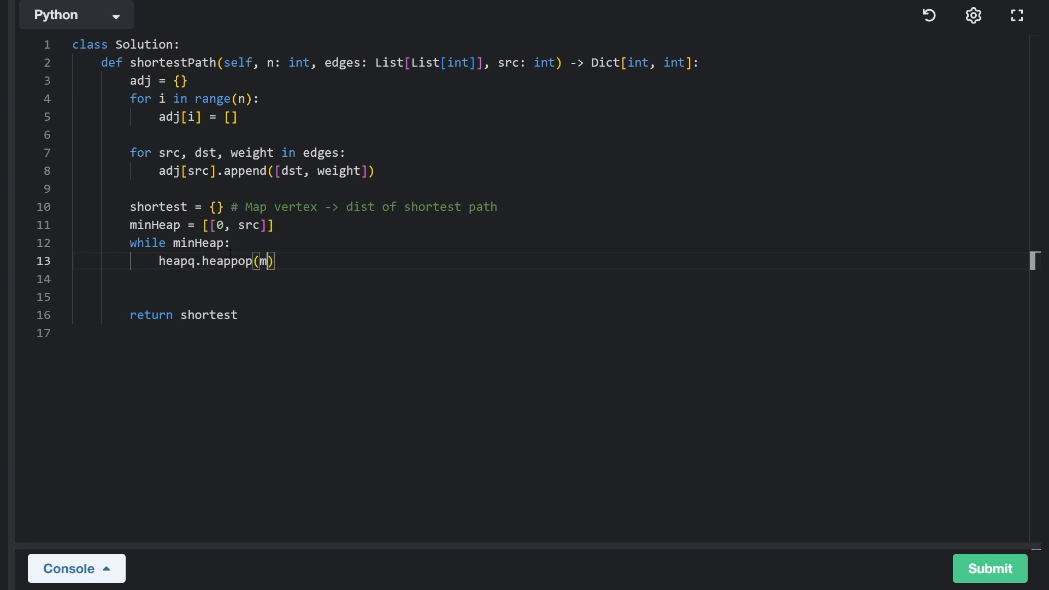
pyautogui.write('inHeap')
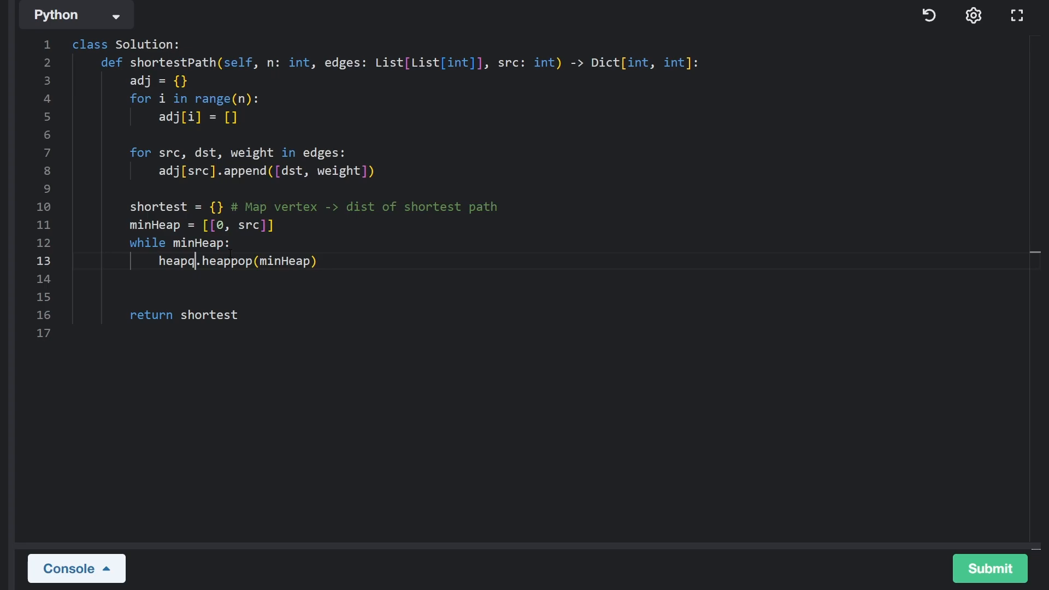
pyautogui.doubleClick(248, 225)
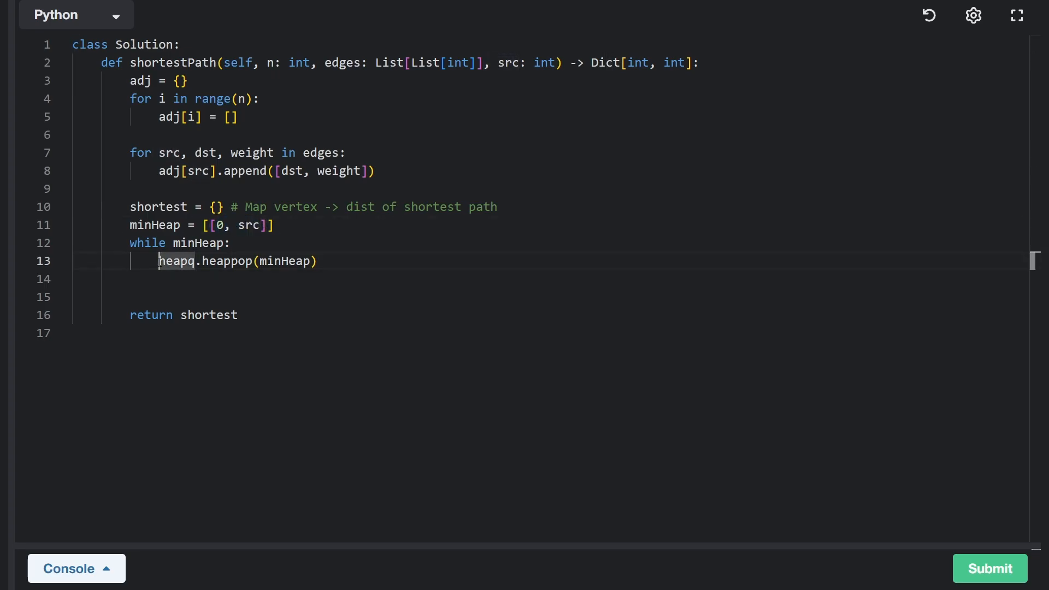
pyautogui.write('w1,')
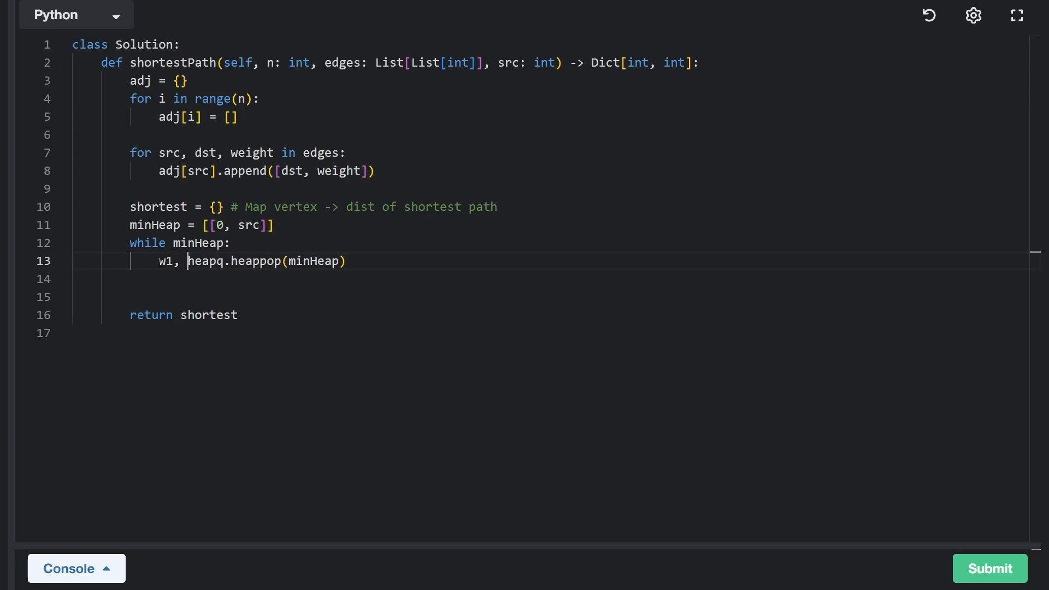
pyautogui.write('n1,')
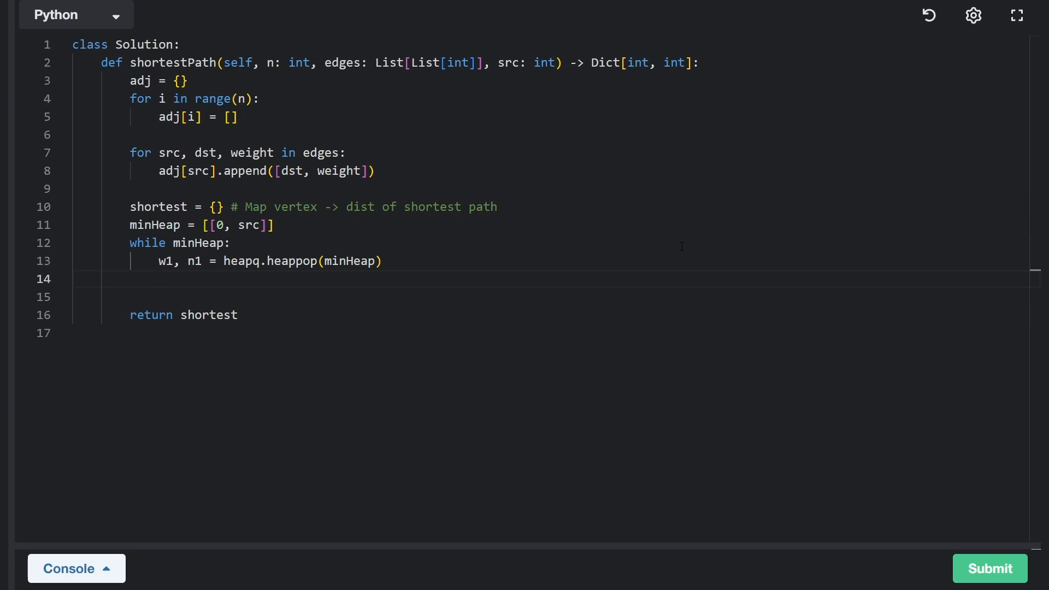
# Step: Skip n1 with continue if already in shortest, otherwise record shortest[n1] = w1
pyautogui.click(158, 279)
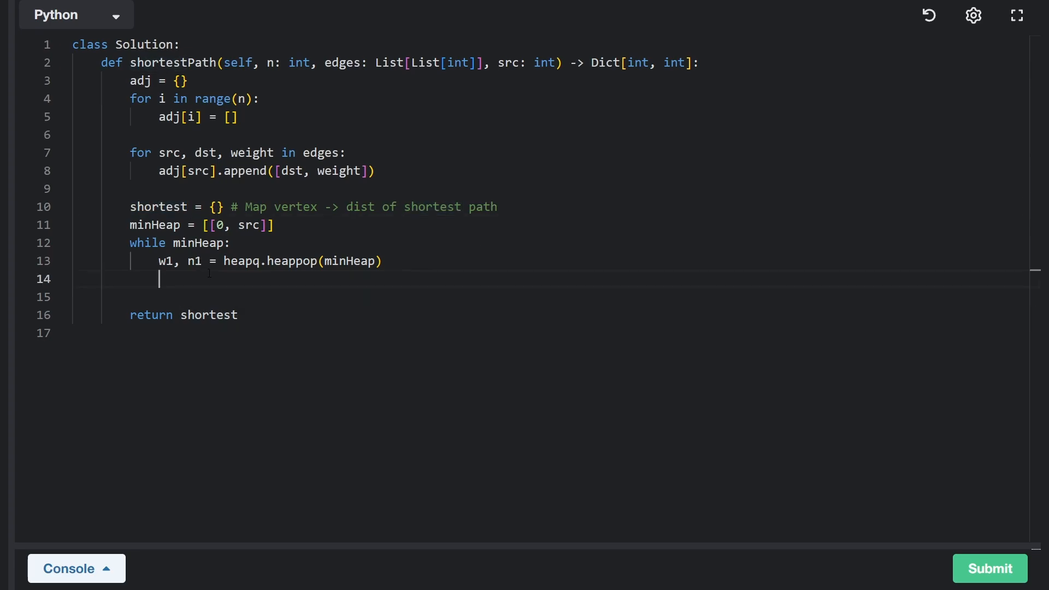
pyautogui.write('if n1 in shortest:')
pyautogui.click(556, 297)
pyautogui.write('c')
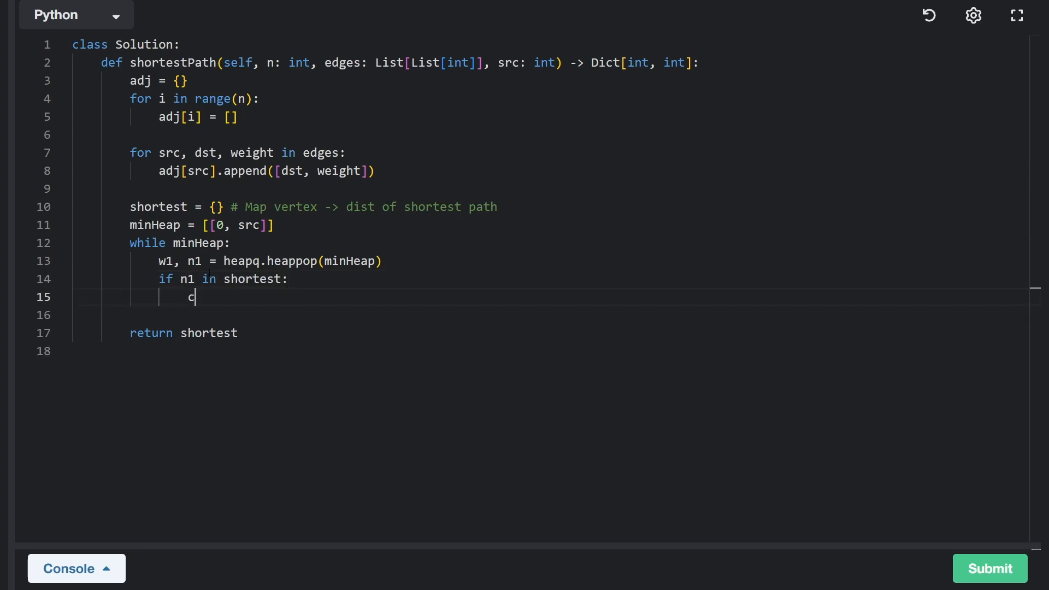
pyautogui.write('ontinue')
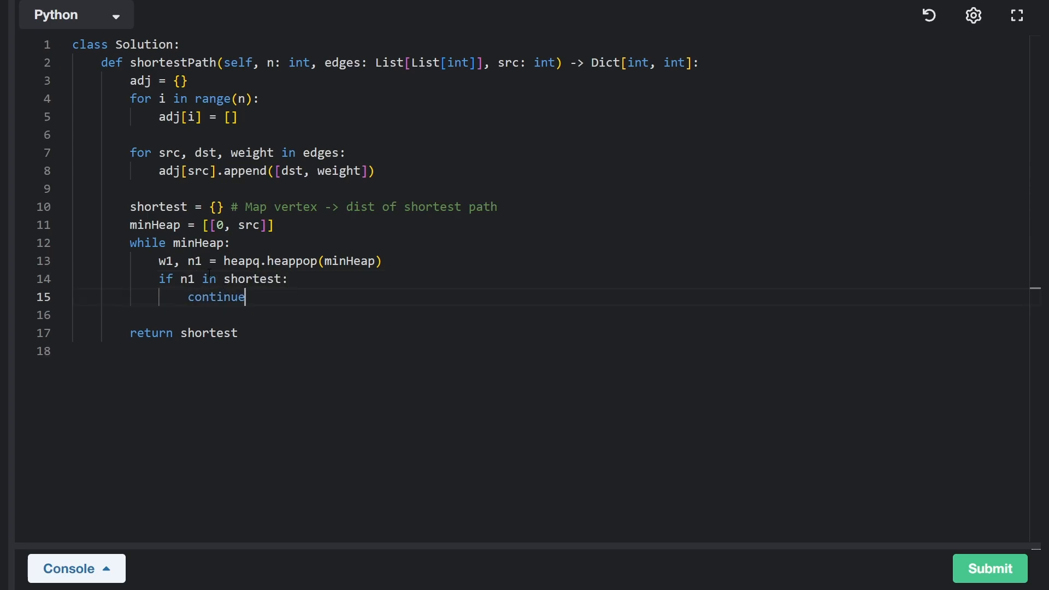
pyautogui.click(217, 207)
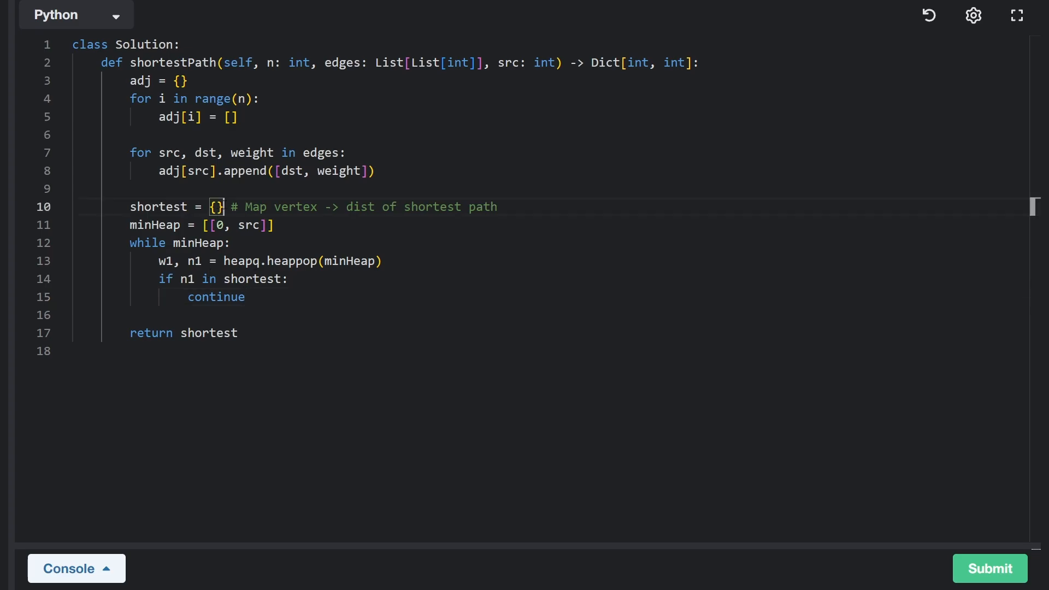
pyautogui.click(246, 297)
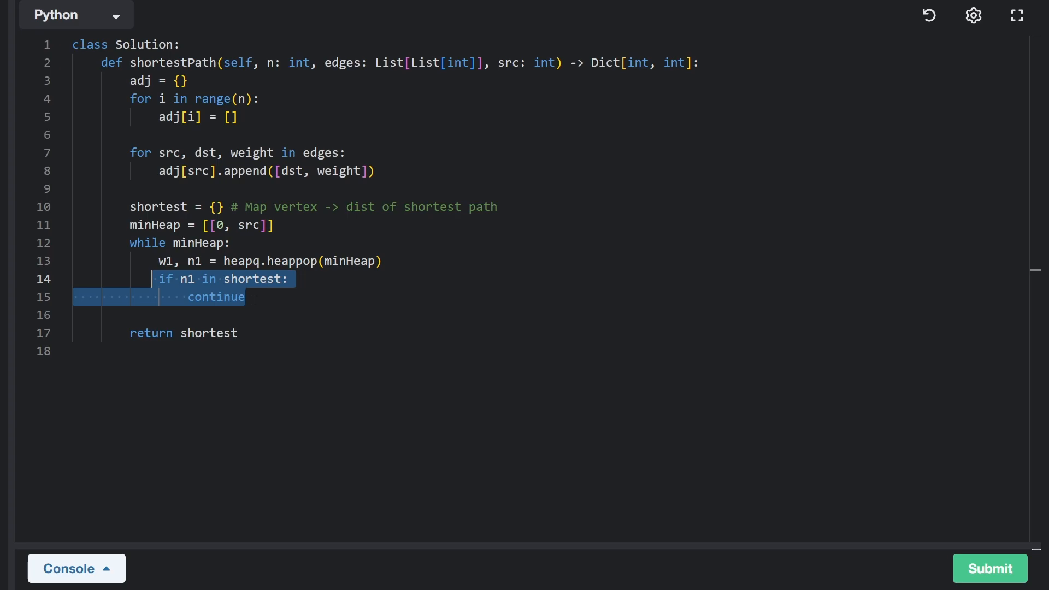
pyautogui.press('enter')
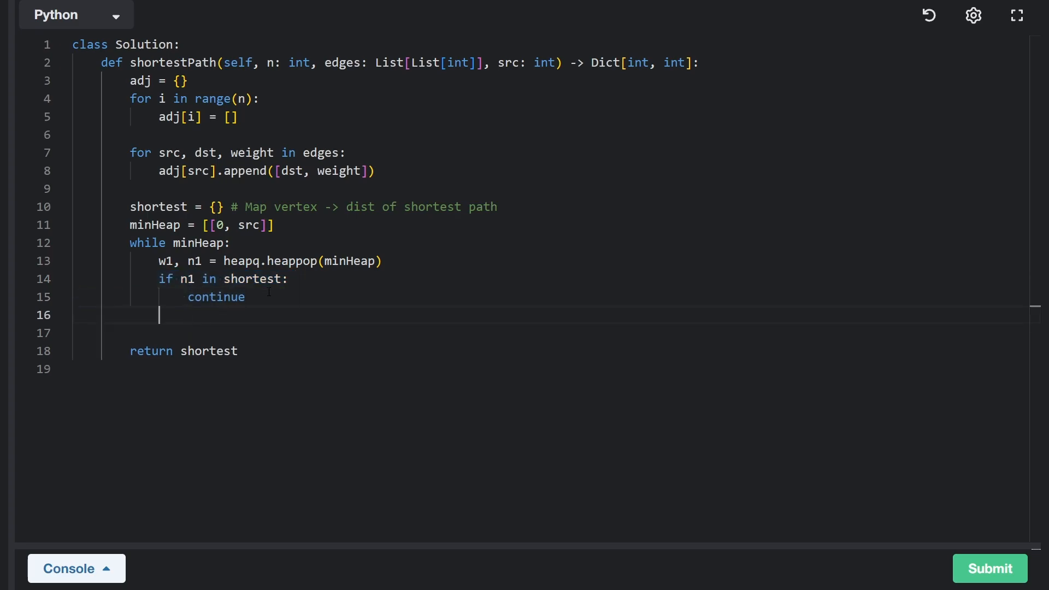
pyautogui.write('shor')
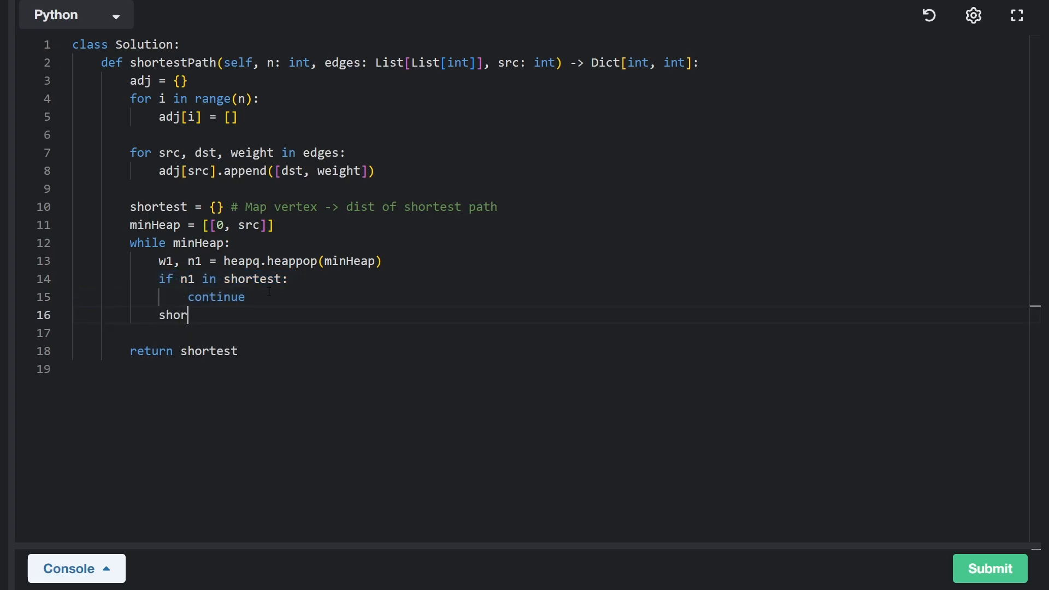
pyautogui.write('test[n1]')
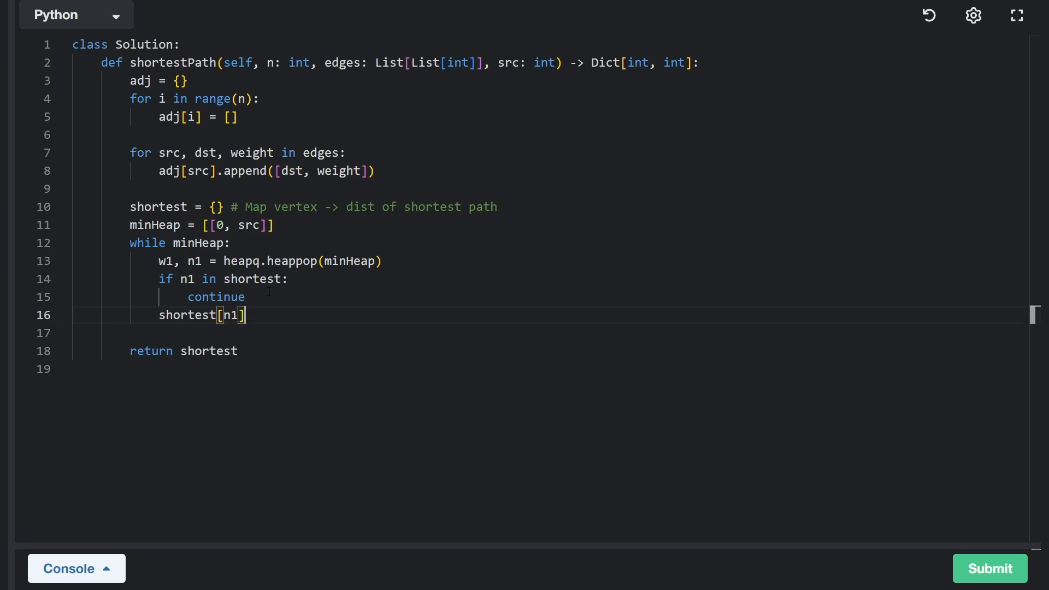
pyautogui.write('= w1')
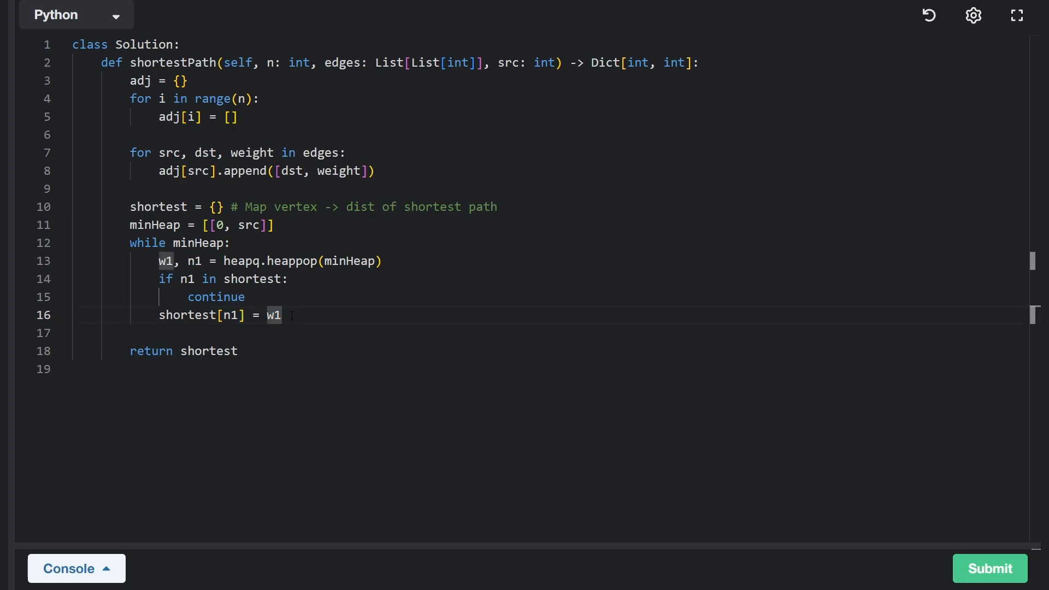
# Step: Loop over each neighbour as `for n2, w2 in adj[n1]:`
pyautogui.write('for')
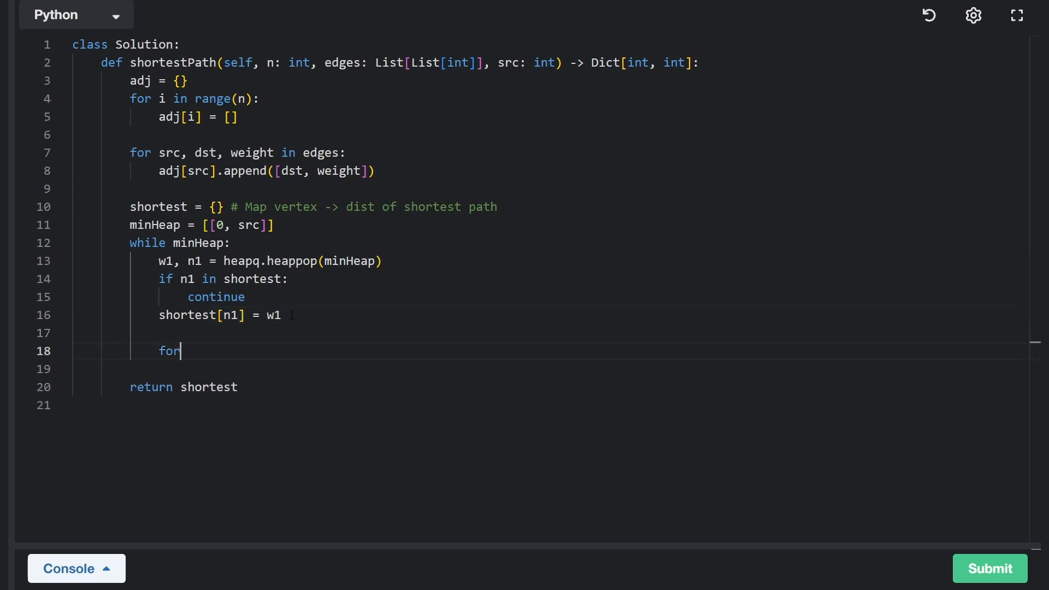
pyautogui.write('n')
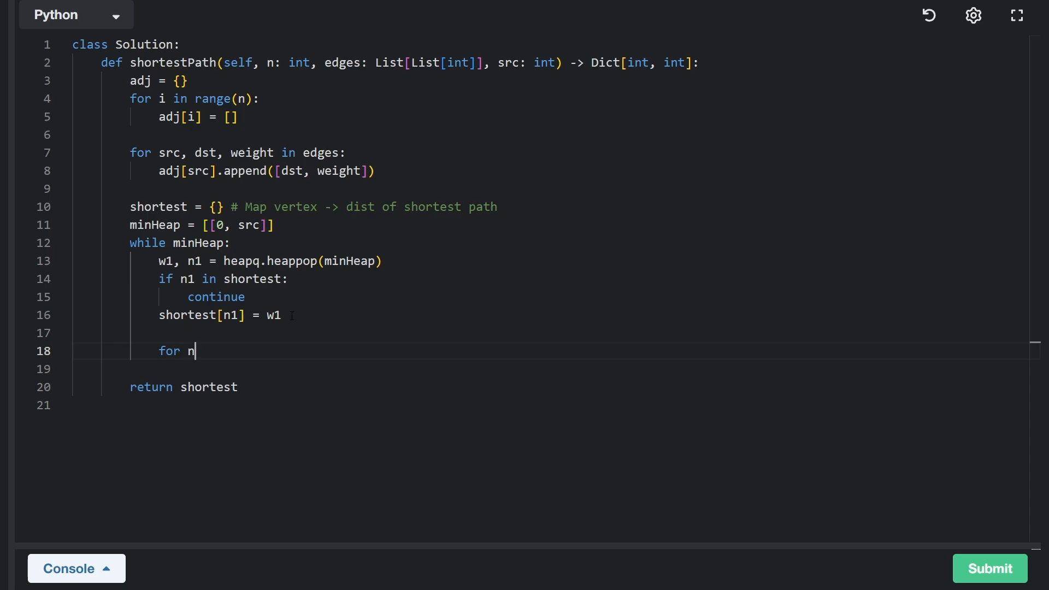
pyautogui.write('2, w')
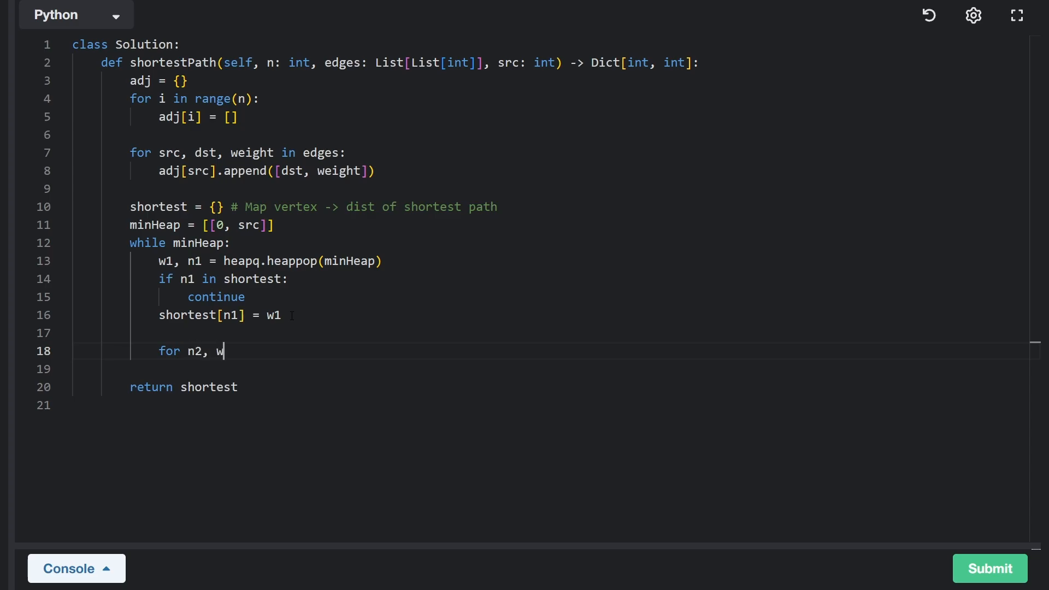
pyautogui.write('2 in ad')
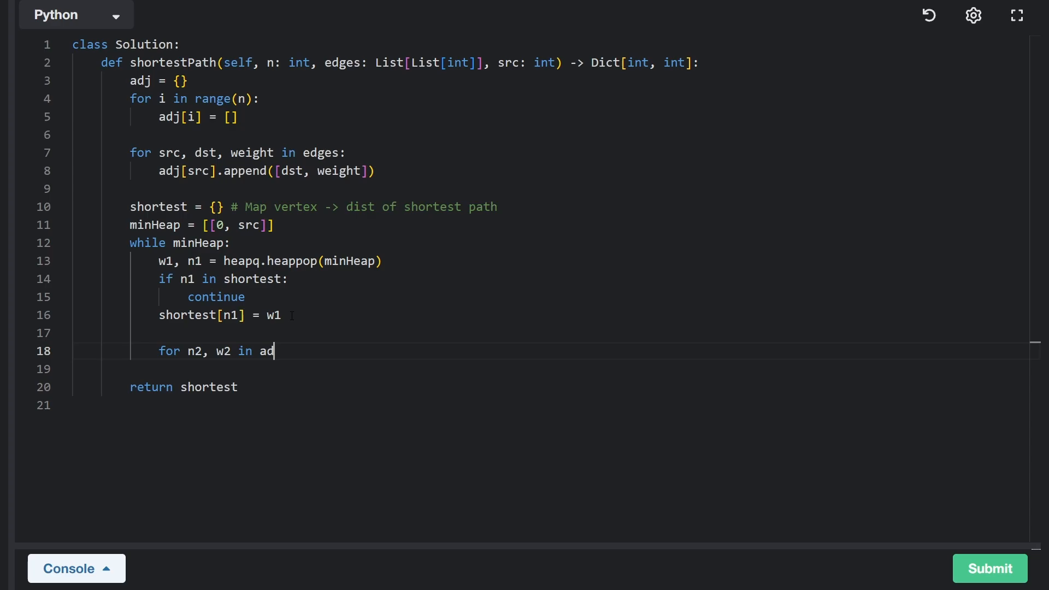
pyautogui.write('j[]')
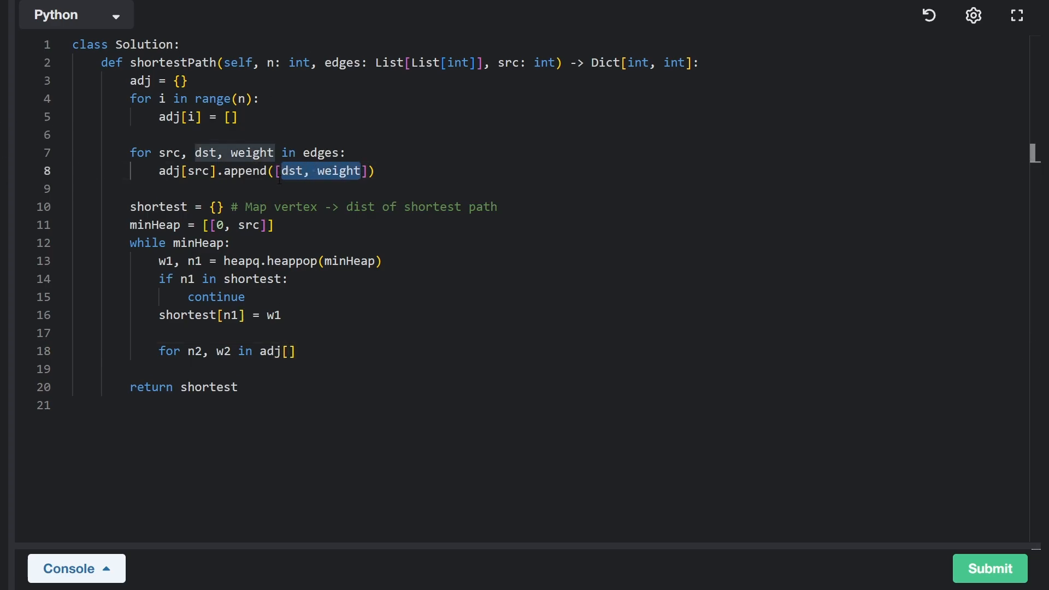
pyautogui.click(288, 351)
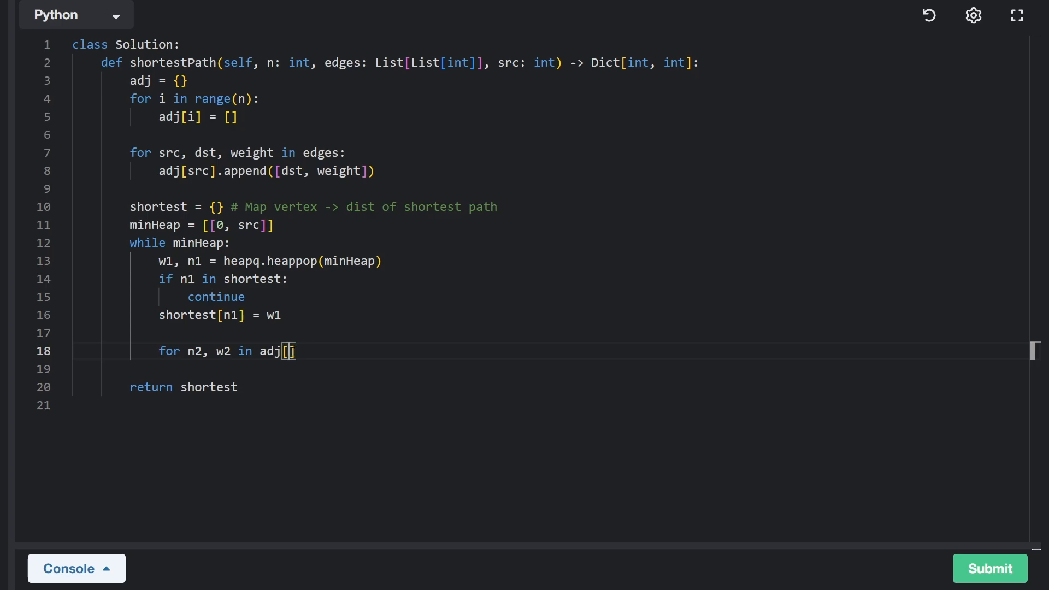
pyautogui.write('n1]:')
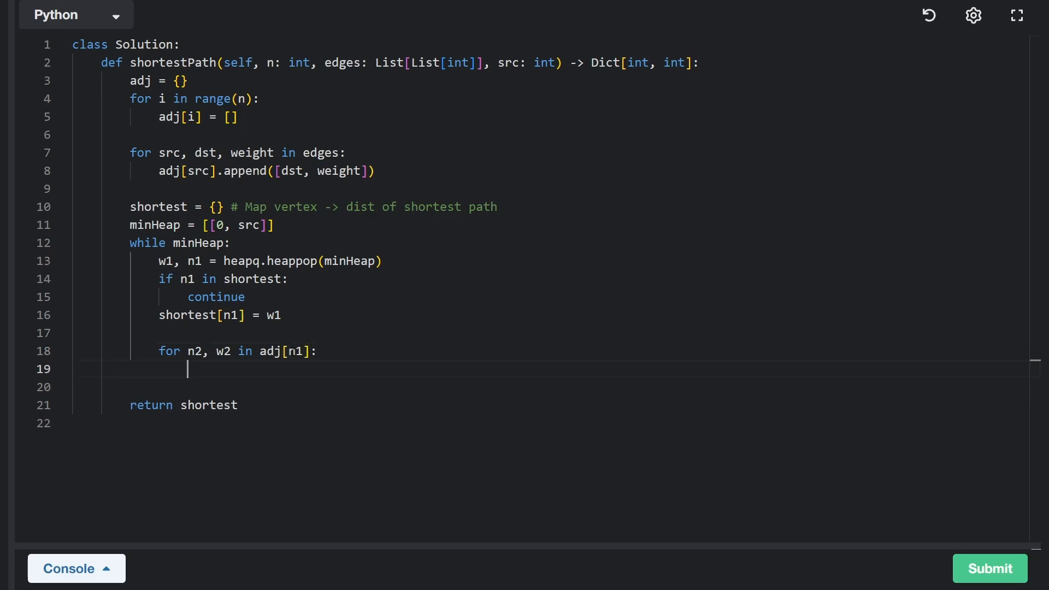
# Step: Push each neighbour with heapq.heappush(minHeap, [w1 + w2, n2])
pyautogui.write('heap')
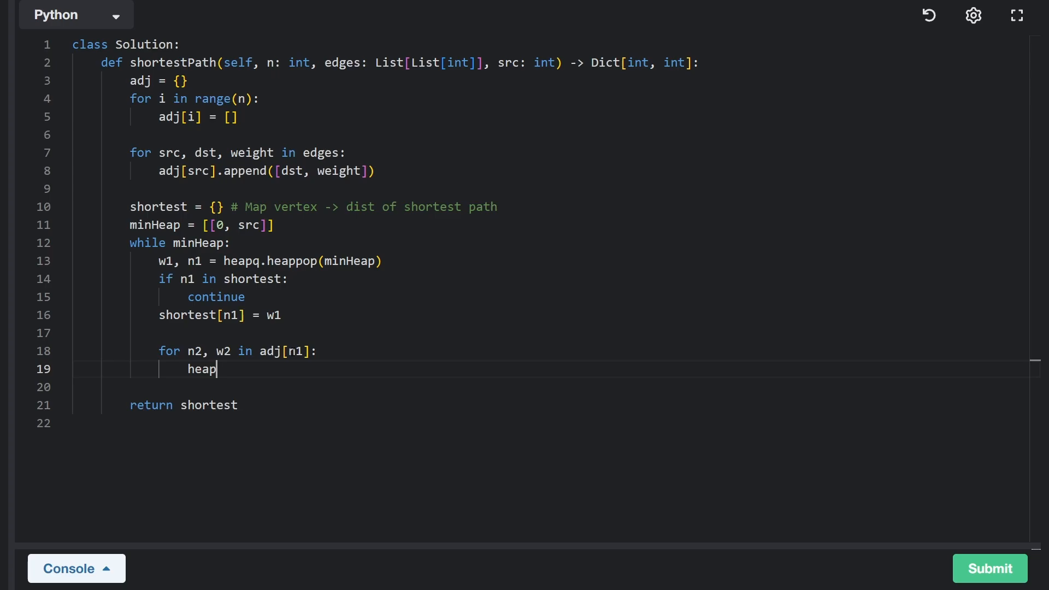
pyautogui.write('q.heappu')
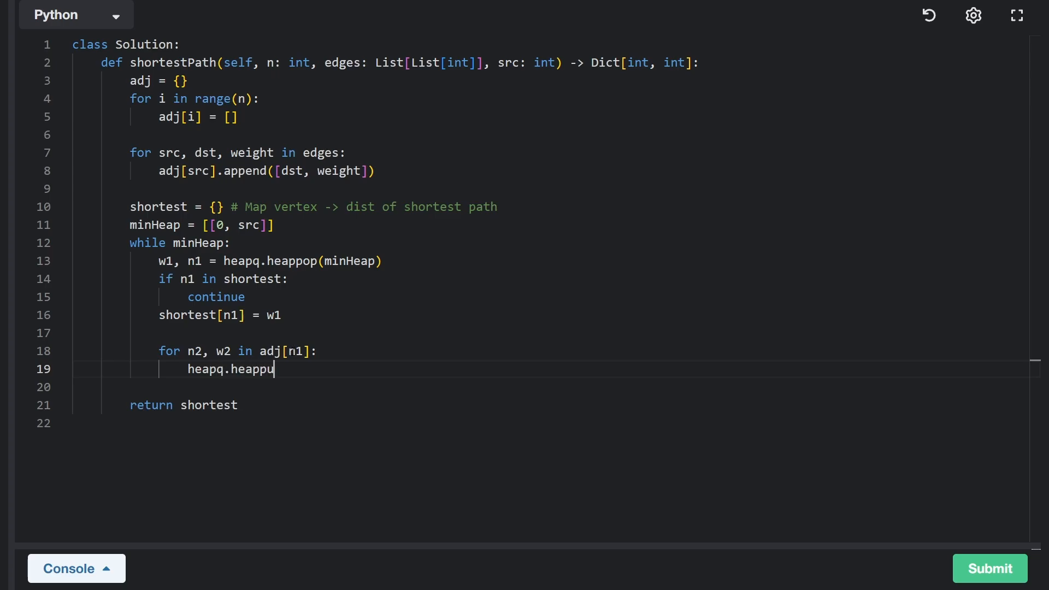
pyautogui.write('sh(min')
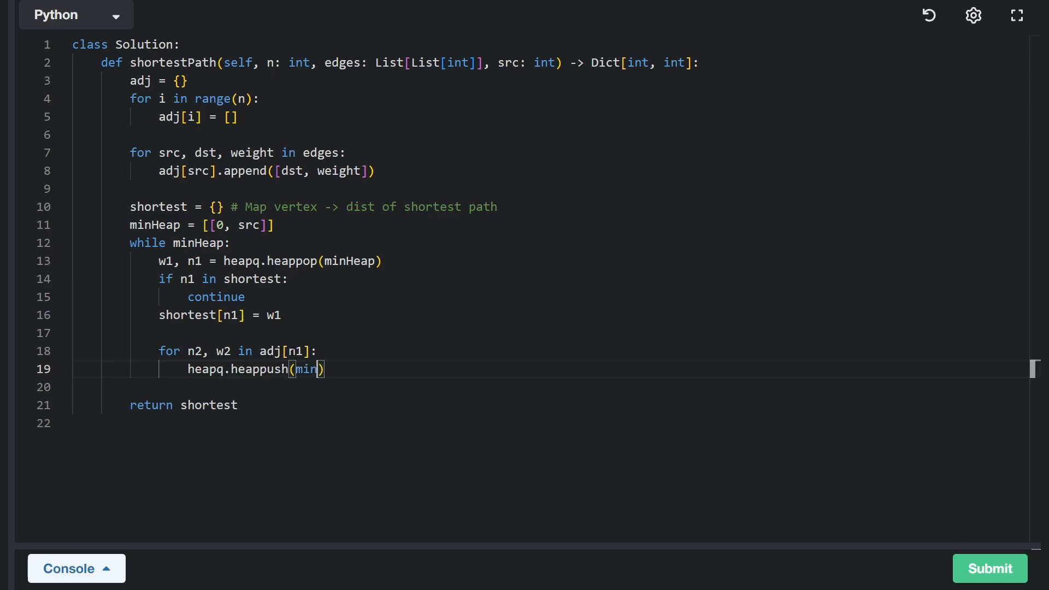
pyautogui.write('Heap, []')
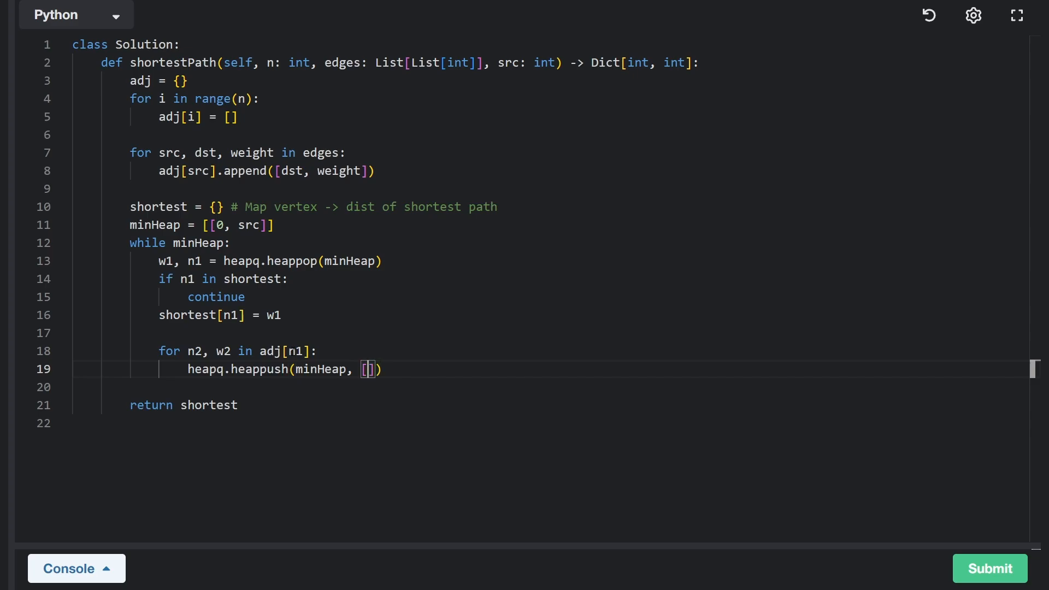
pyautogui.doubleClick(194, 351)
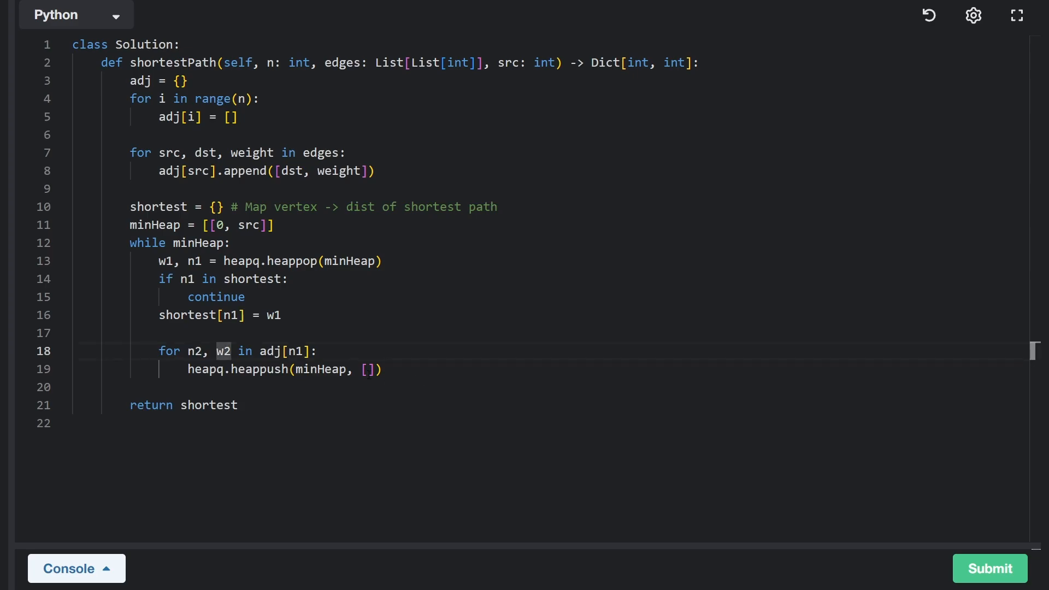
pyautogui.write('w2')
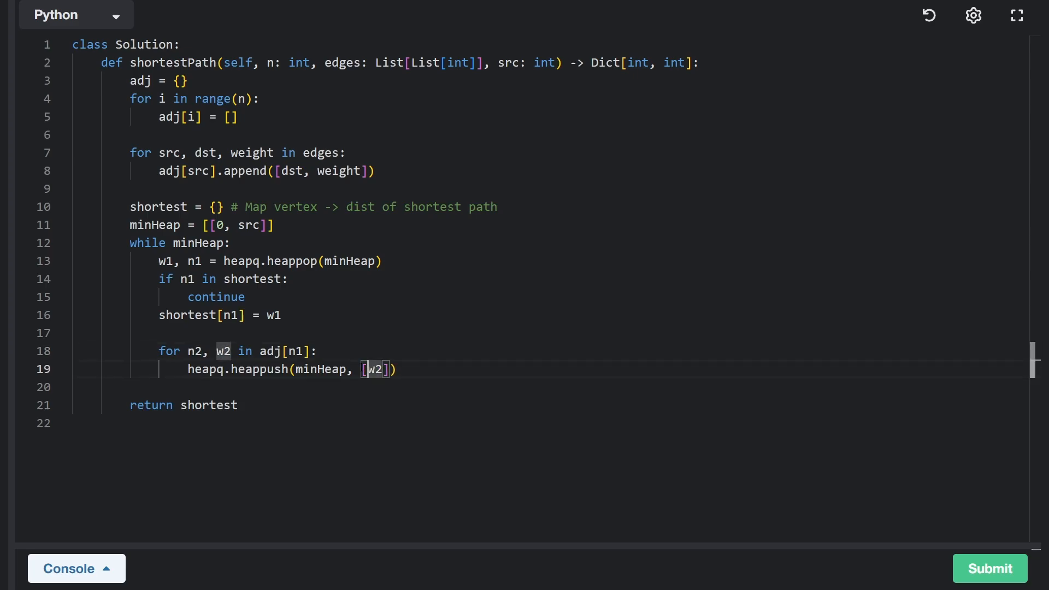
pyautogui.write('w1 w')
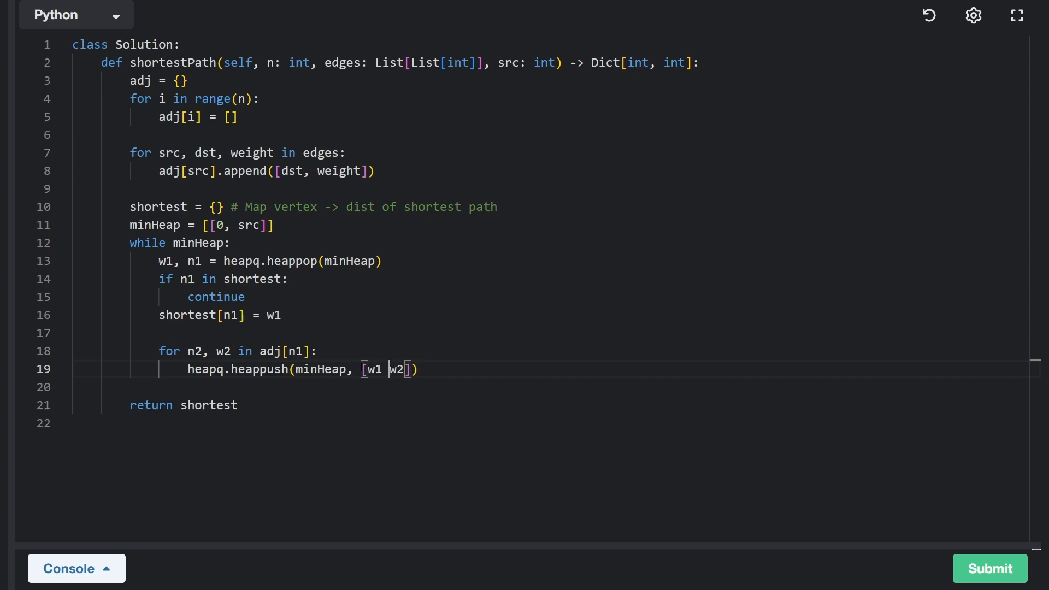
pyautogui.write('+')
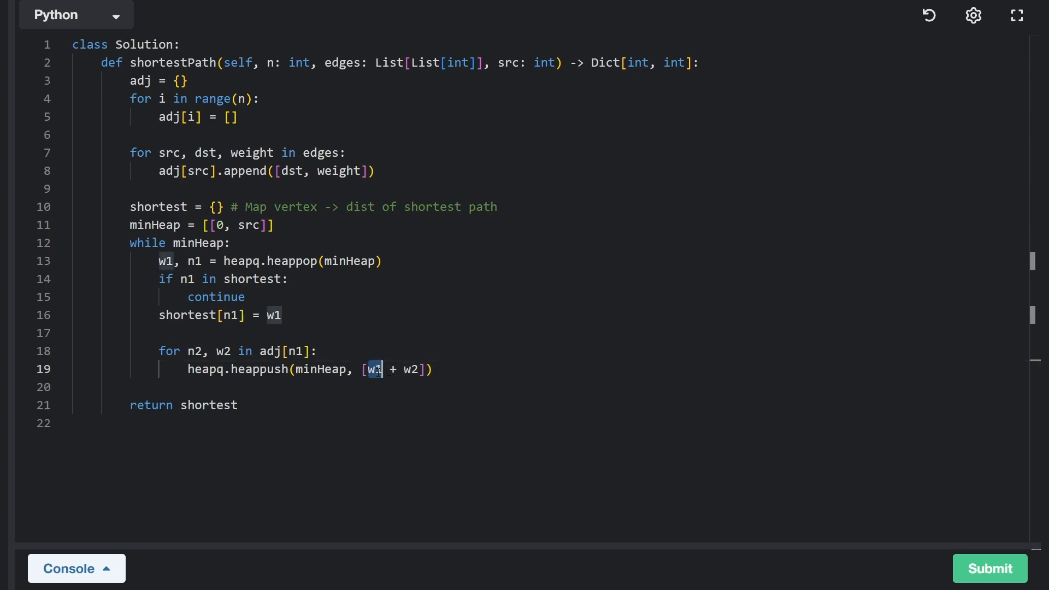
pyautogui.doubleClick(194, 261)
pyautogui.write(', ')
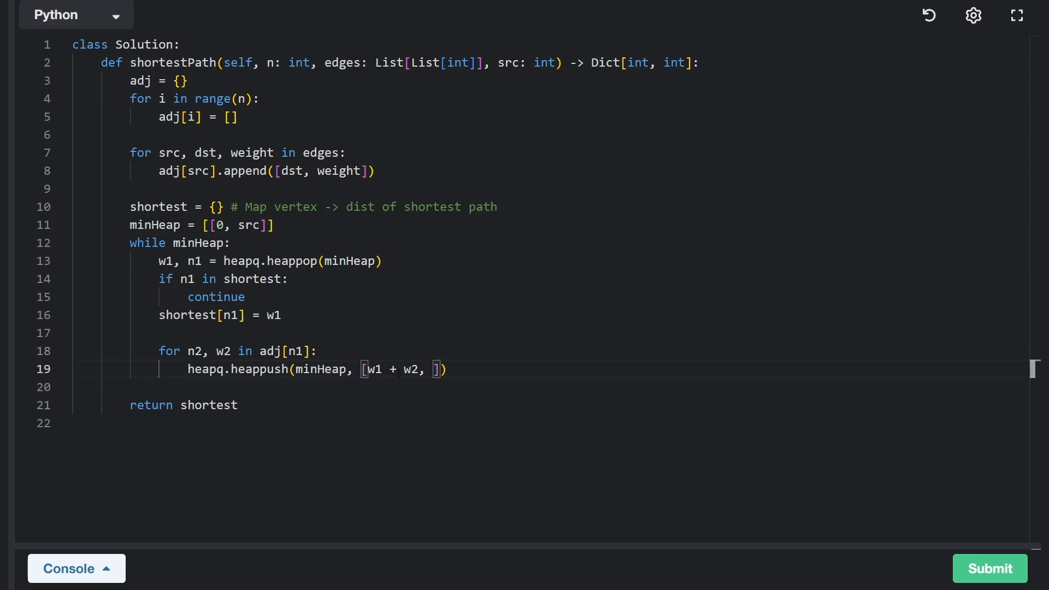
pyautogui.write('n2')
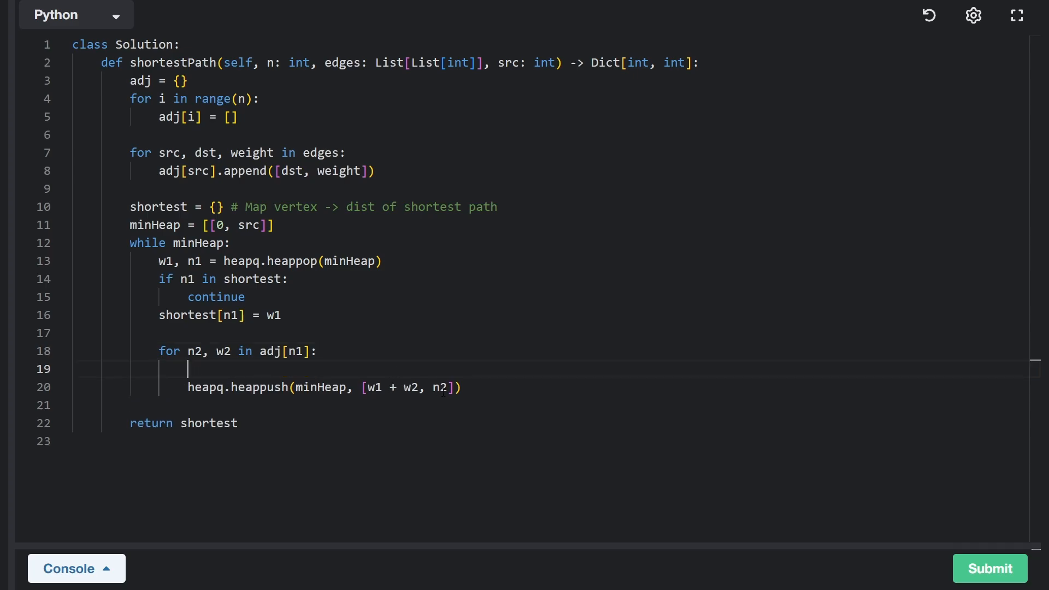
# Step: Guard the heappush with `if n2 not in shortest:` and indent the push under it
pyautogui.doubleClick(440, 387)
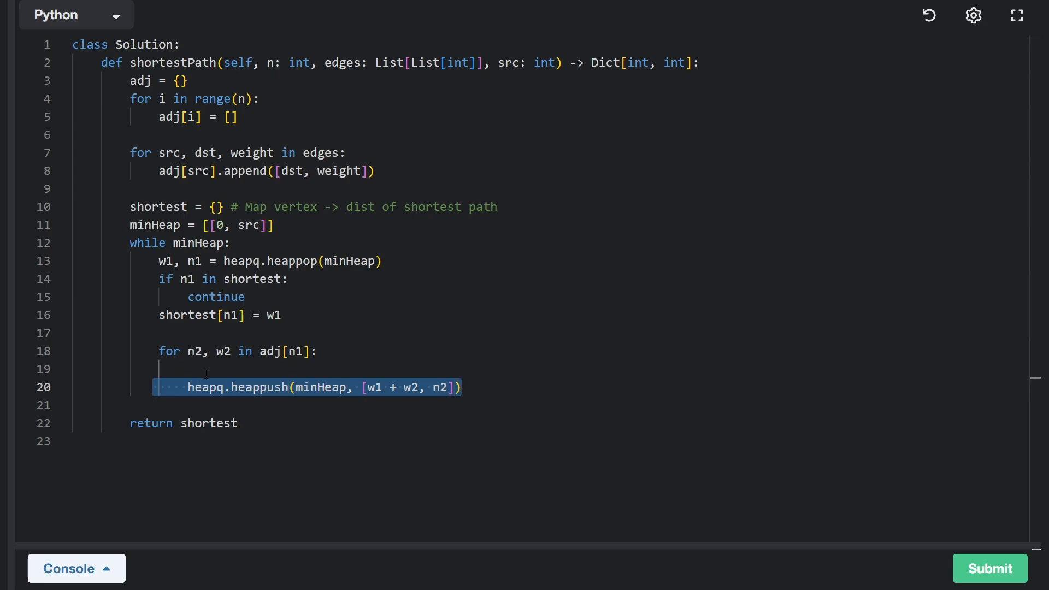
pyautogui.write('if n')
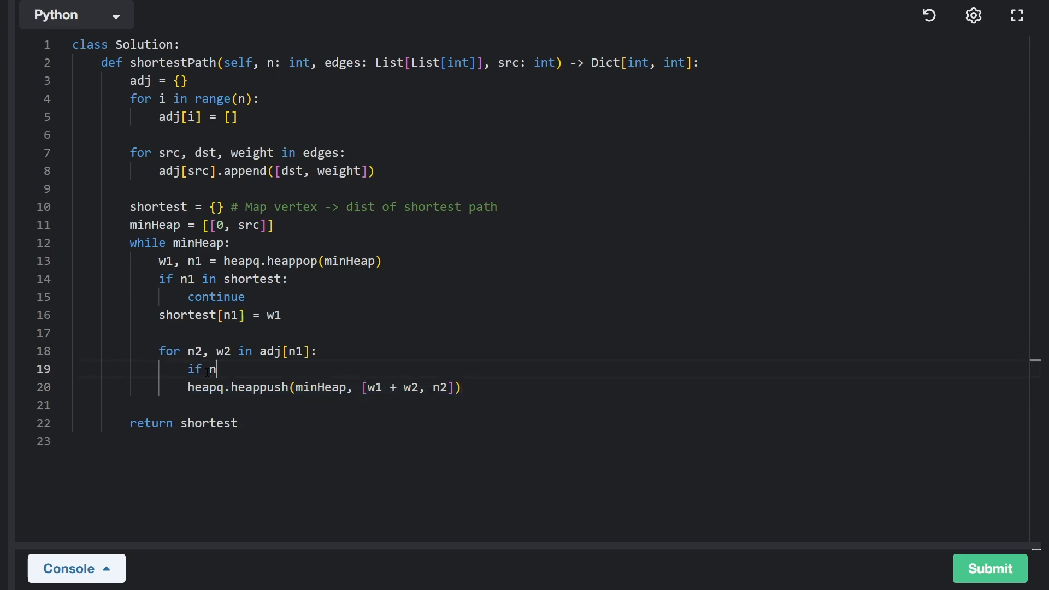
pyautogui.write('2 not in')
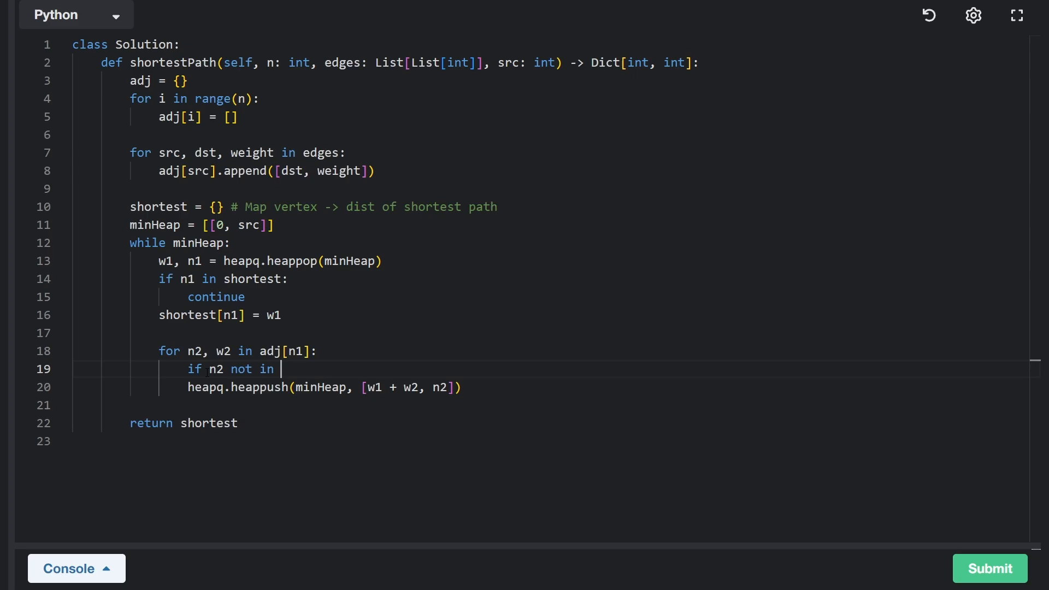
pyautogui.write('shortest:')
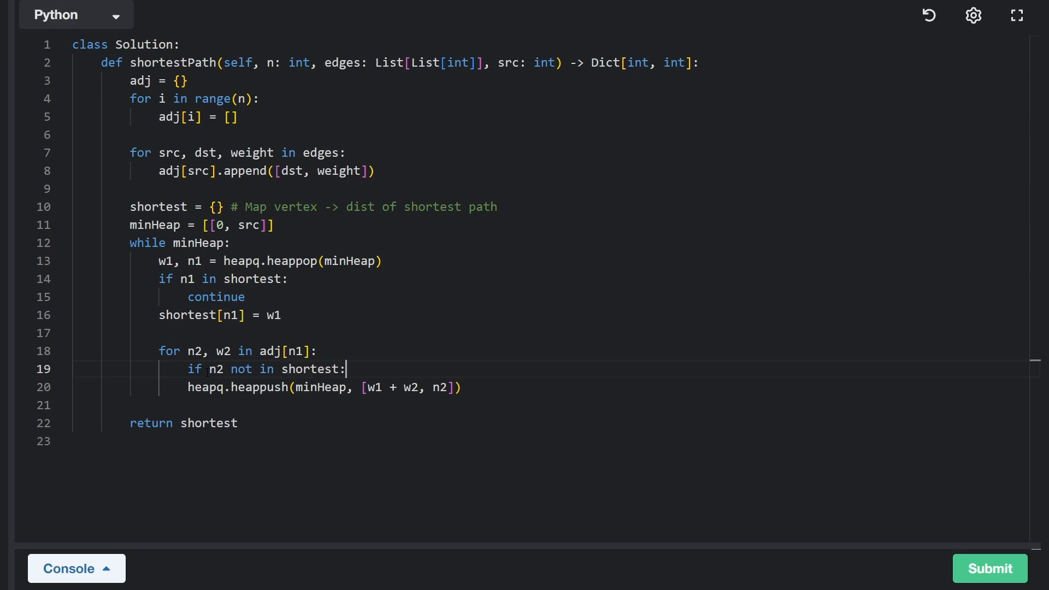
pyautogui.press('Tab')
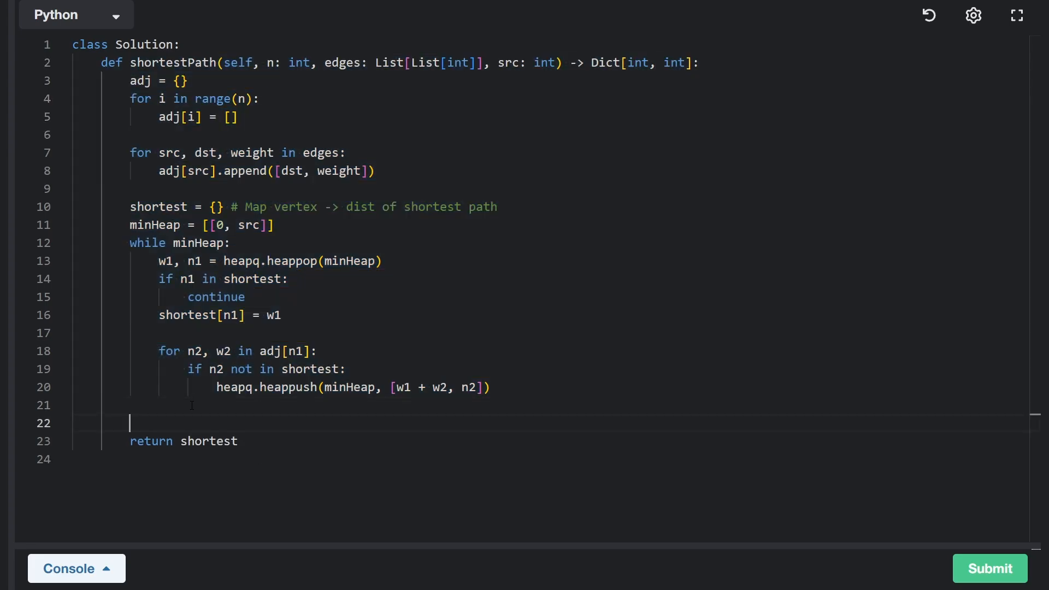
pyautogui.press('enter')
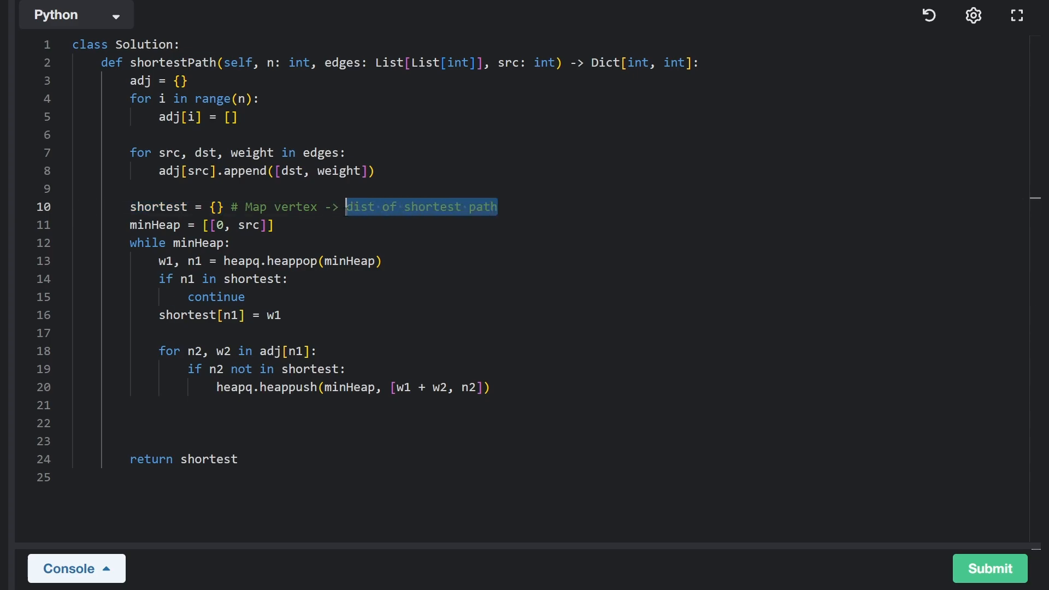
# Step: Before the return, loop over range(n) setting shortest[i] = -1 for any unreached vertex
pyautogui.click(187, 423)
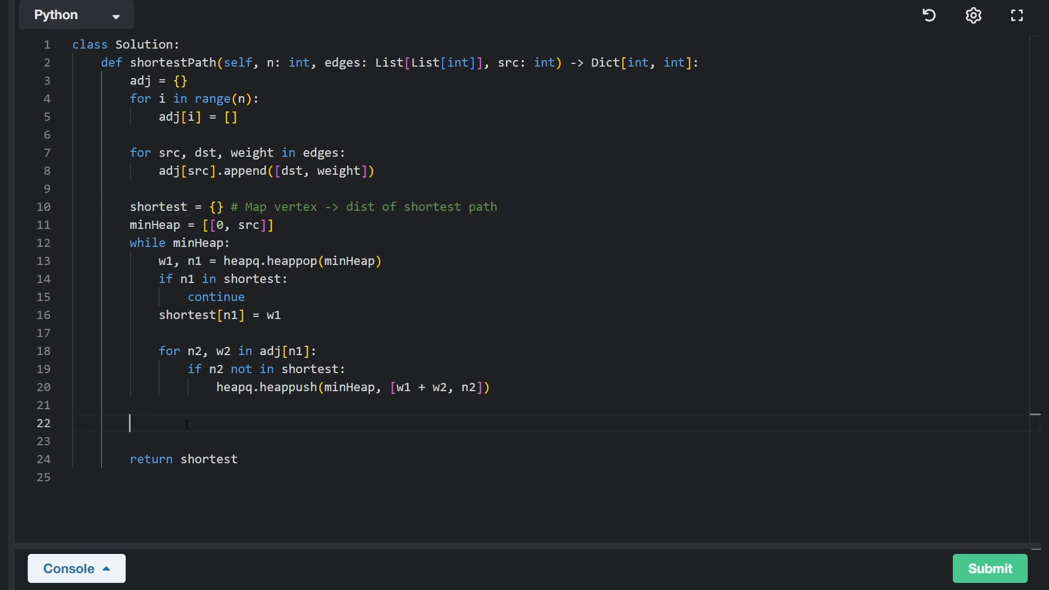
pyautogui.write('fo')
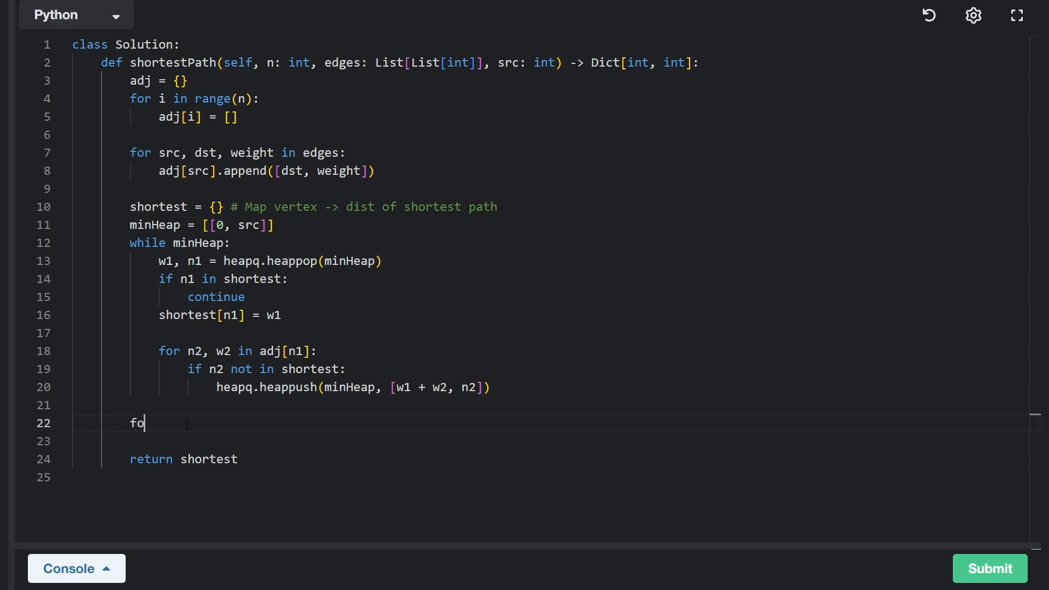
pyautogui.write('r i in')
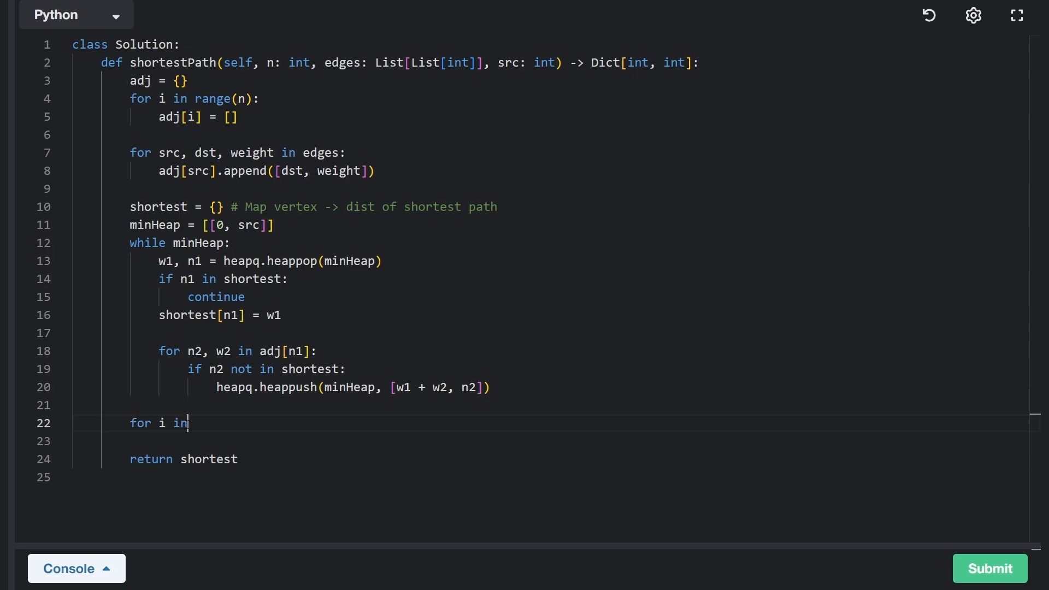
pyautogui.write('range(n')
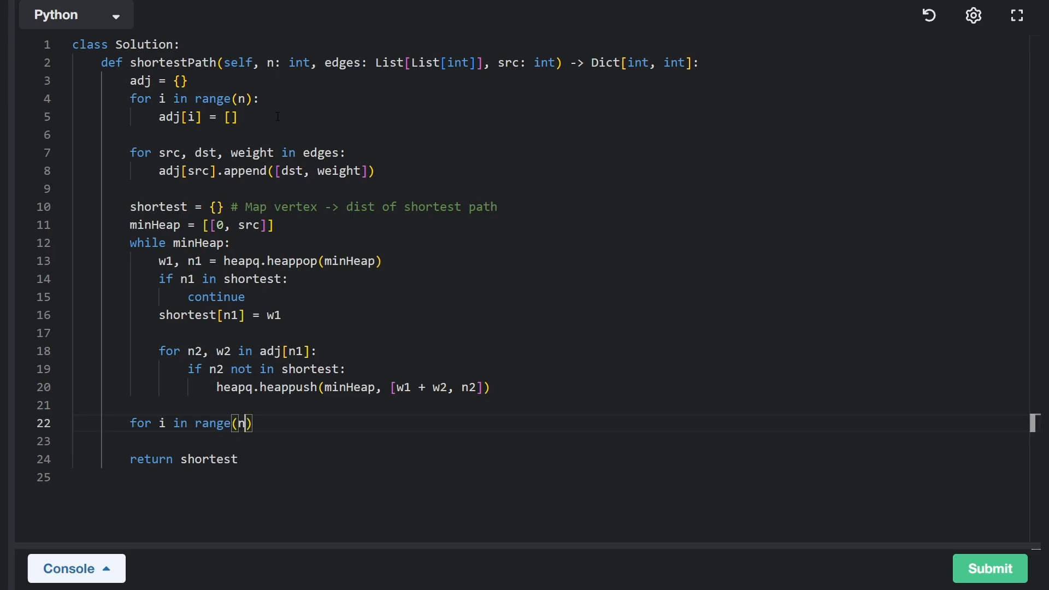
pyautogui.write(':')
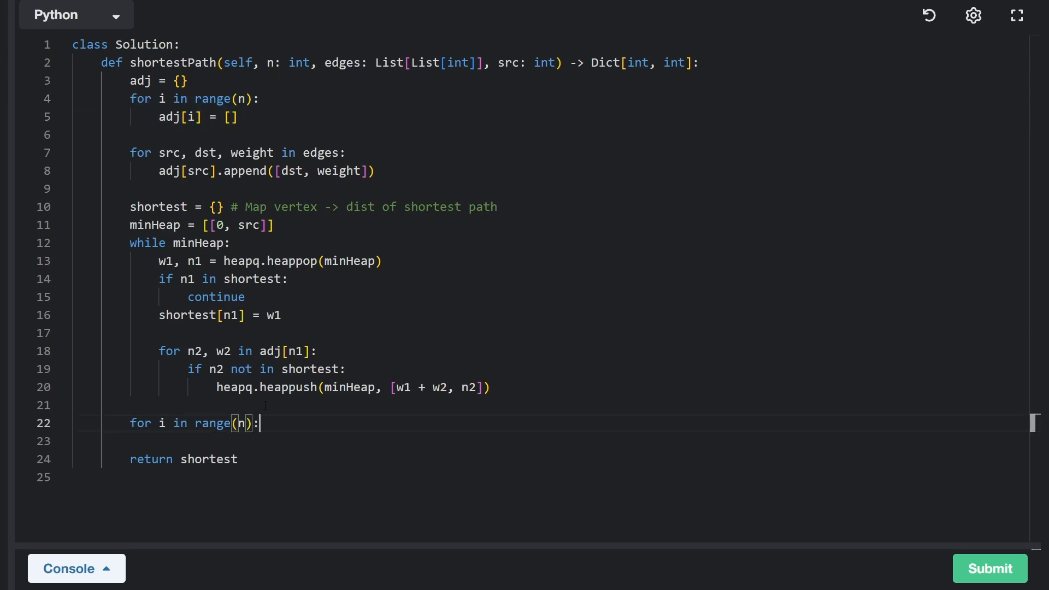
pyautogui.press('enter')
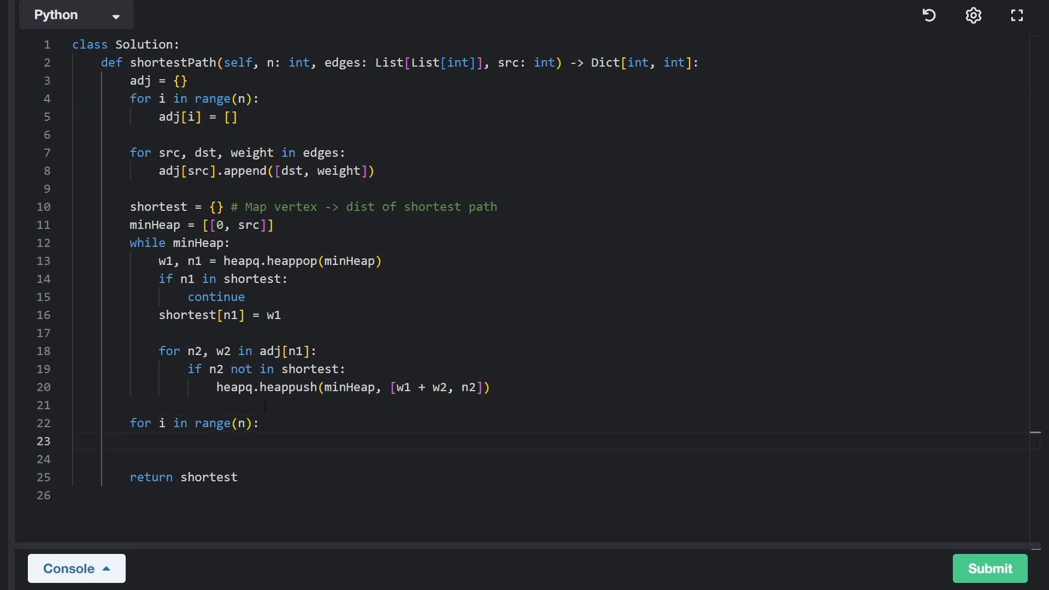
pyautogui.write('if i not in shortest:')
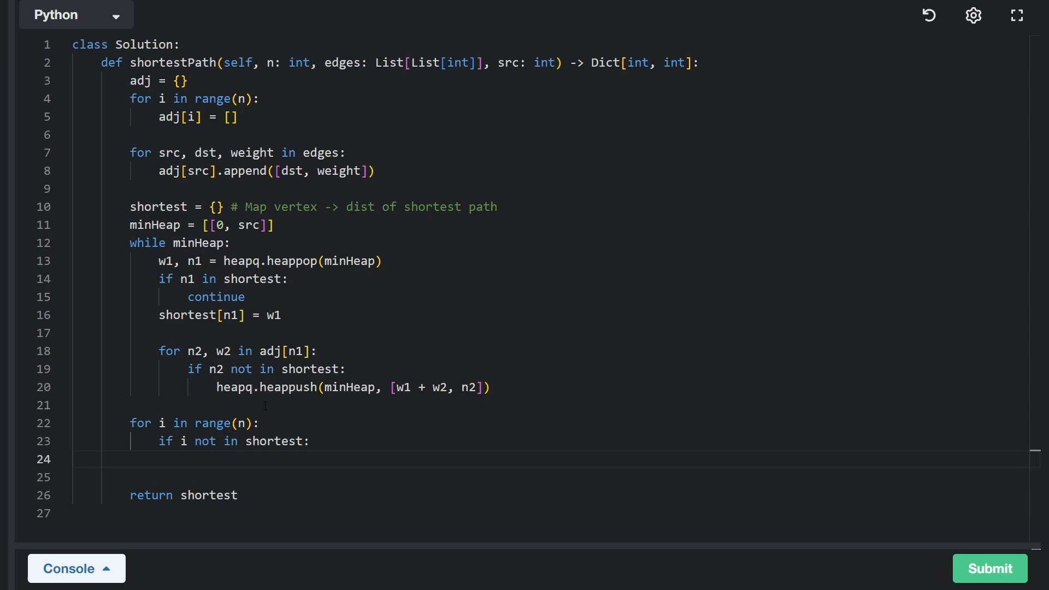
pyautogui.write('shortest[i]')
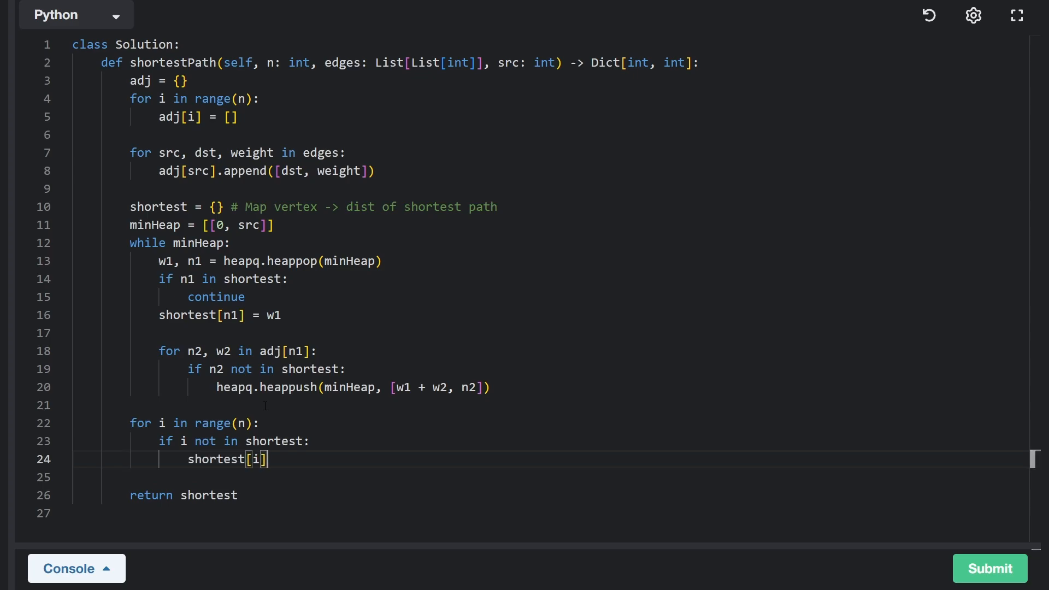
pyautogui.write('= 0')
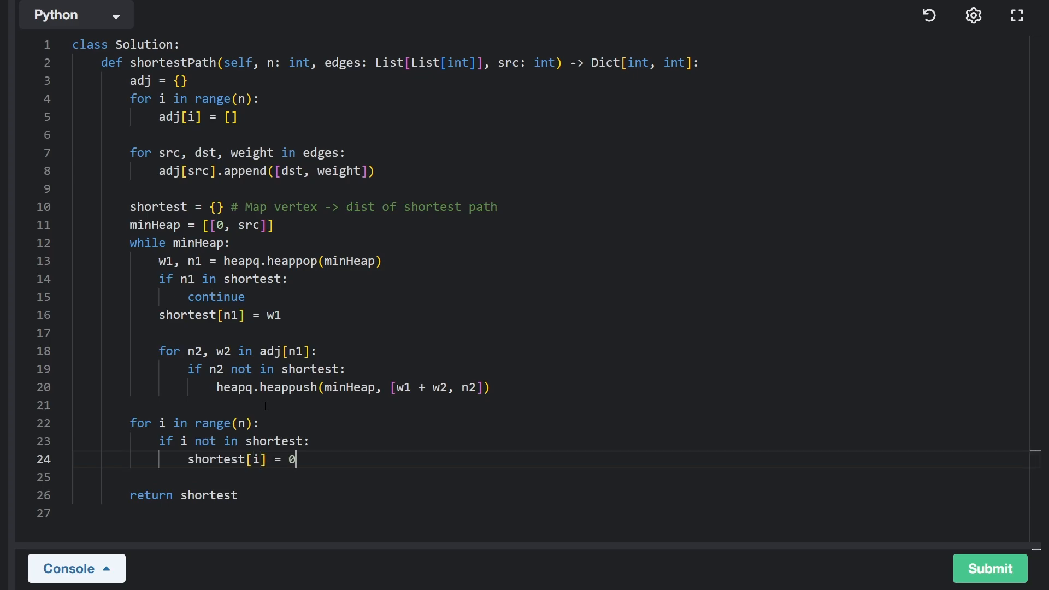
pyautogui.write('-1')
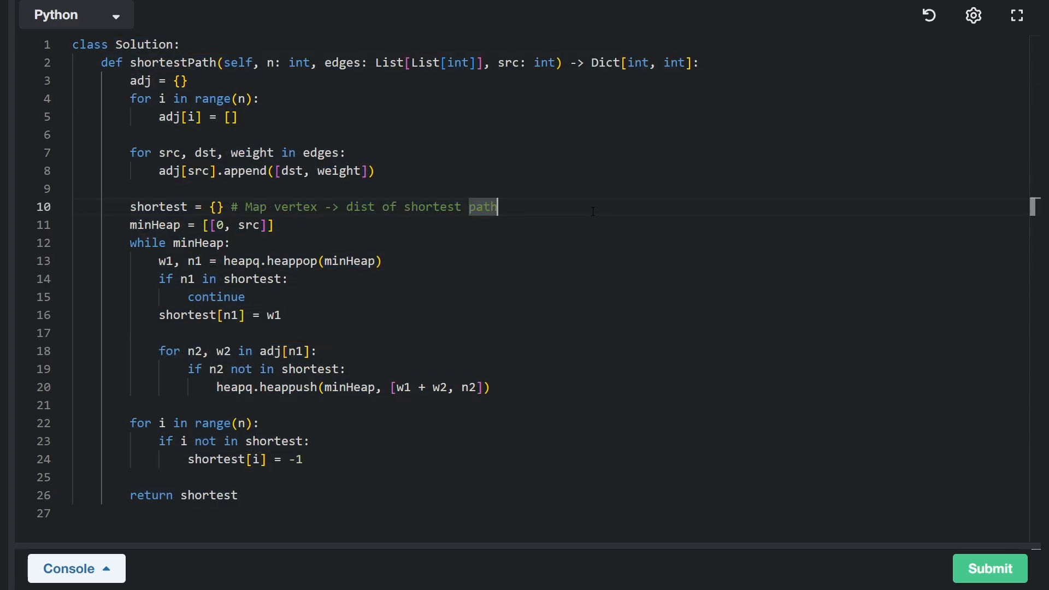
pyautogui.moveTo(577, 199)
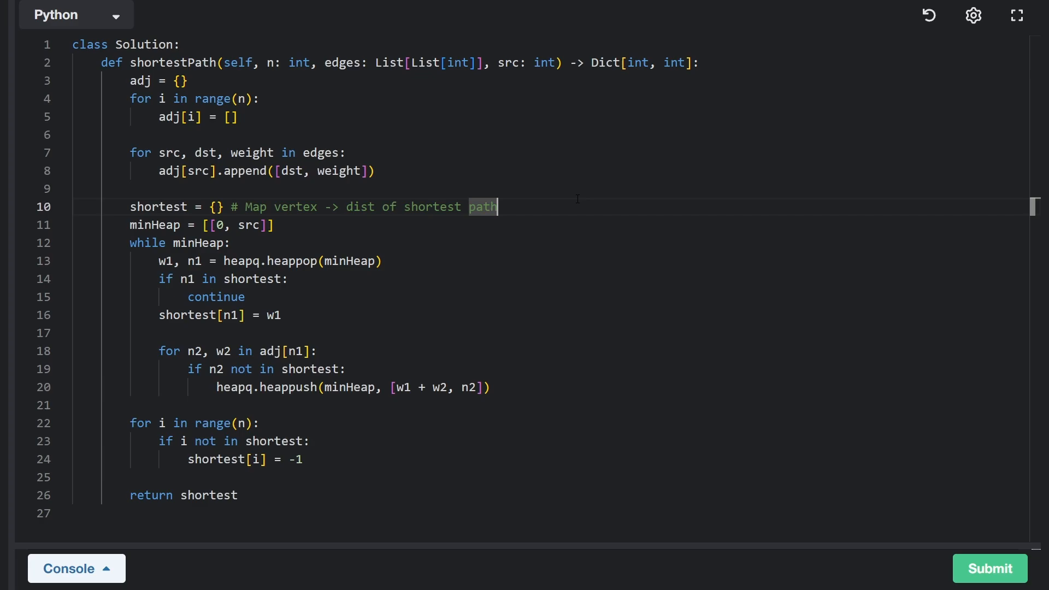
# Step: Rename the edges loop variables src and dst to s and d so they no longer shadow the src parameter
pyautogui.doubleClick(171, 153)
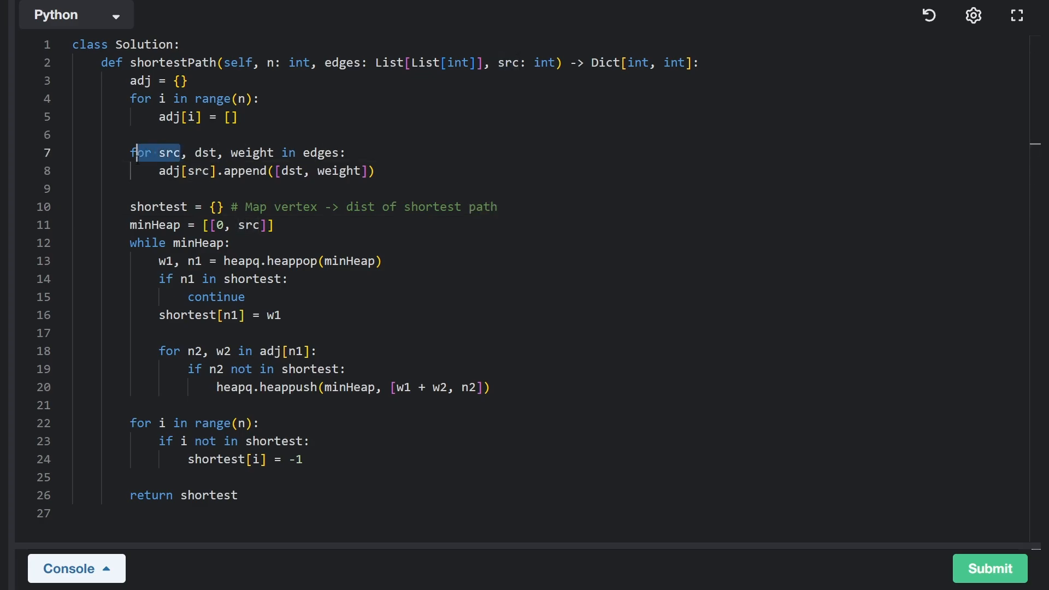
pyautogui.doubleClick(509, 63)
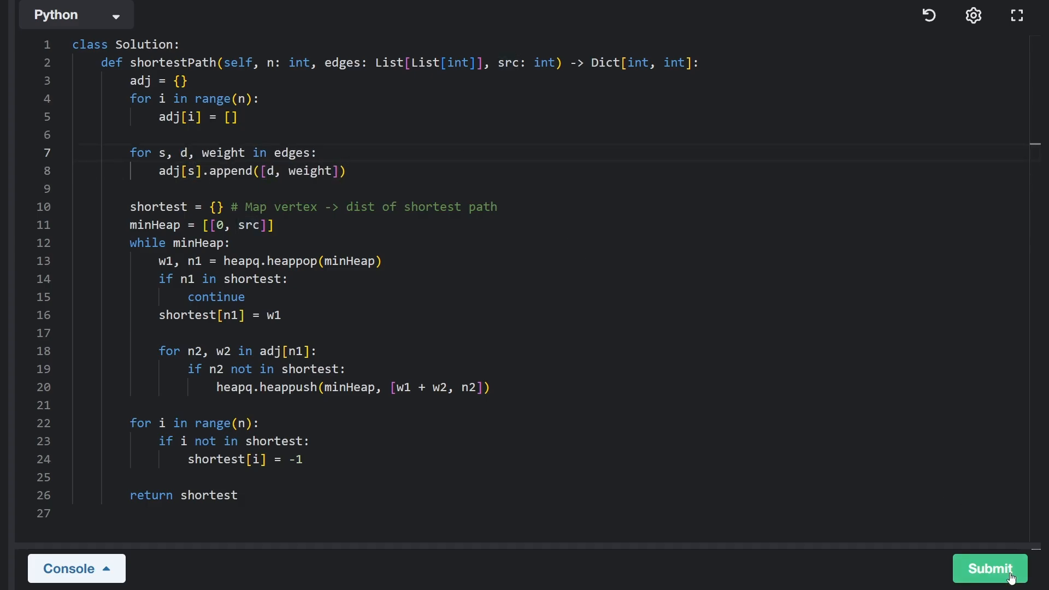
# Step: Submit the solution and confirm all 11 / 11 test cases are Accepted
pyautogui.click(990, 568)
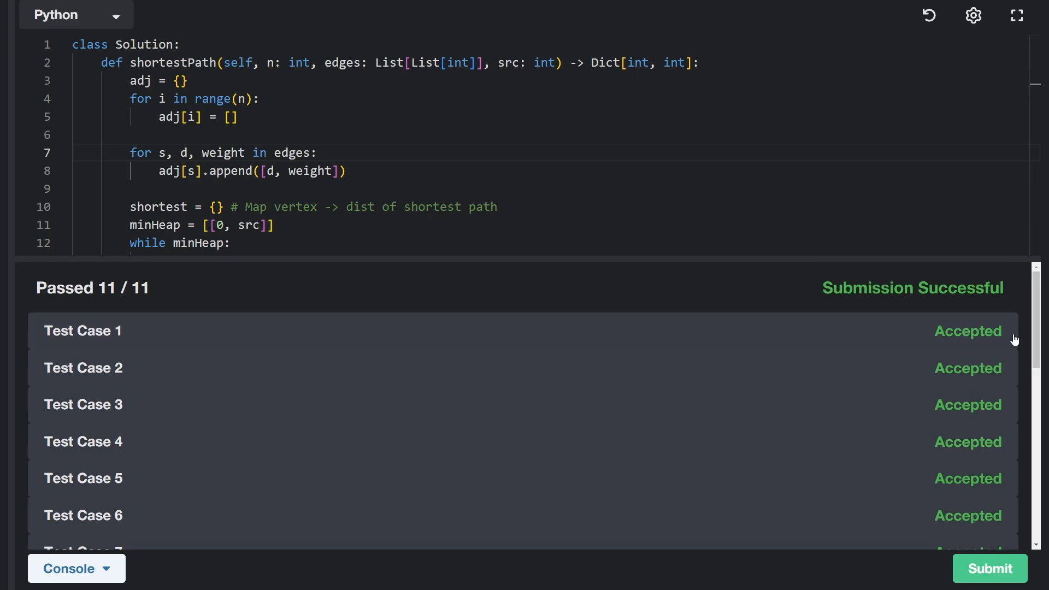
pyautogui.moveTo(359, 171)
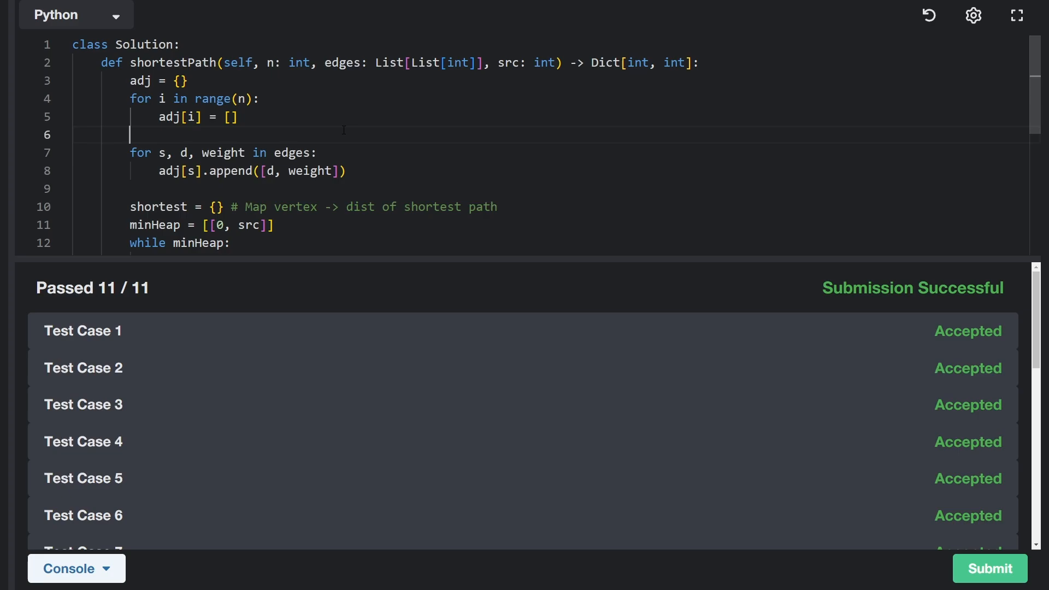
pyautogui.doubleClick(508, 63)
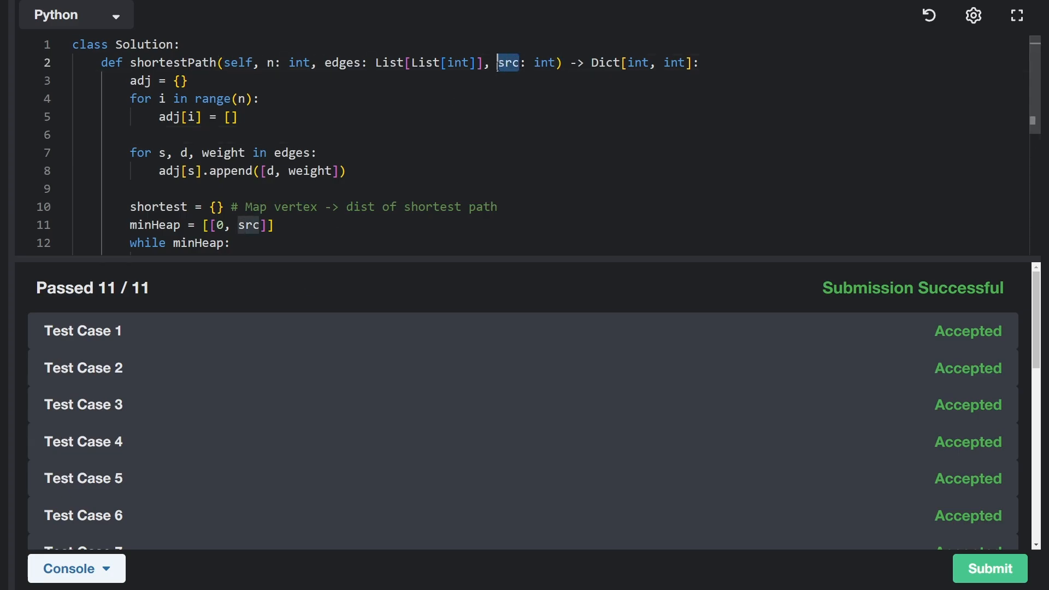